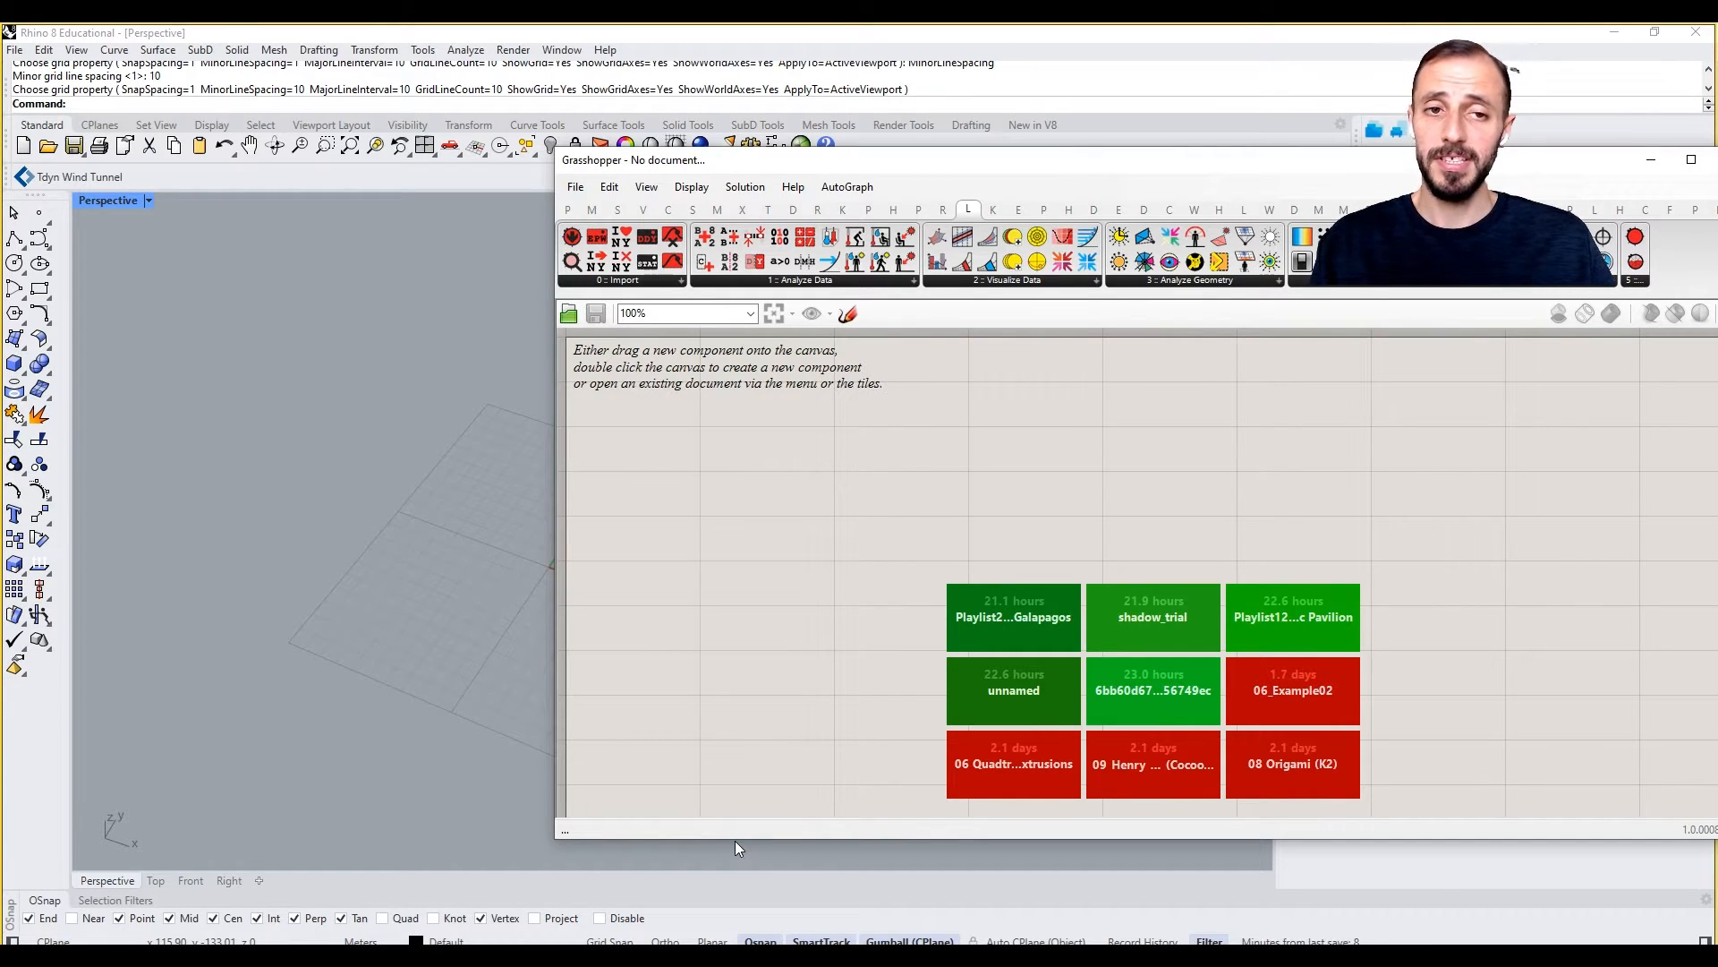
mouse_move(722, 897)
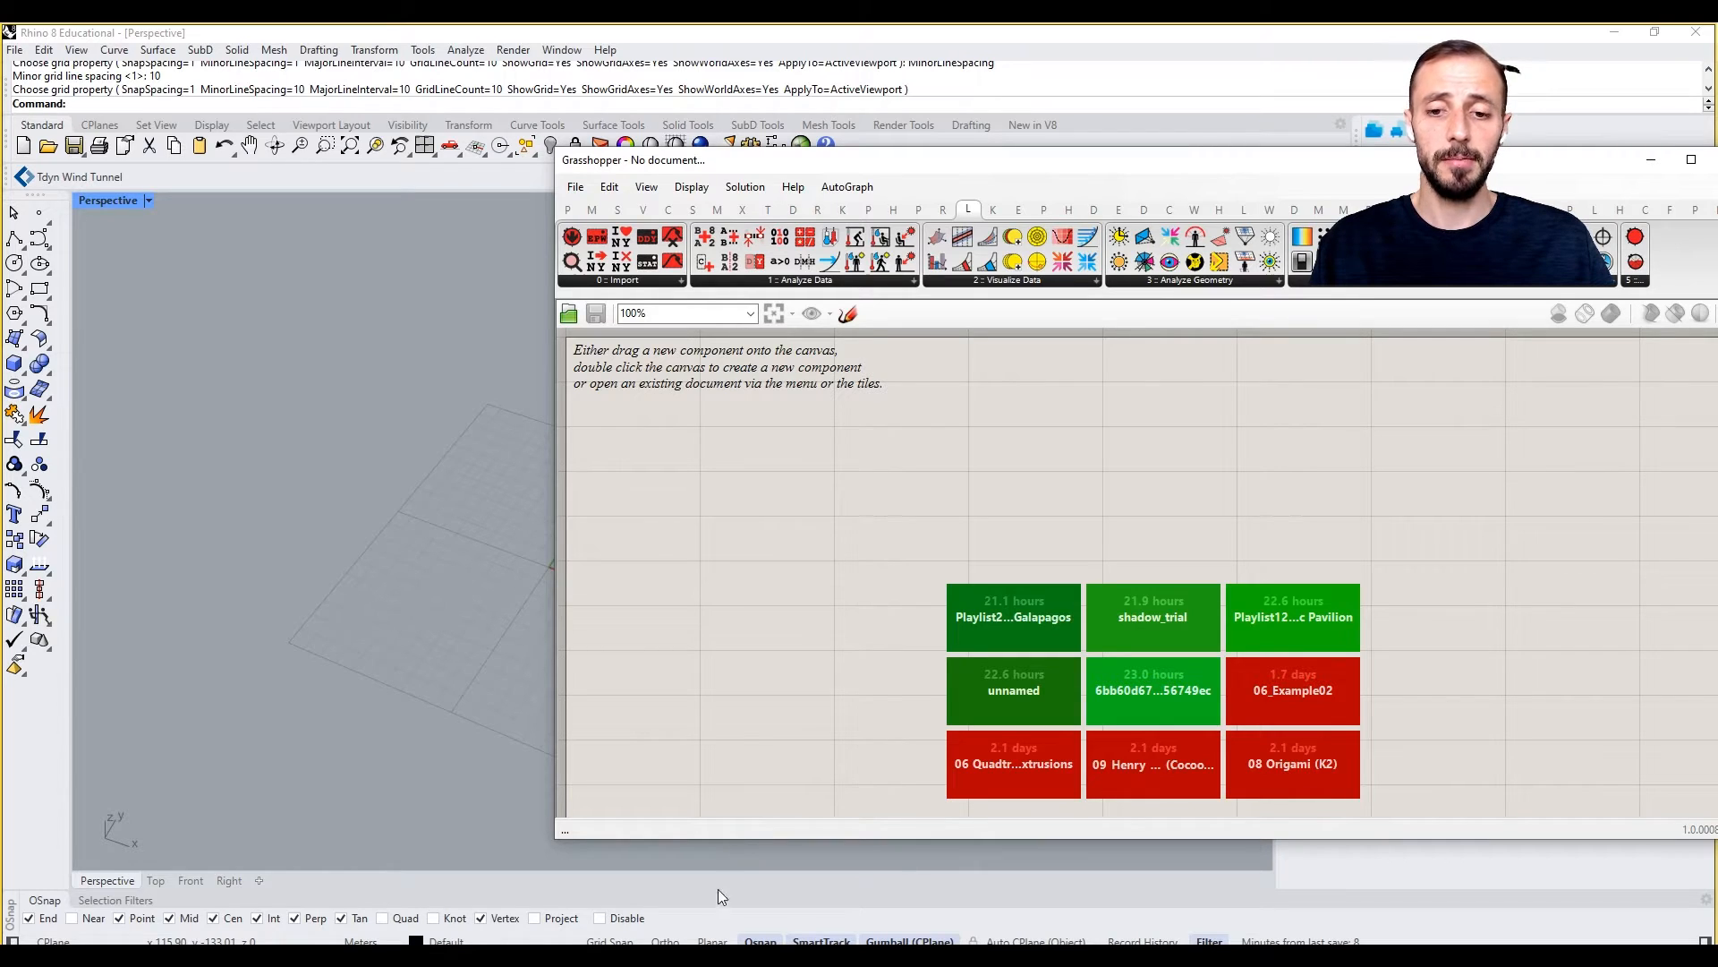
mouse_move(630, 939)
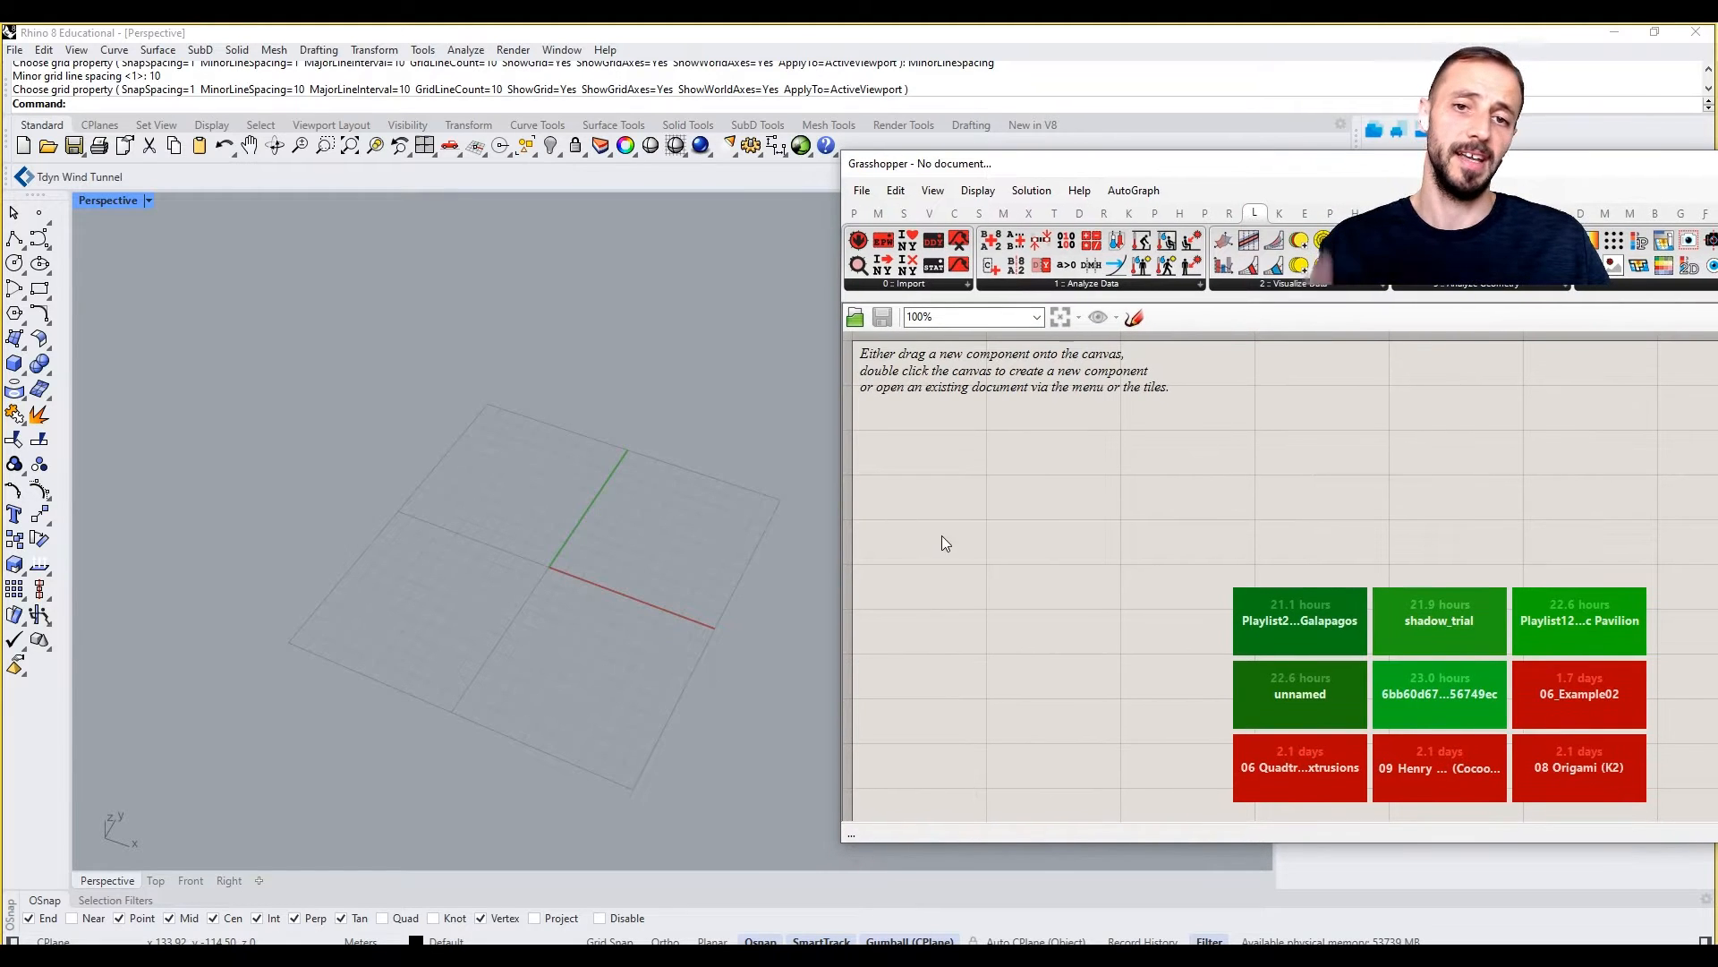
Create a new definition with a False Boolean Toggle feeding the LB EPW map component
left_click(969, 317)
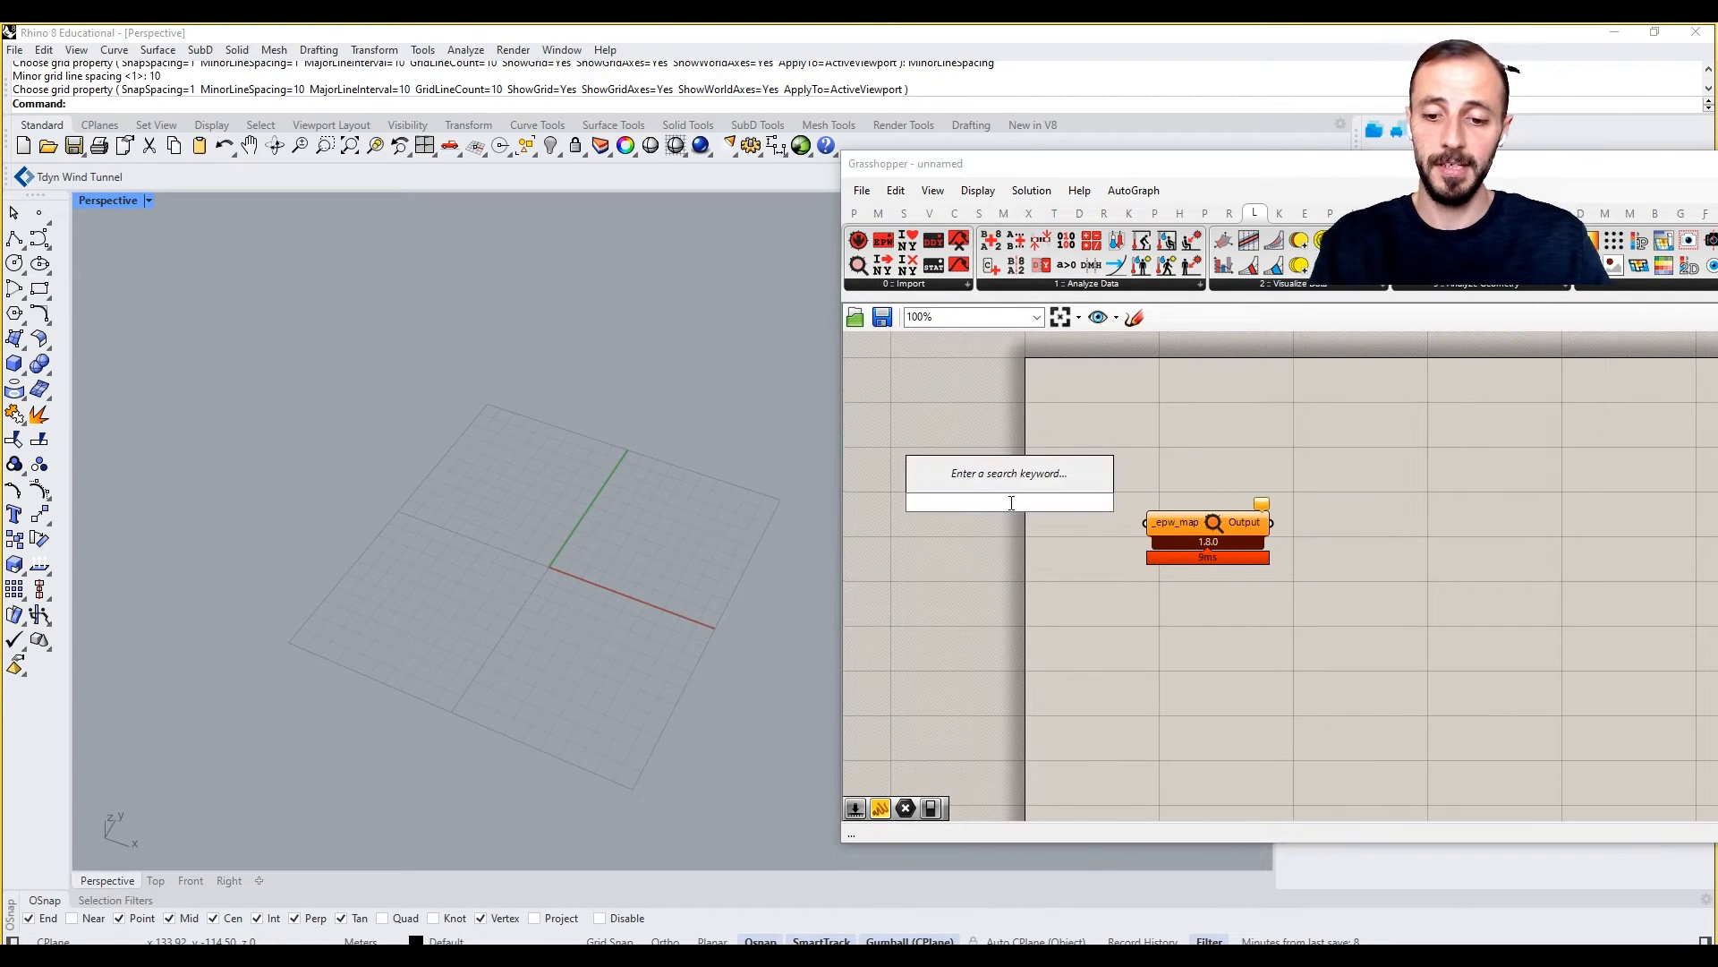
type("toggle")
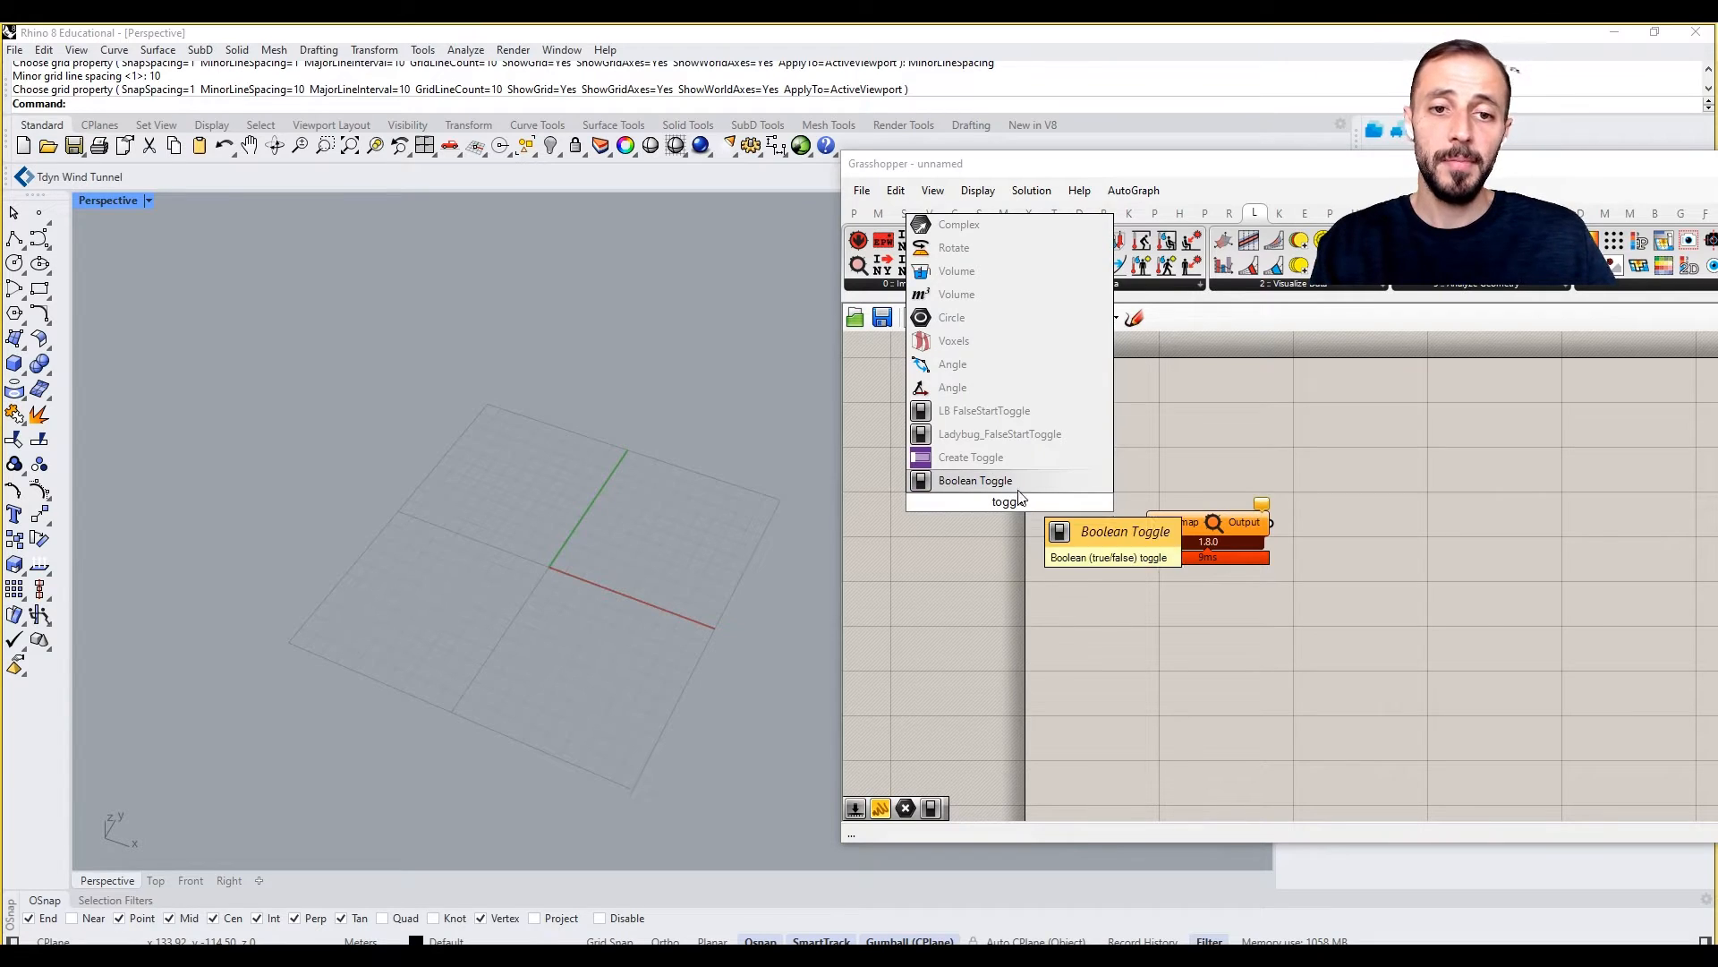
left_click(975, 480)
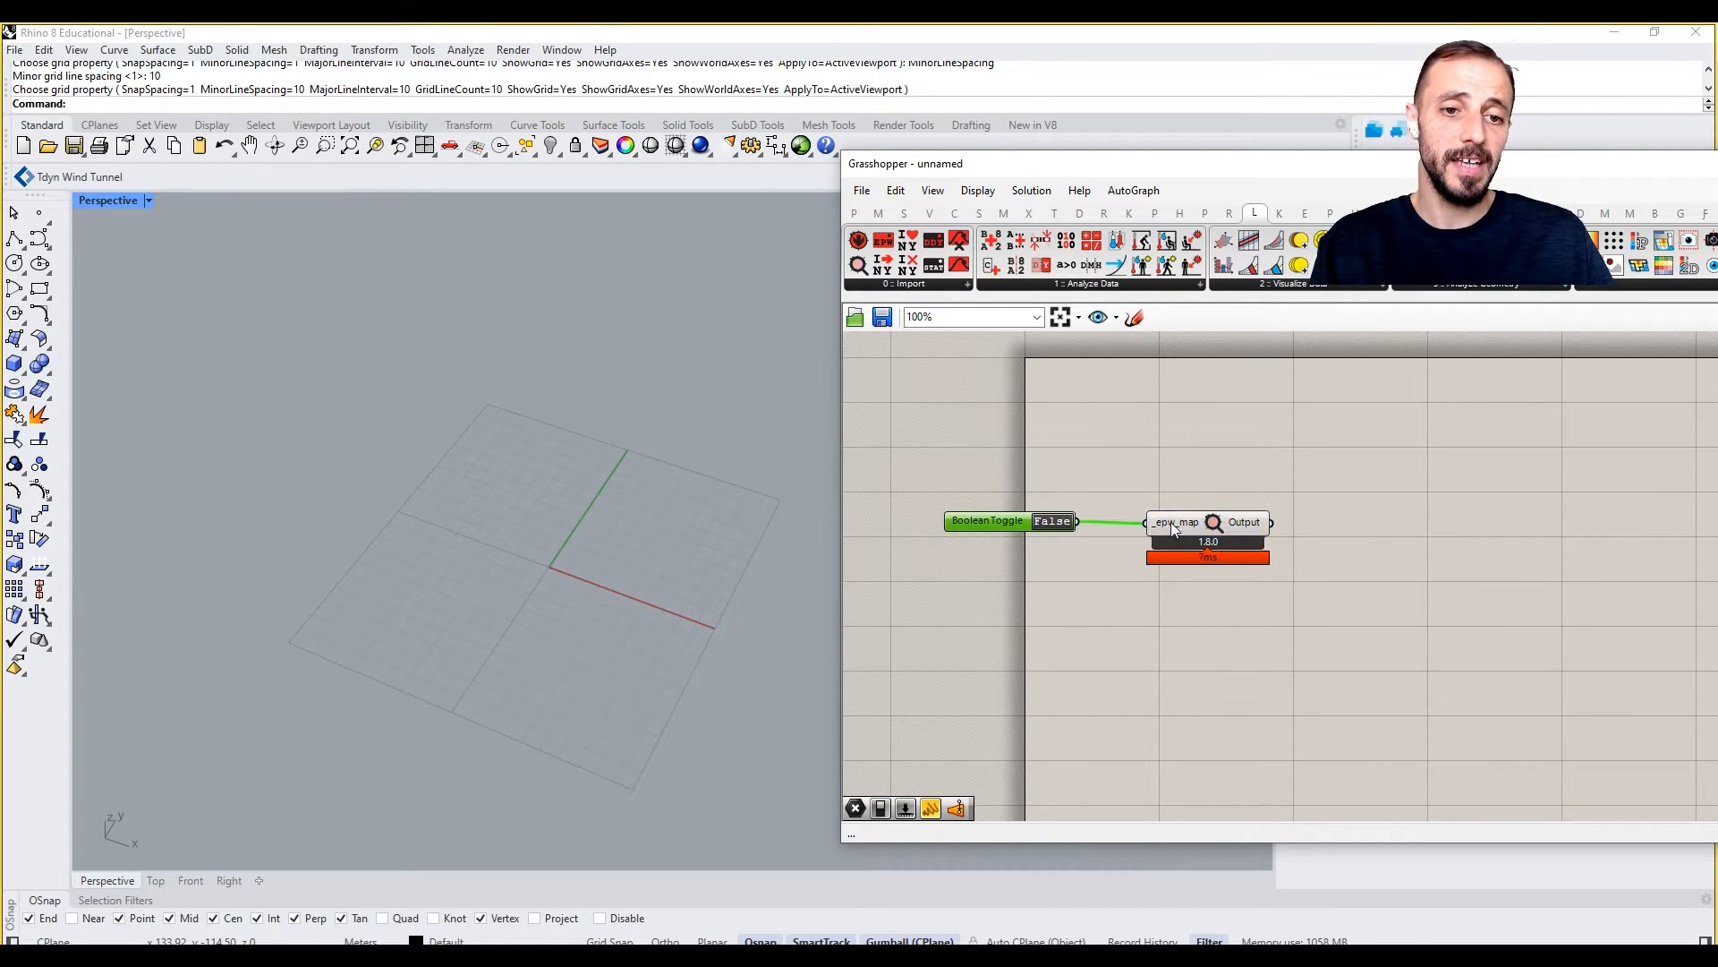
mouse_move(1053, 520)
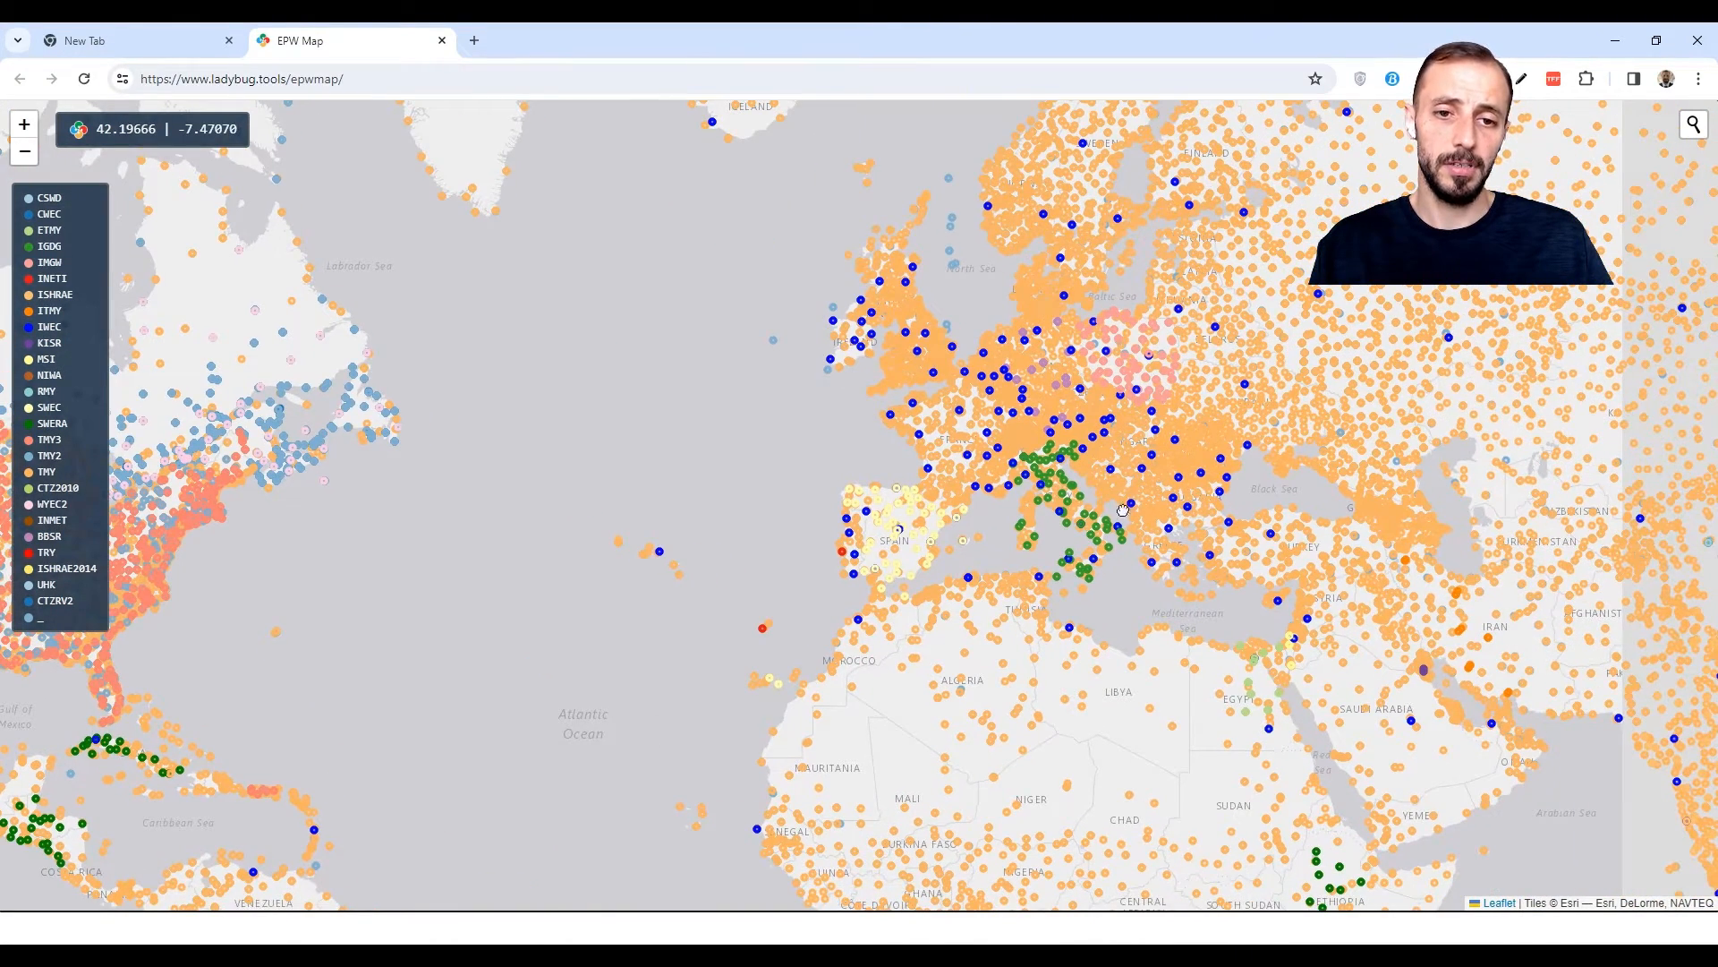
mouse_move(1176, 545)
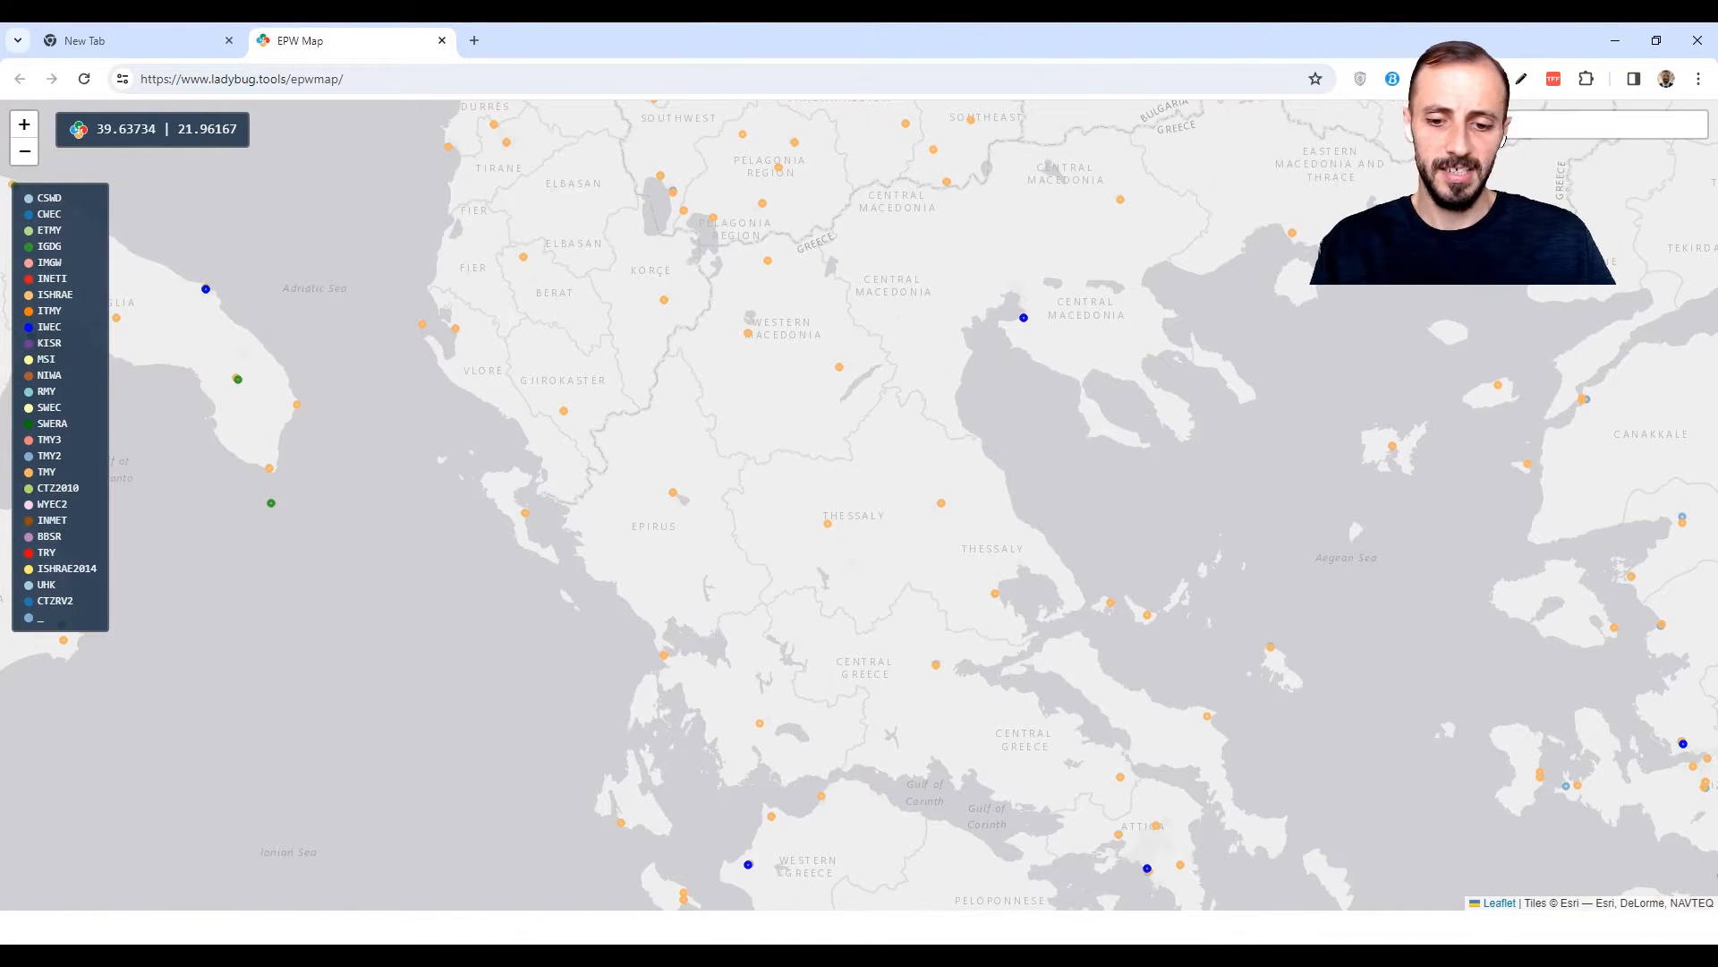
Find Athens, Greece on the EPW map and copy the IWEC station's weather file link
type("Athens")
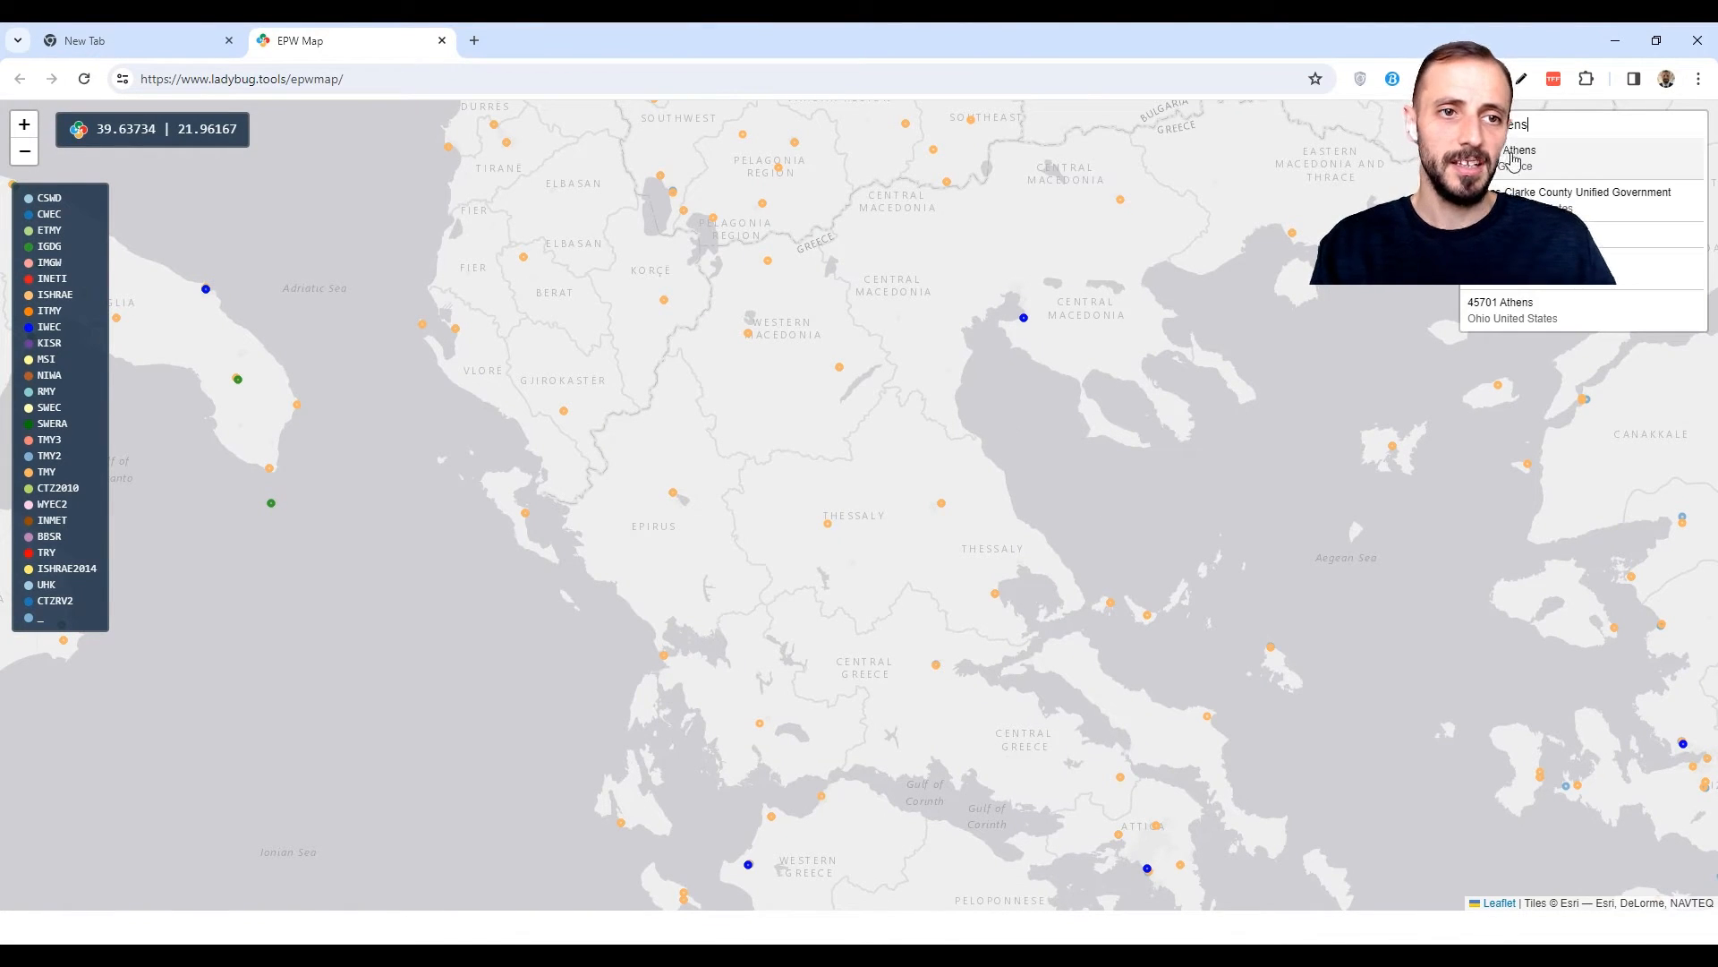
left_click(1523, 150)
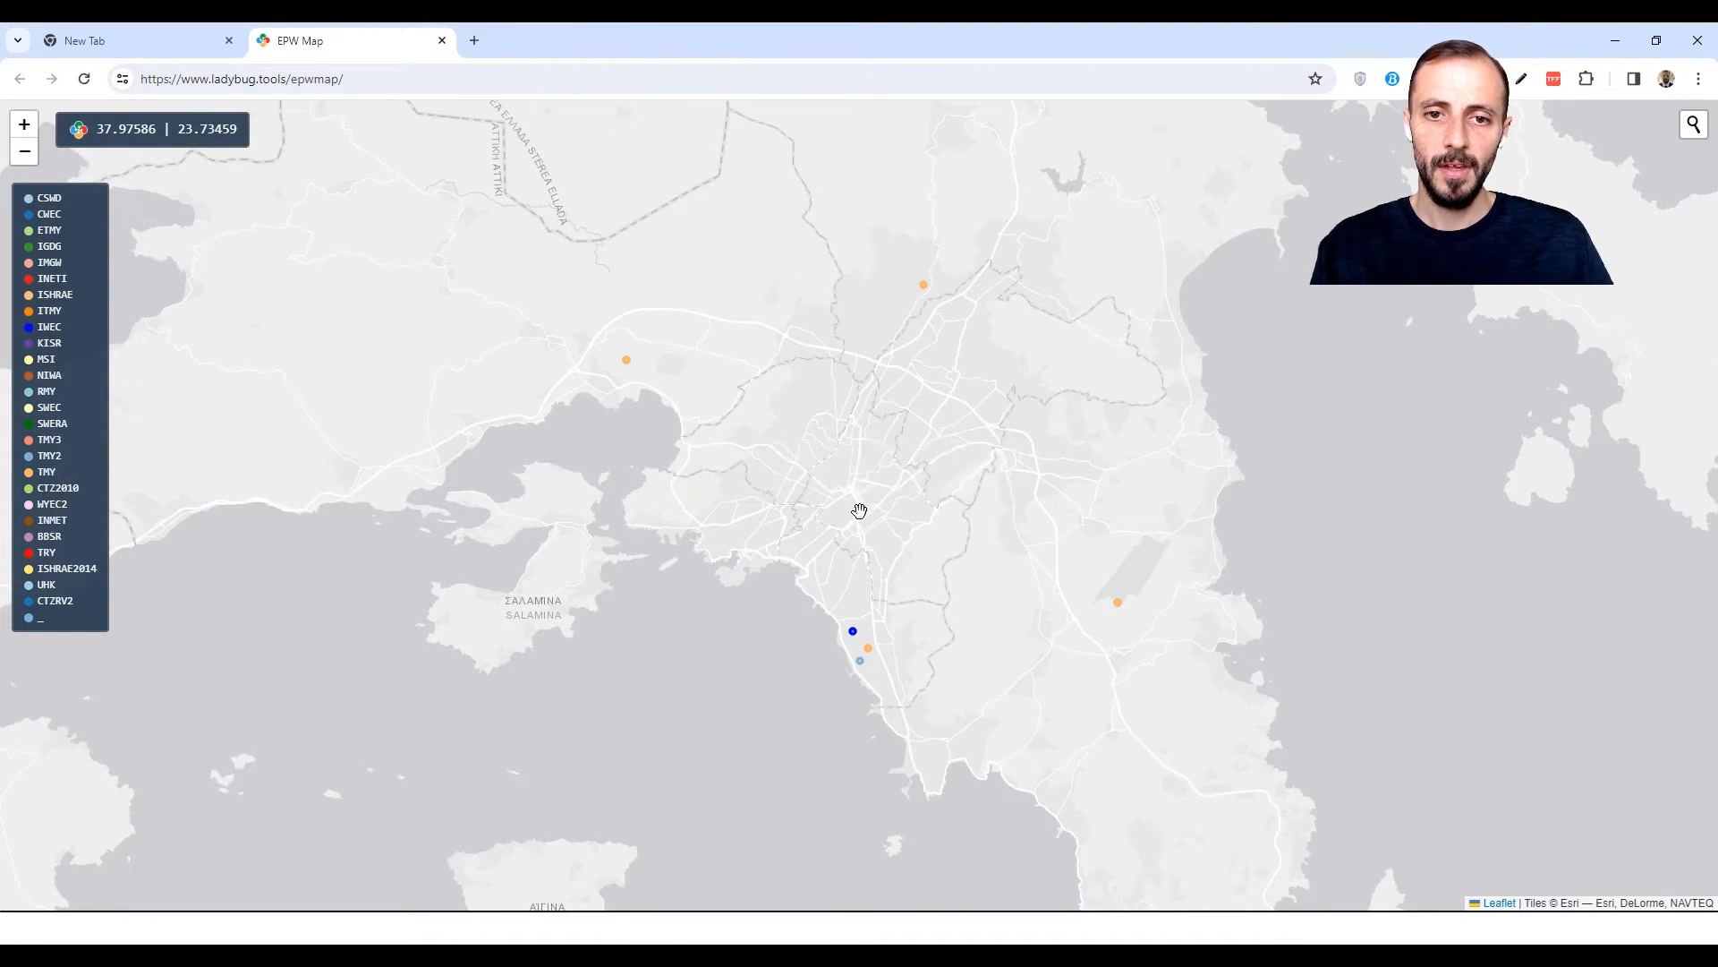
left_click(853, 630)
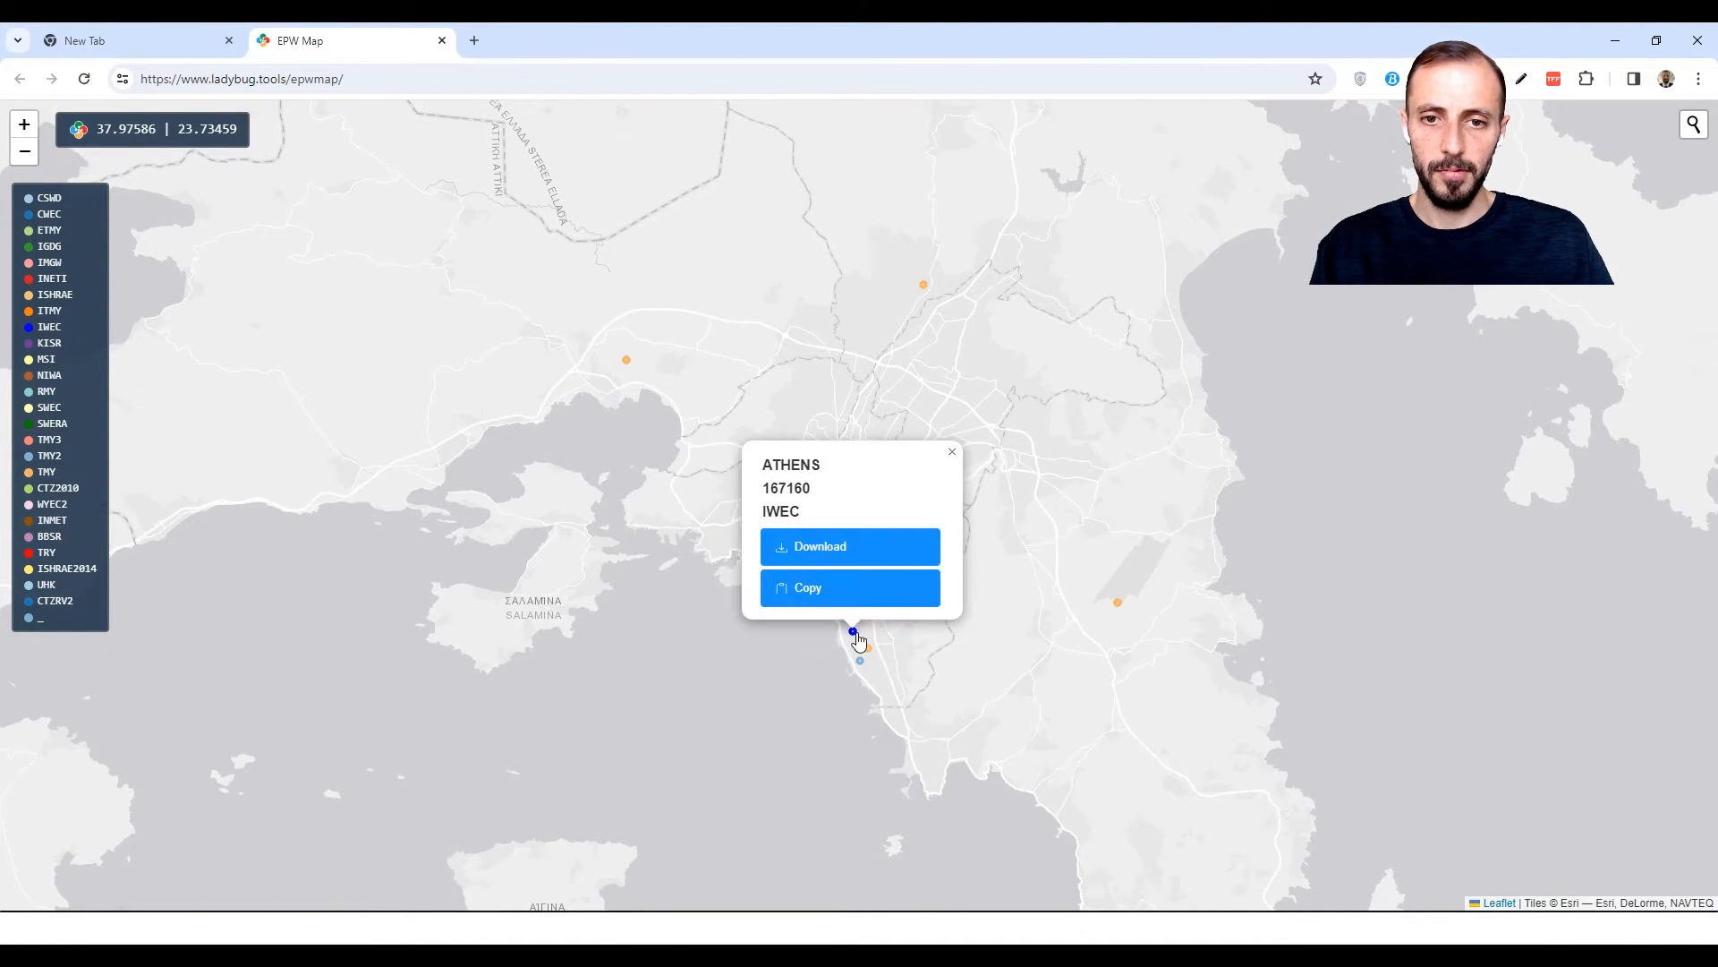
left_click(850, 586)
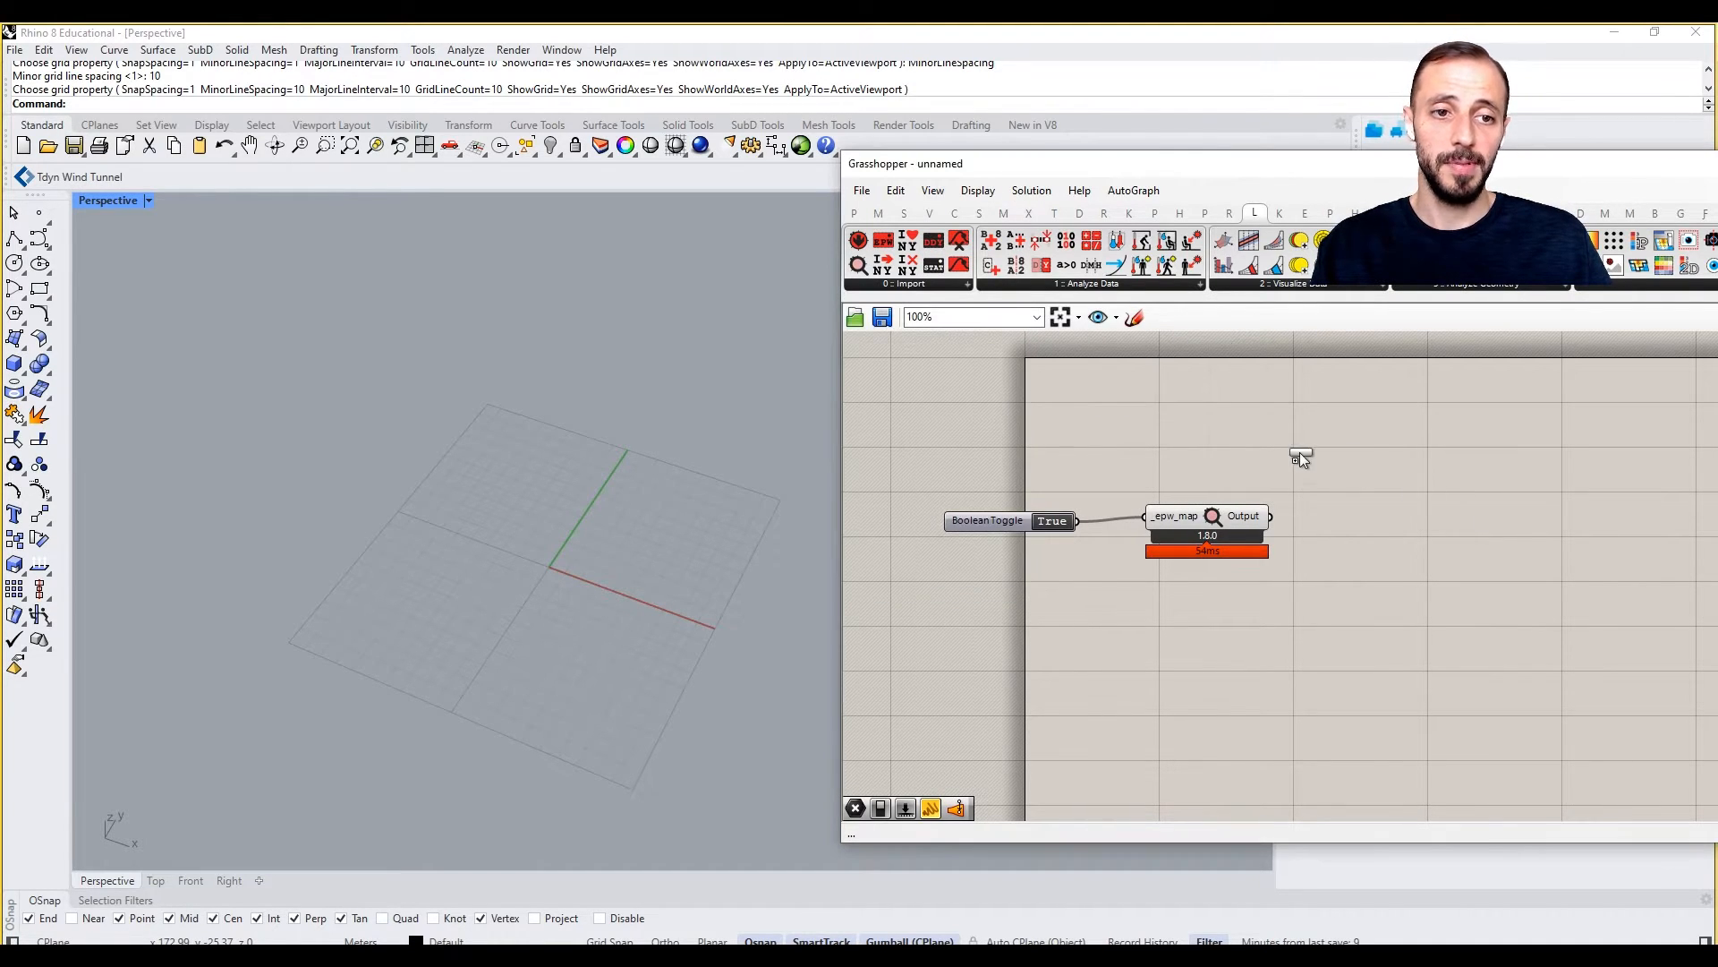
mouse_move(1394, 537)
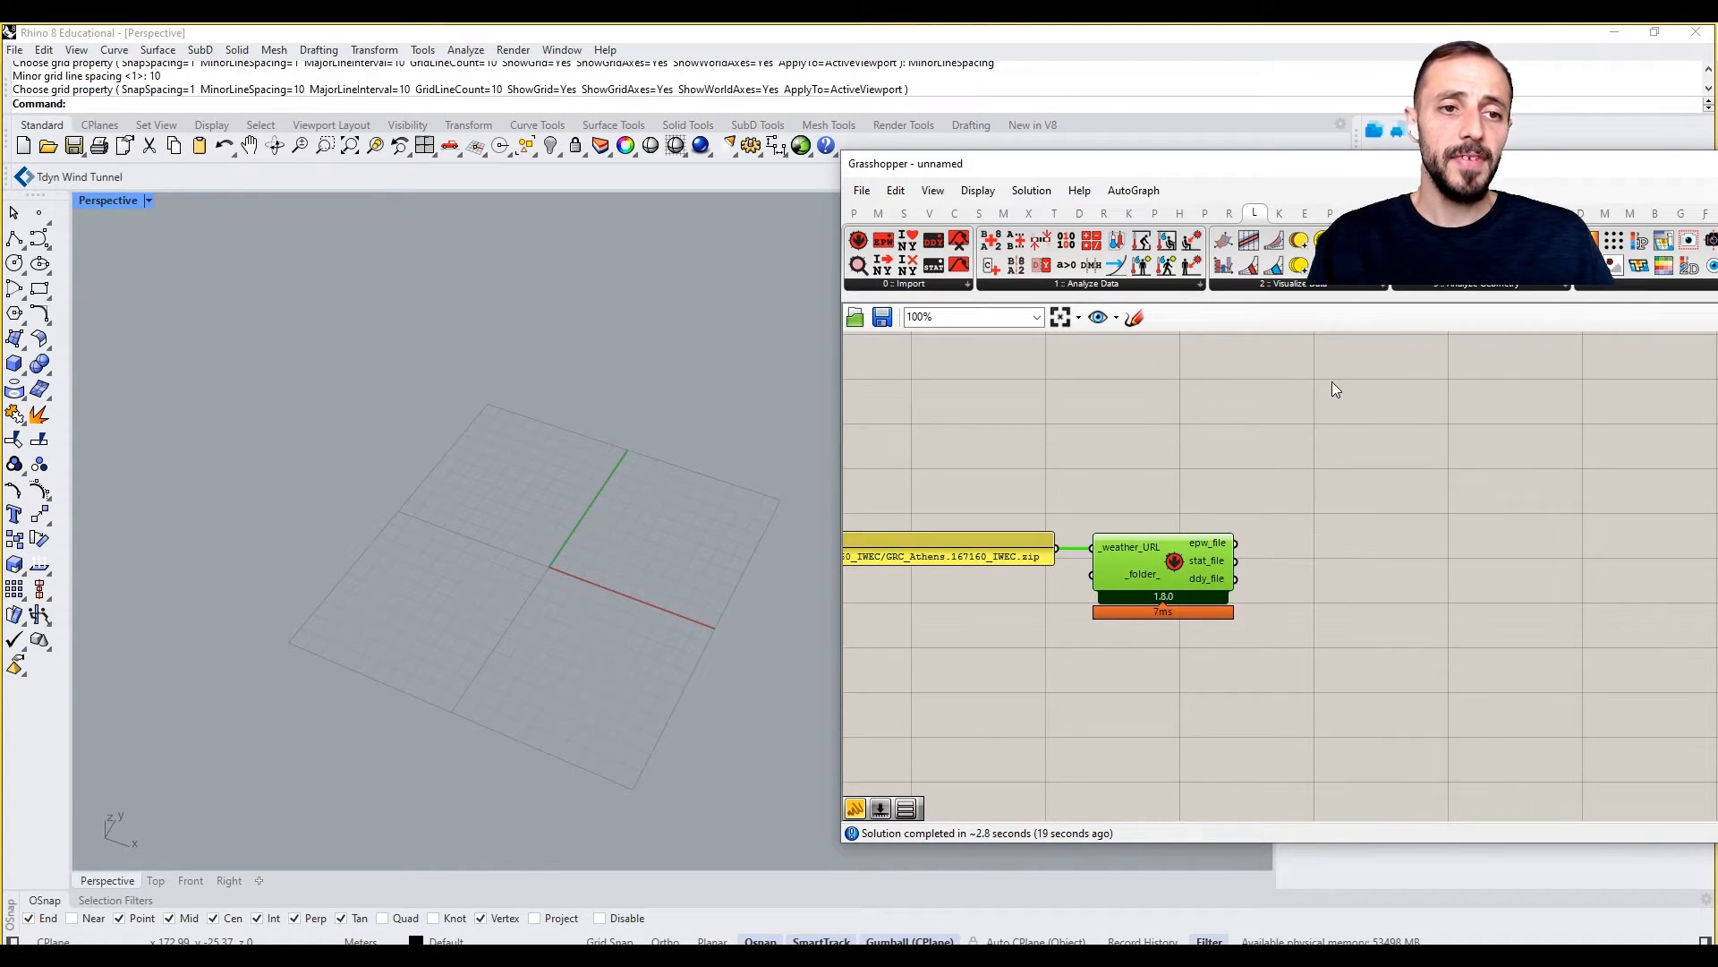
Place LB Incident Radiation from the Ladybug 3 : Analyze Geometry dropdown
left_click(1469, 285)
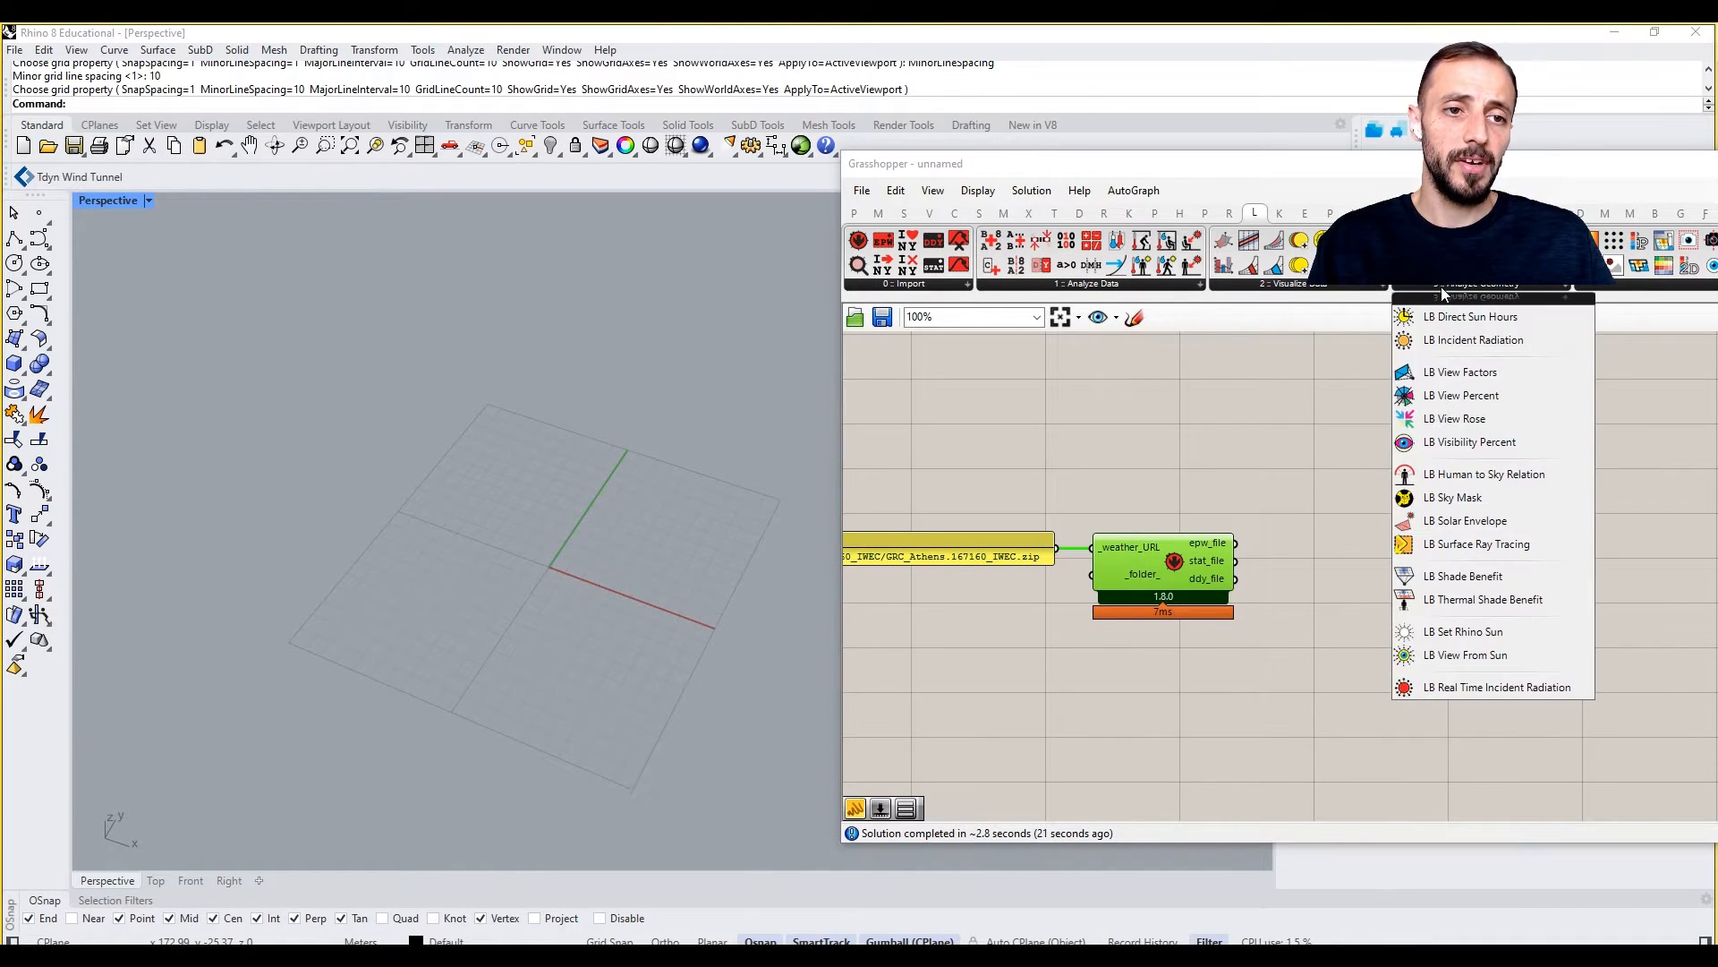
mouse_move(1474, 340)
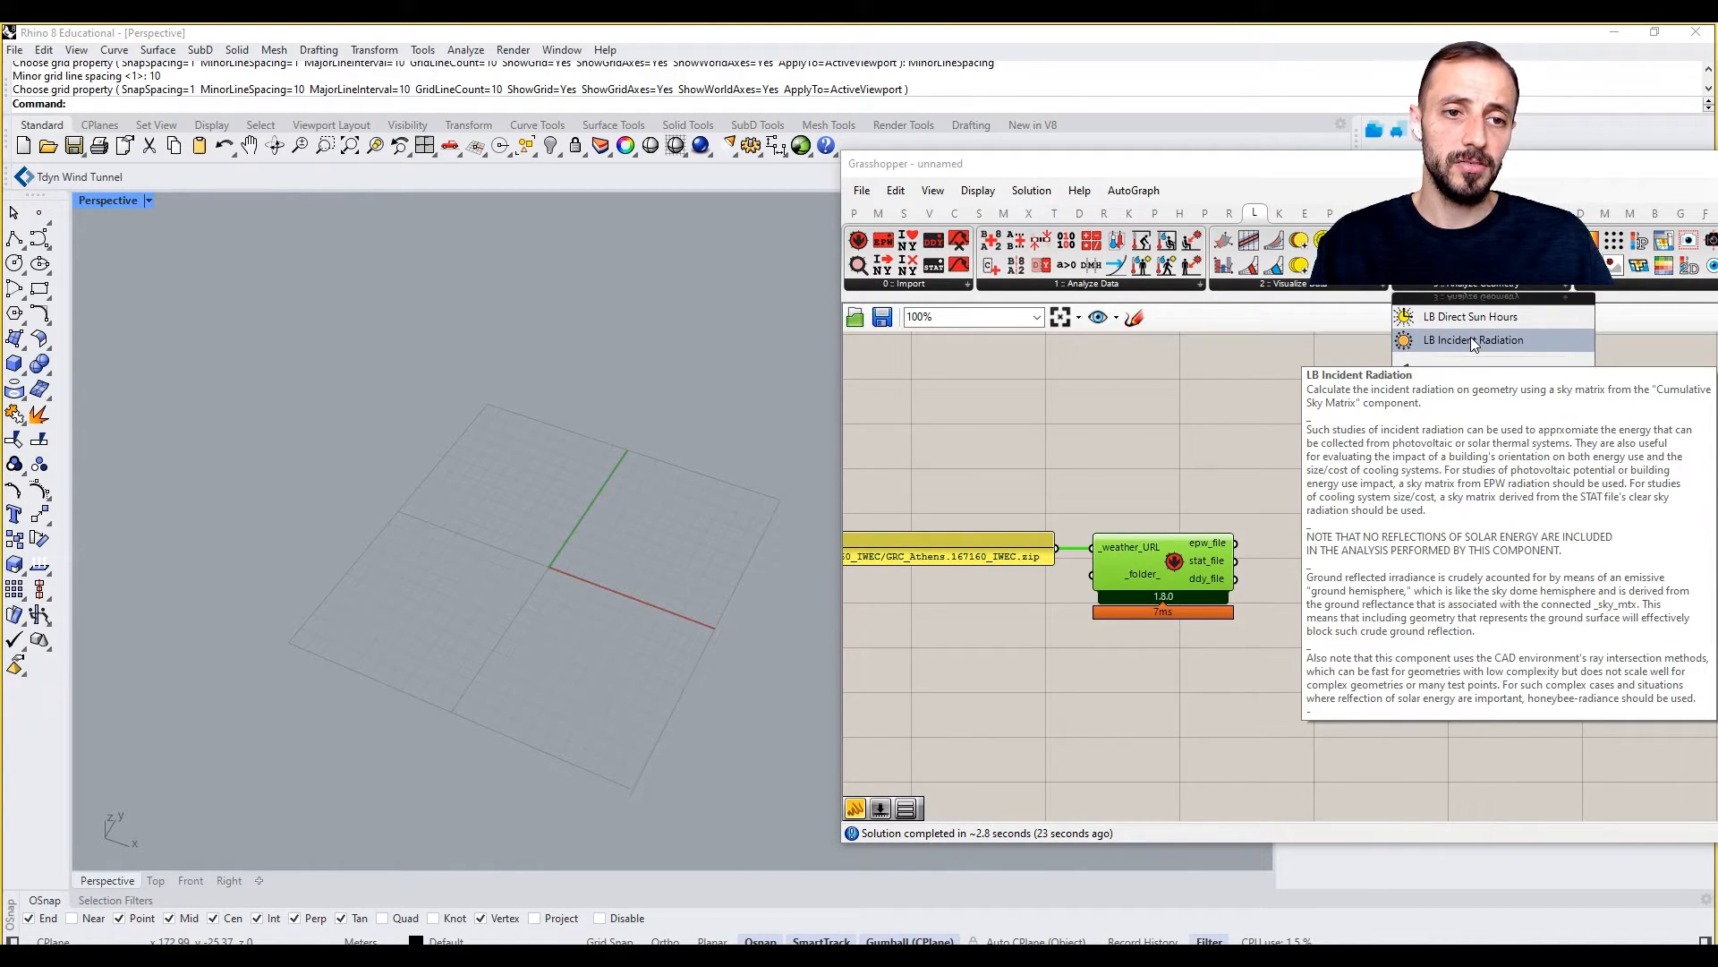
left_click(1474, 339)
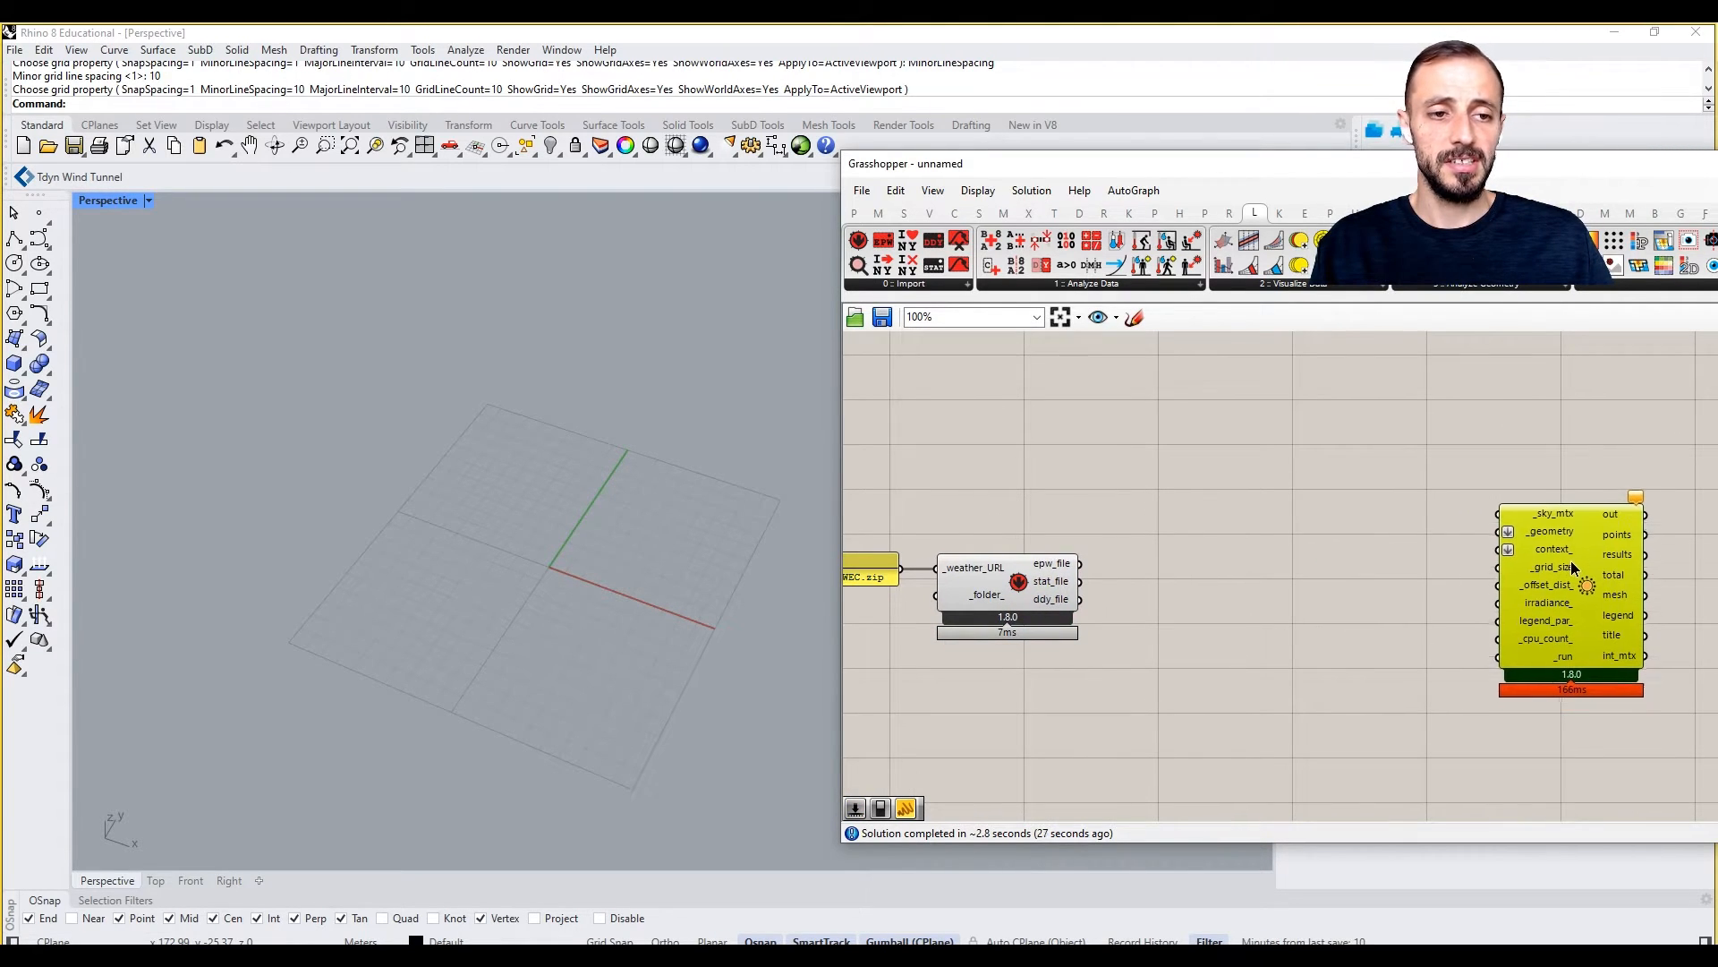
mouse_move(1551, 565)
type("0")
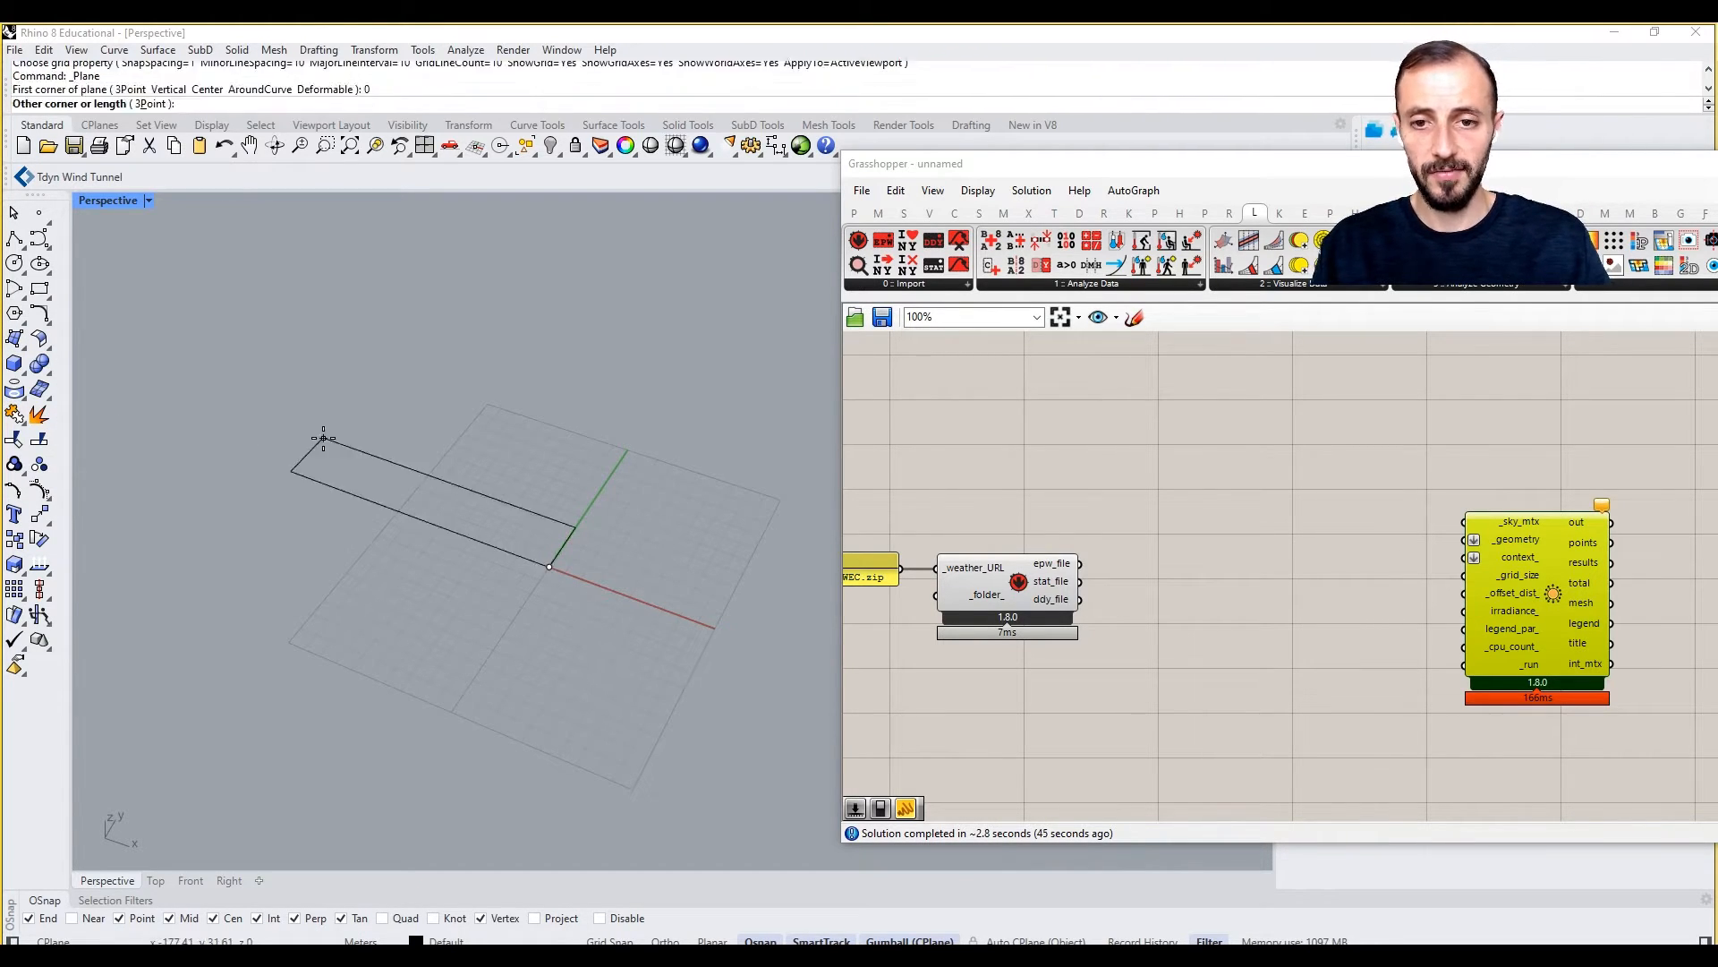
Draw a 100-unit site plane and box out the building masses on it
type("100")
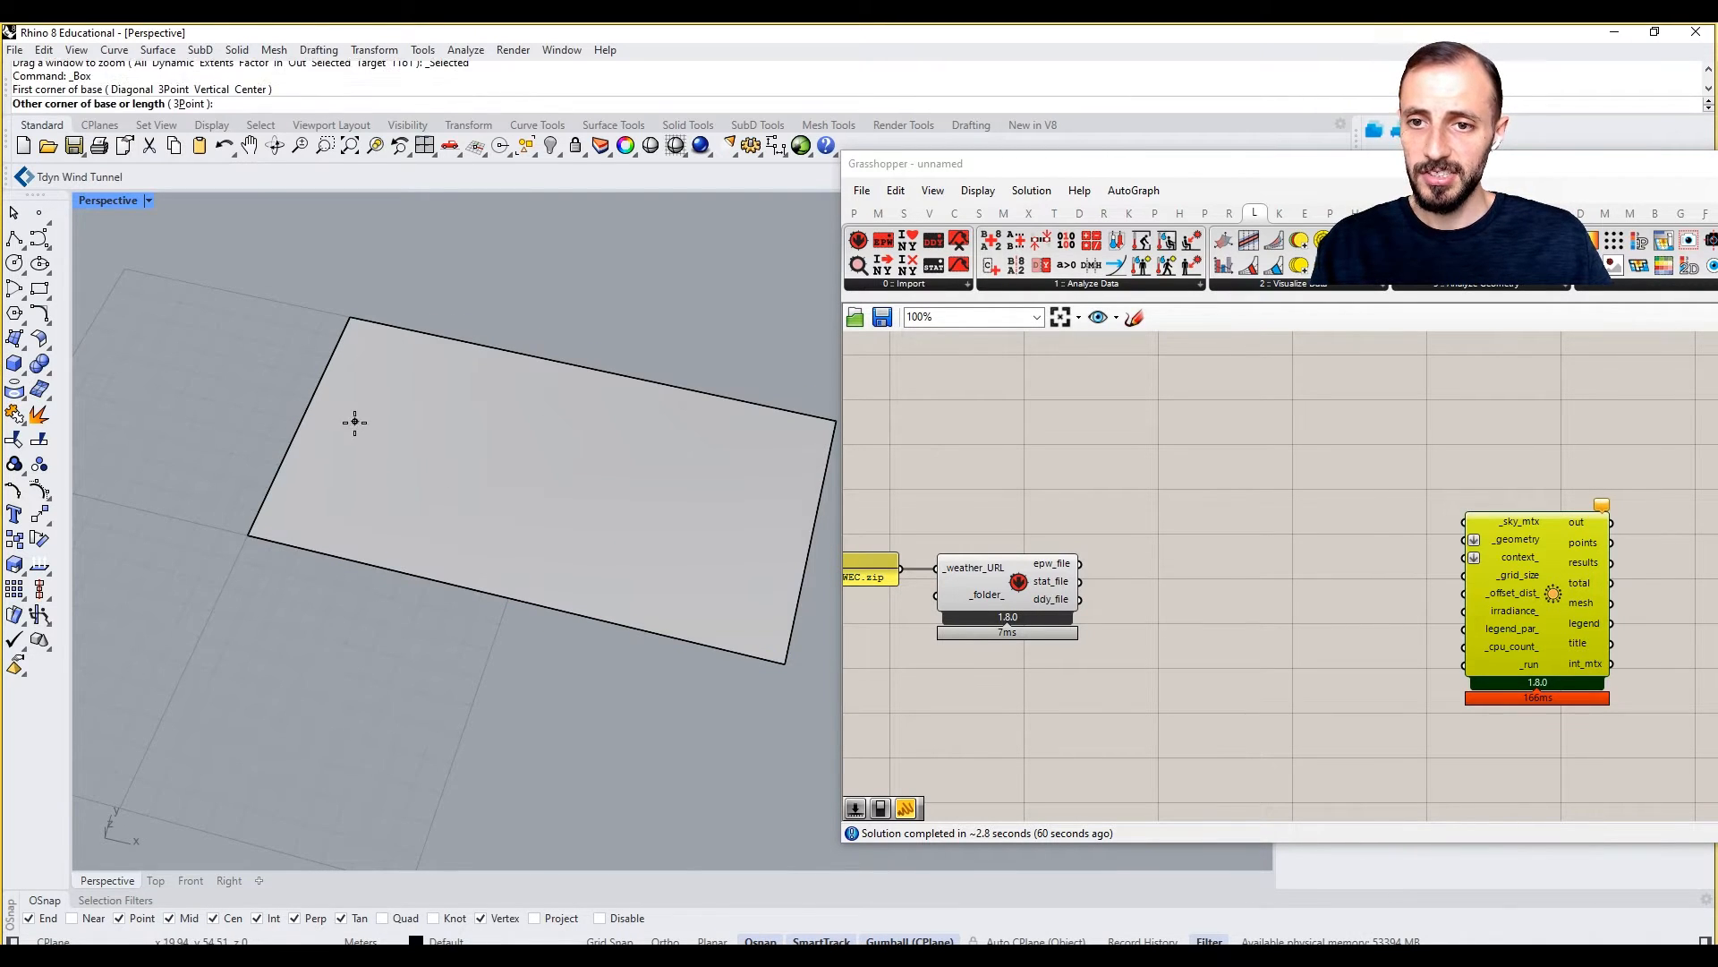
left_click(340, 417)
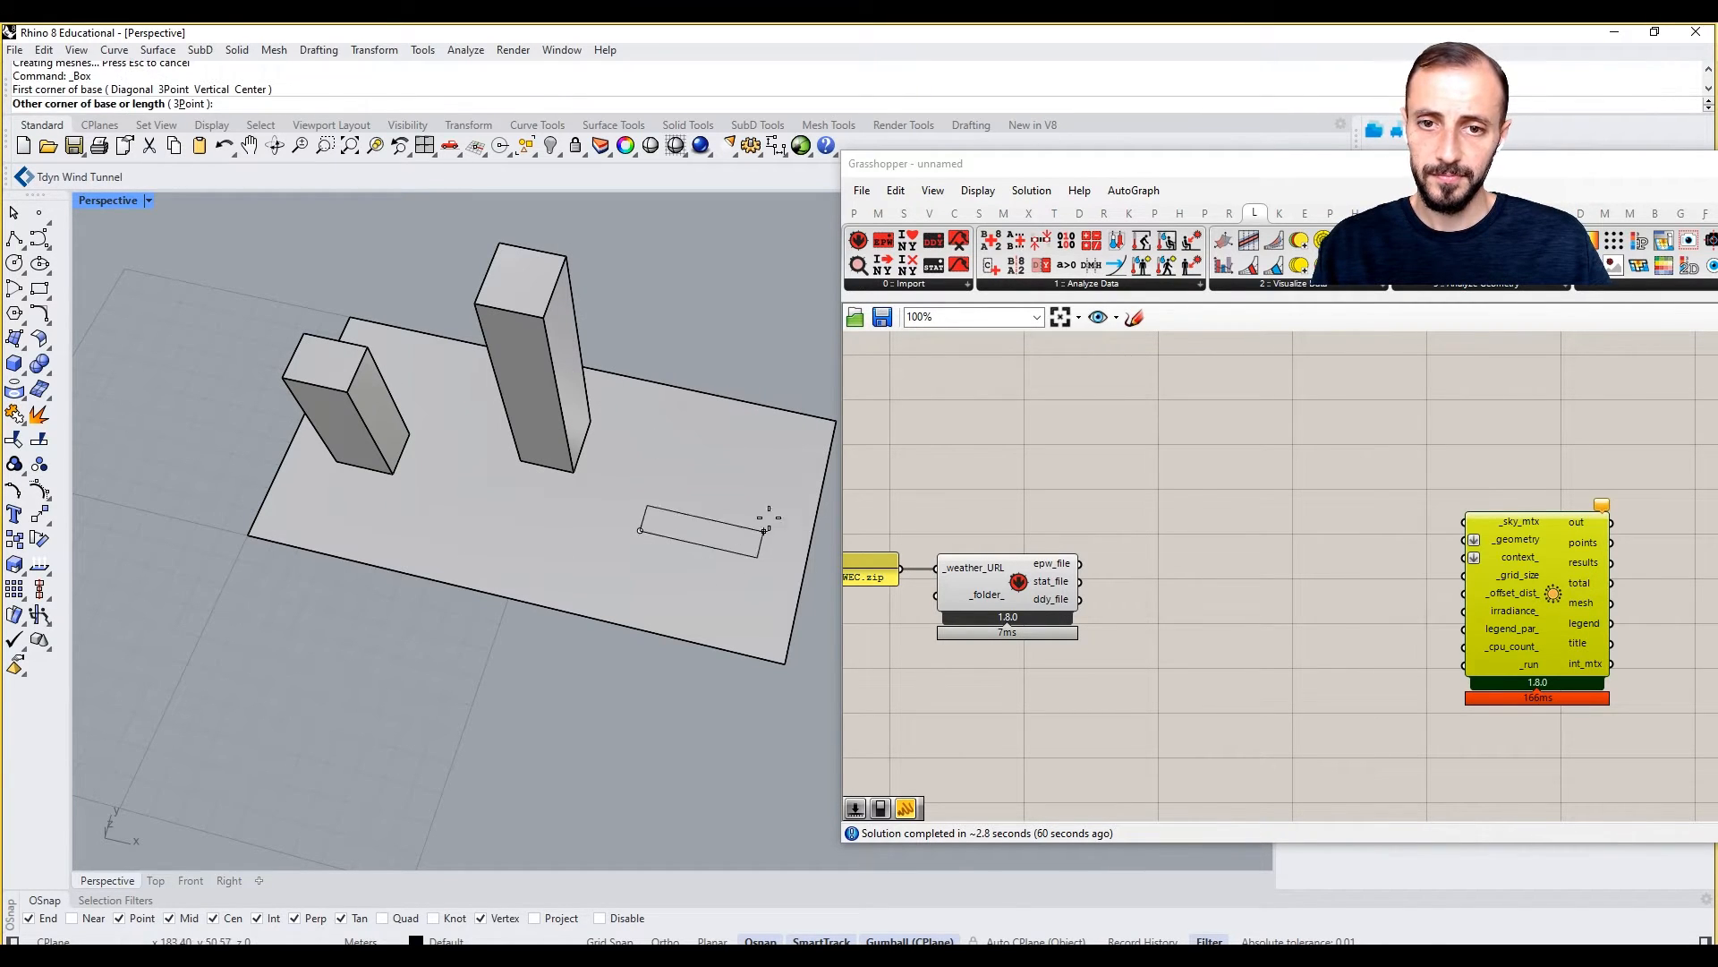
left_click(765, 528)
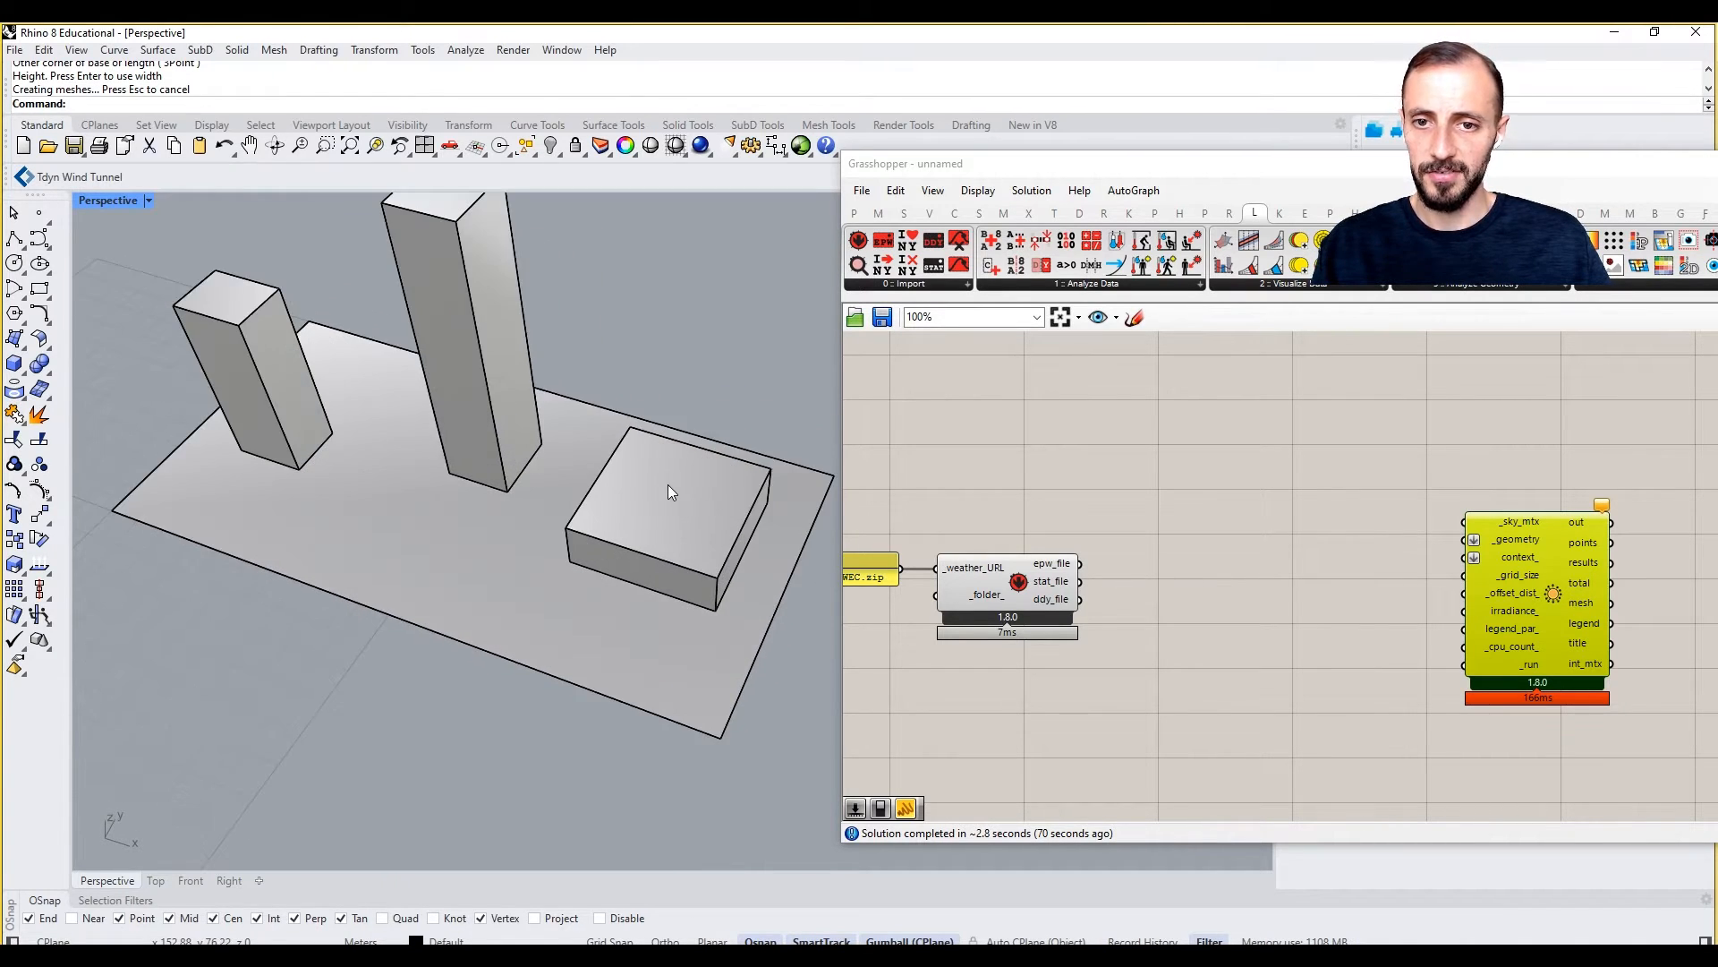
Scale2D the low block with Alt to leave a smaller copy inside it
left_click(668, 515)
type("Scale1D")
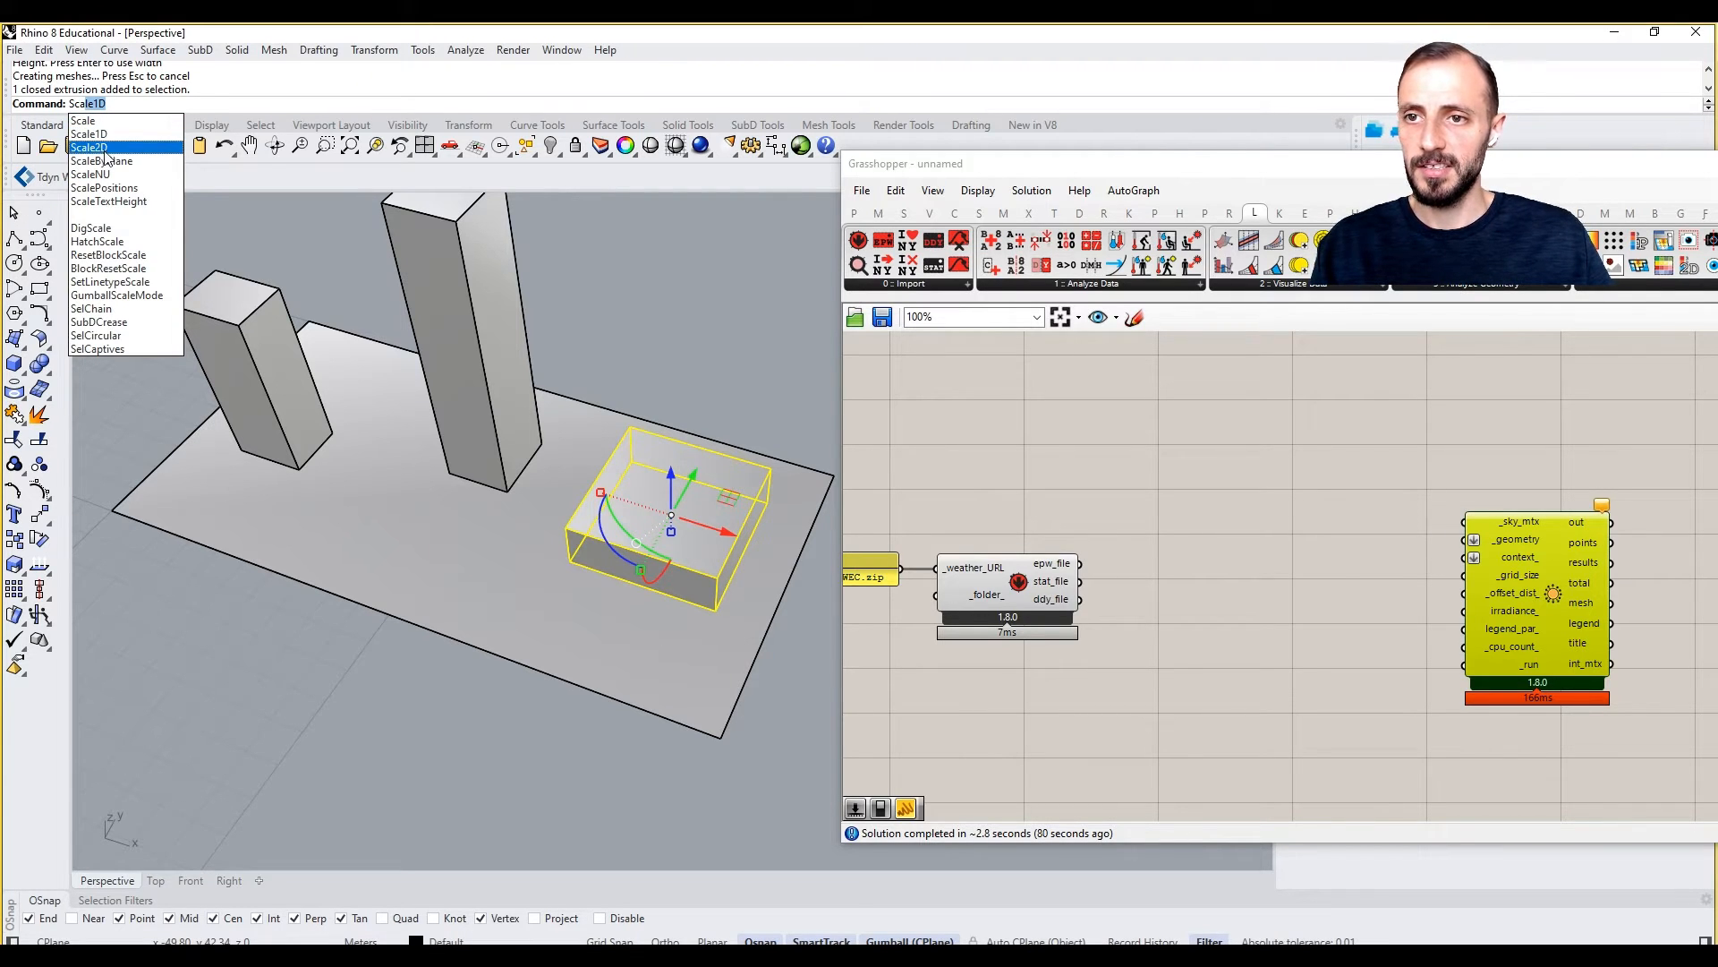
left_click(88, 147)
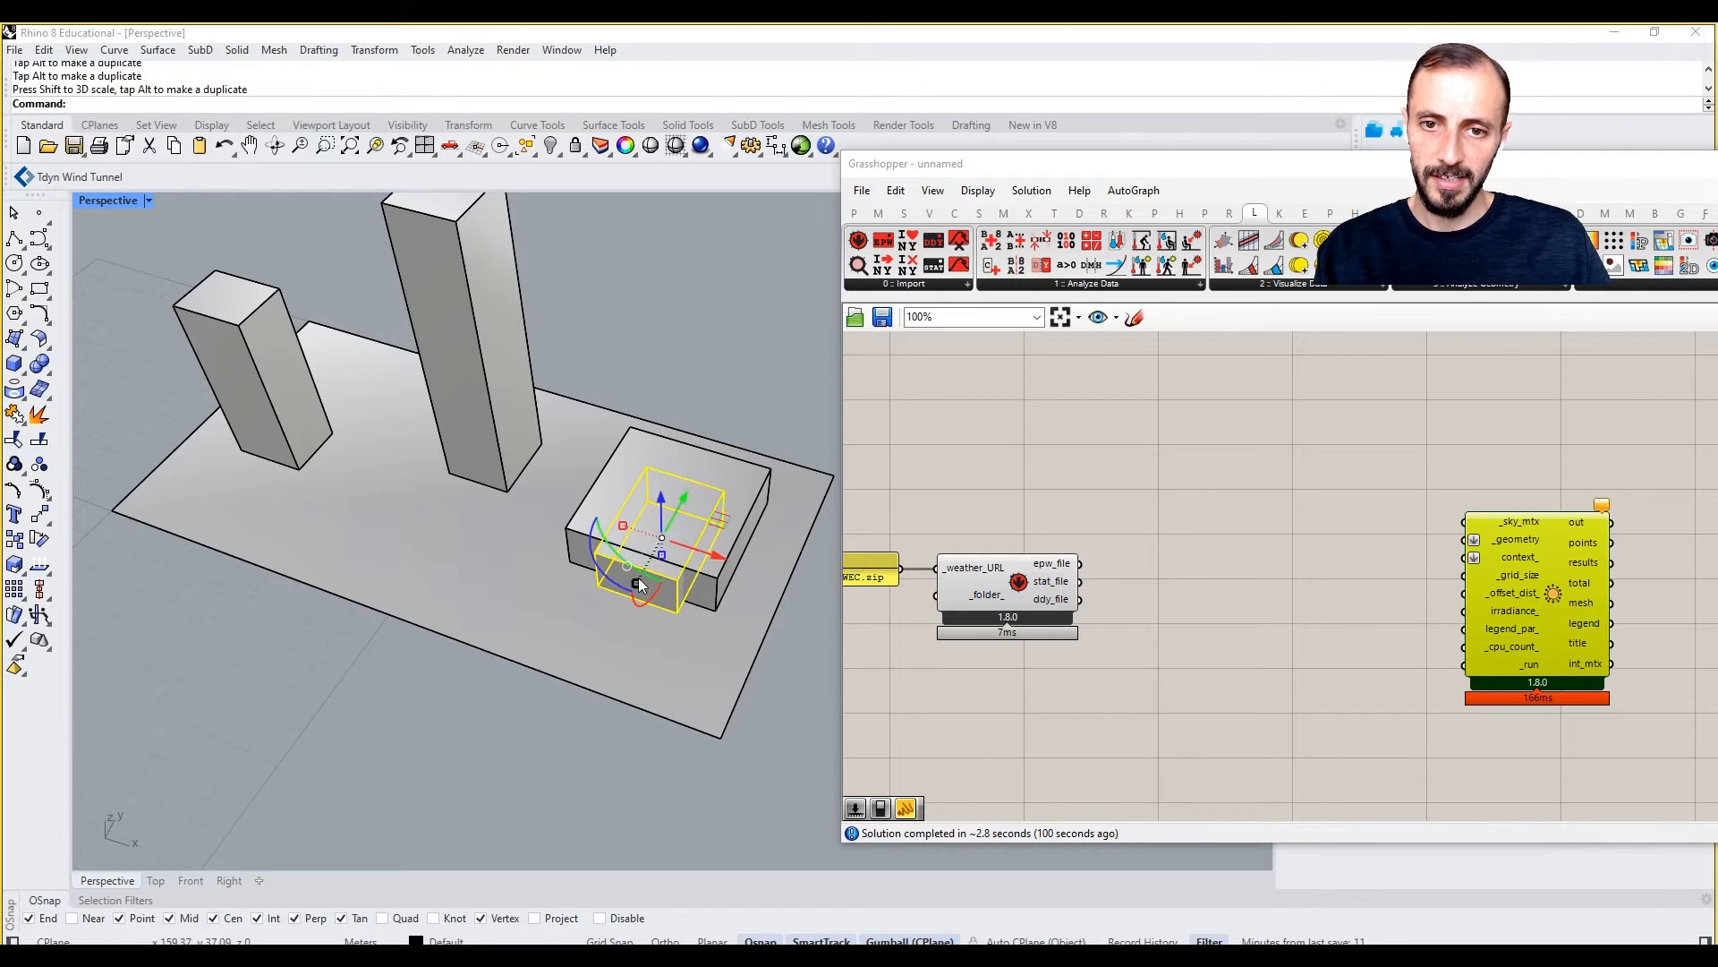
left_click(713, 350)
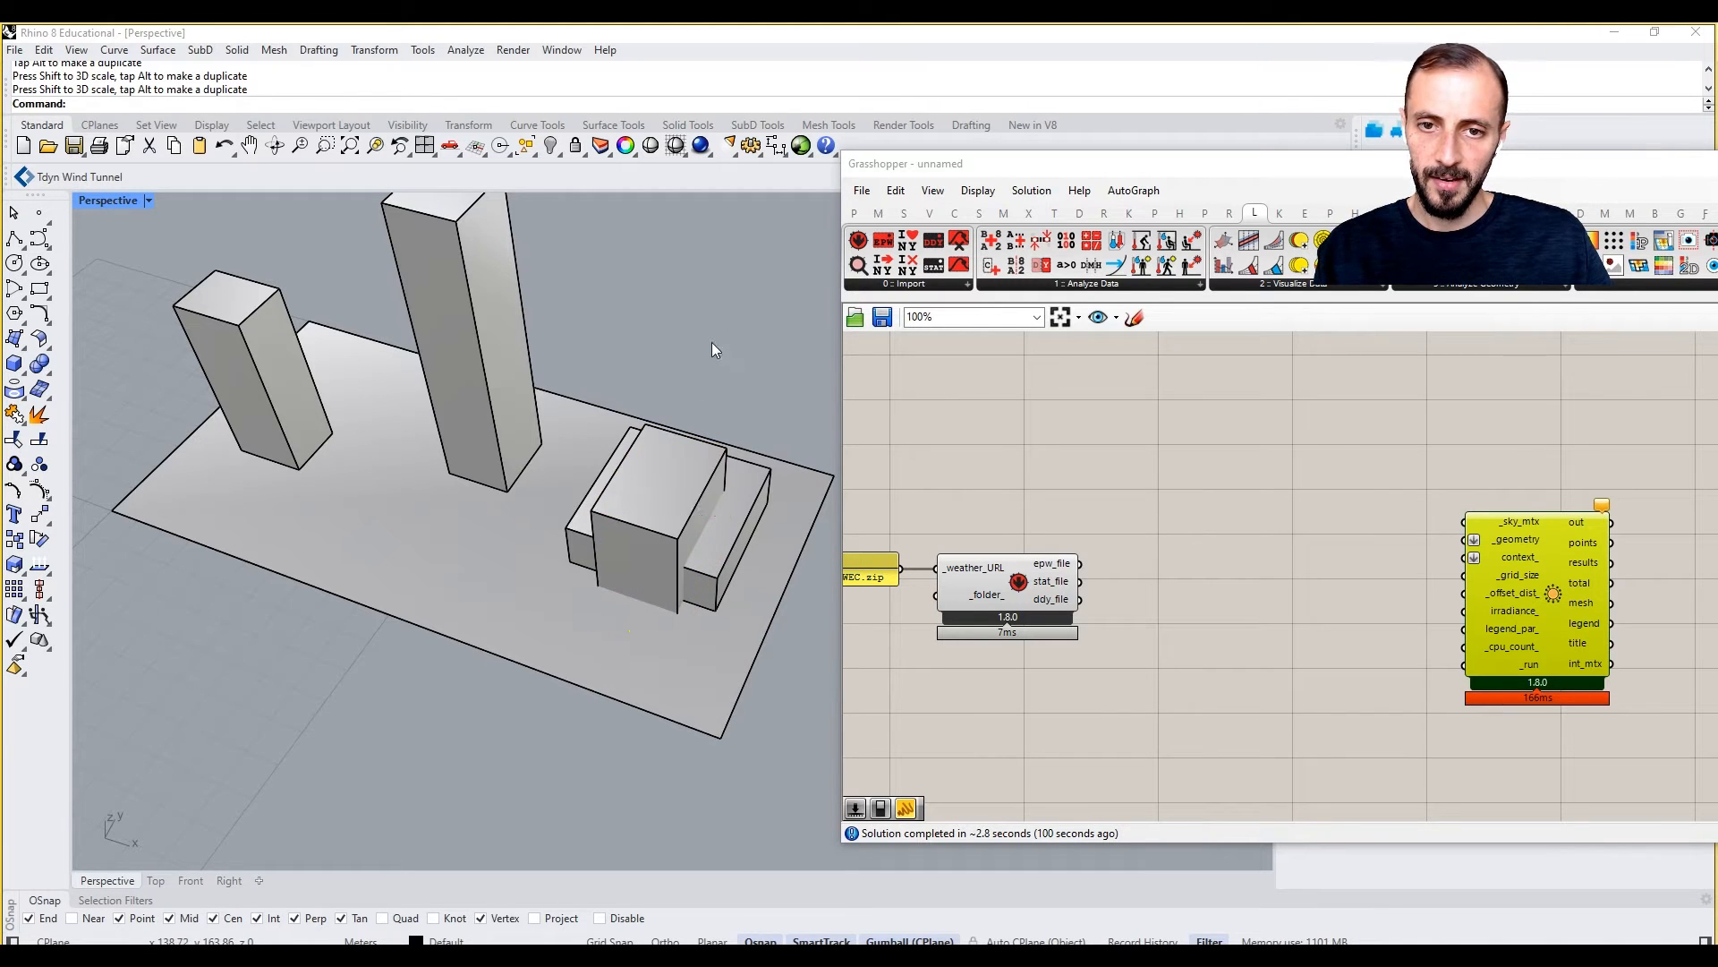
Boolean Difference the inner box from the low block, leaving a U-shaped courtyard
left_click(15, 363)
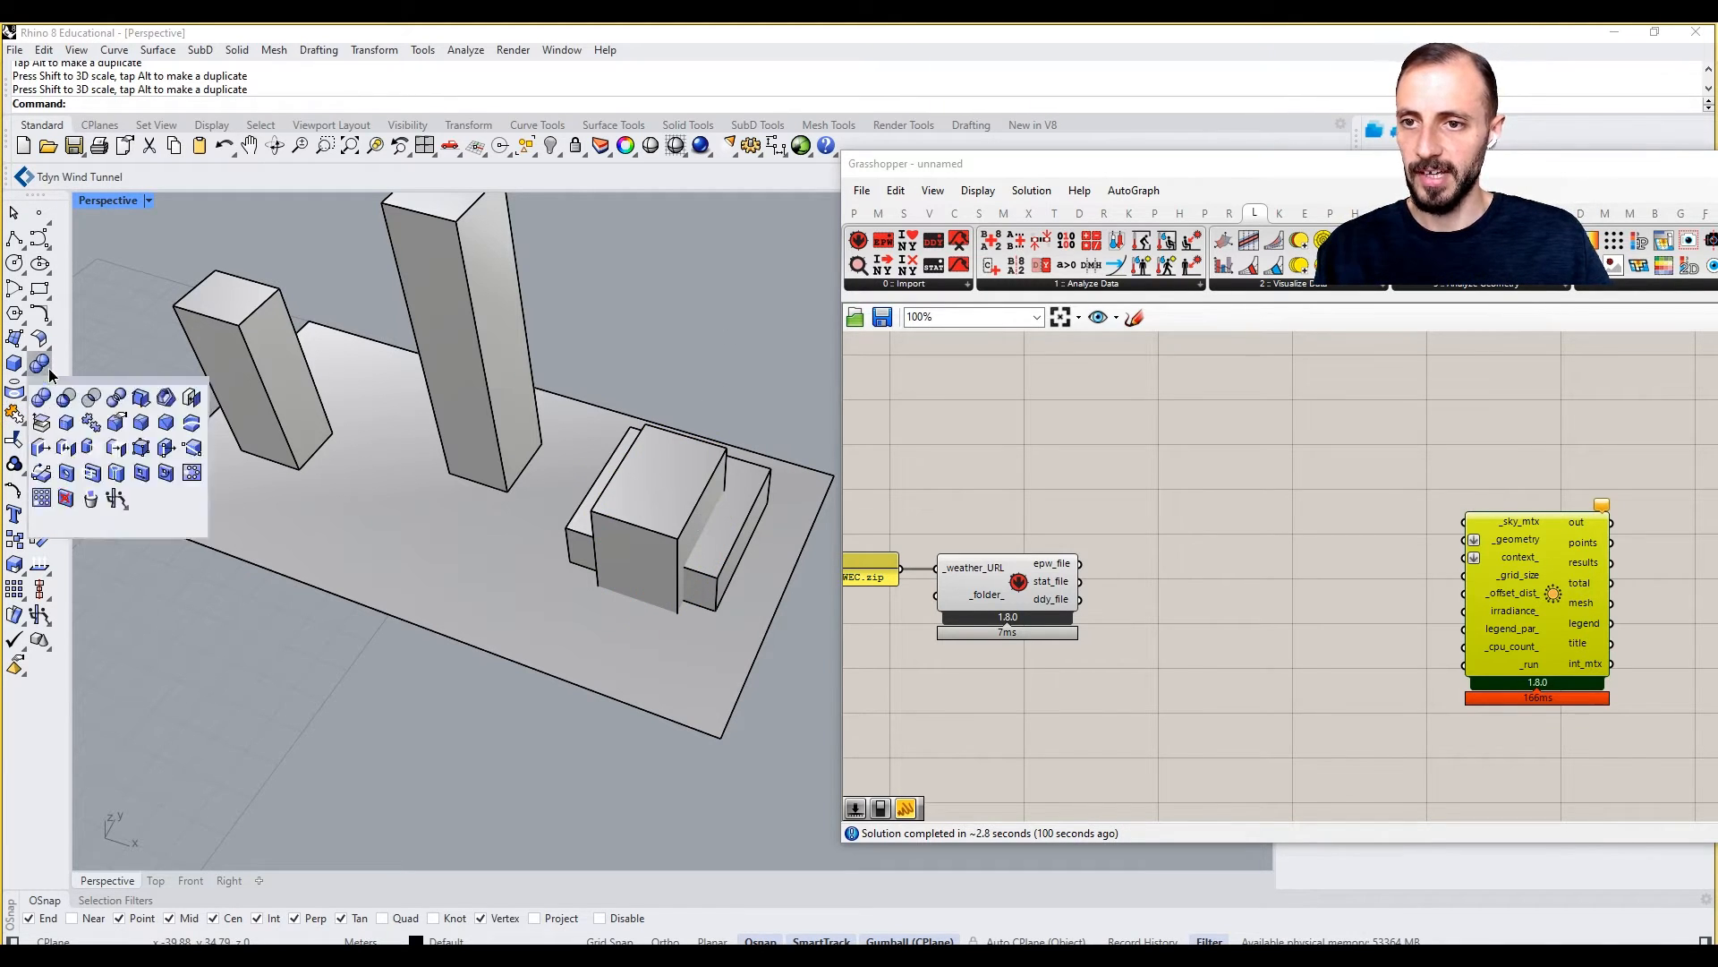
left_click(64, 471)
type("geo")
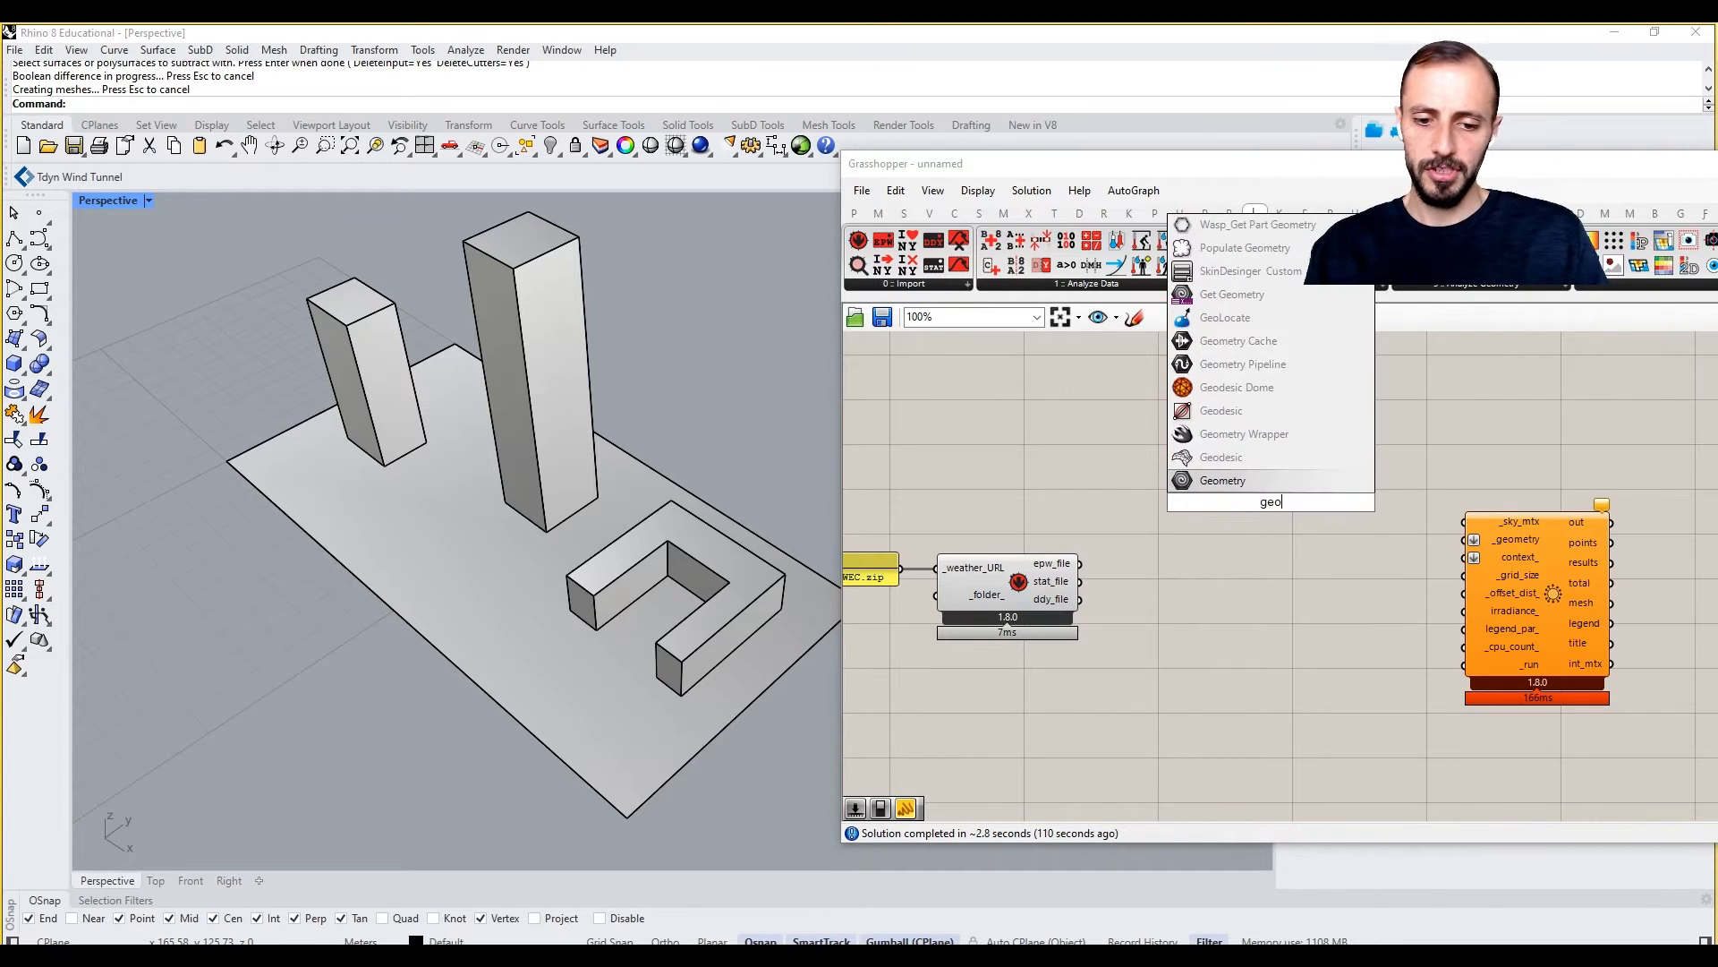
Set the site plane as one Brep and the building masses as multiple Breps
type("me")
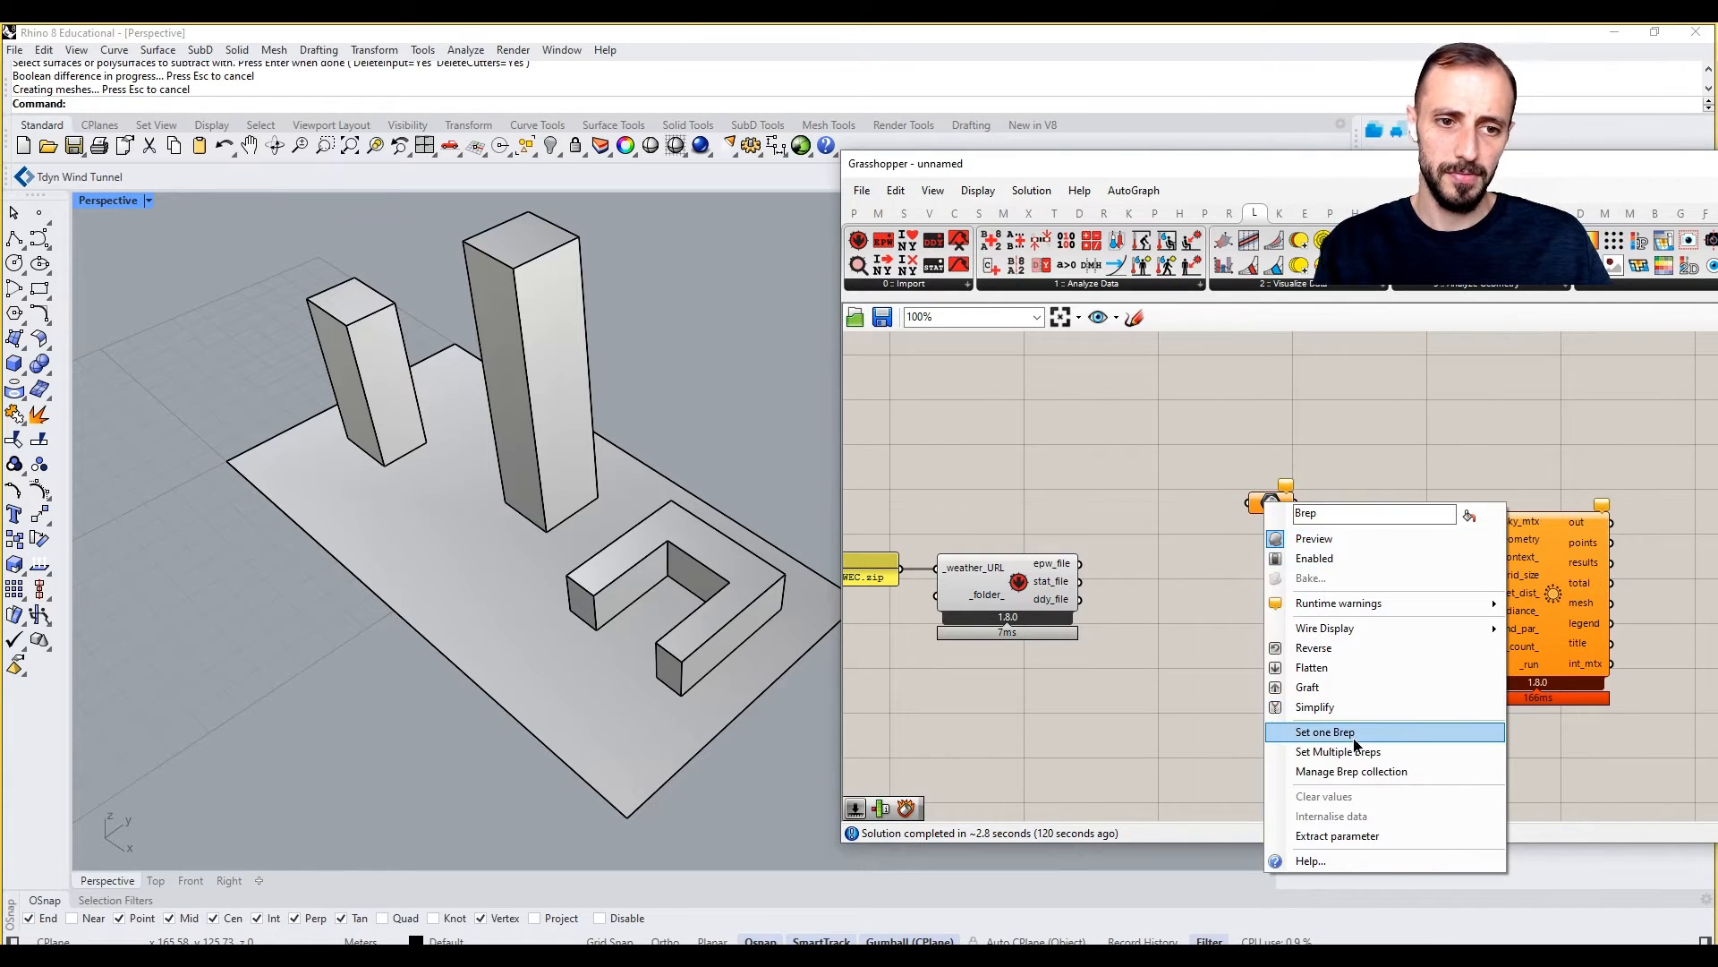
left_click(1324, 731)
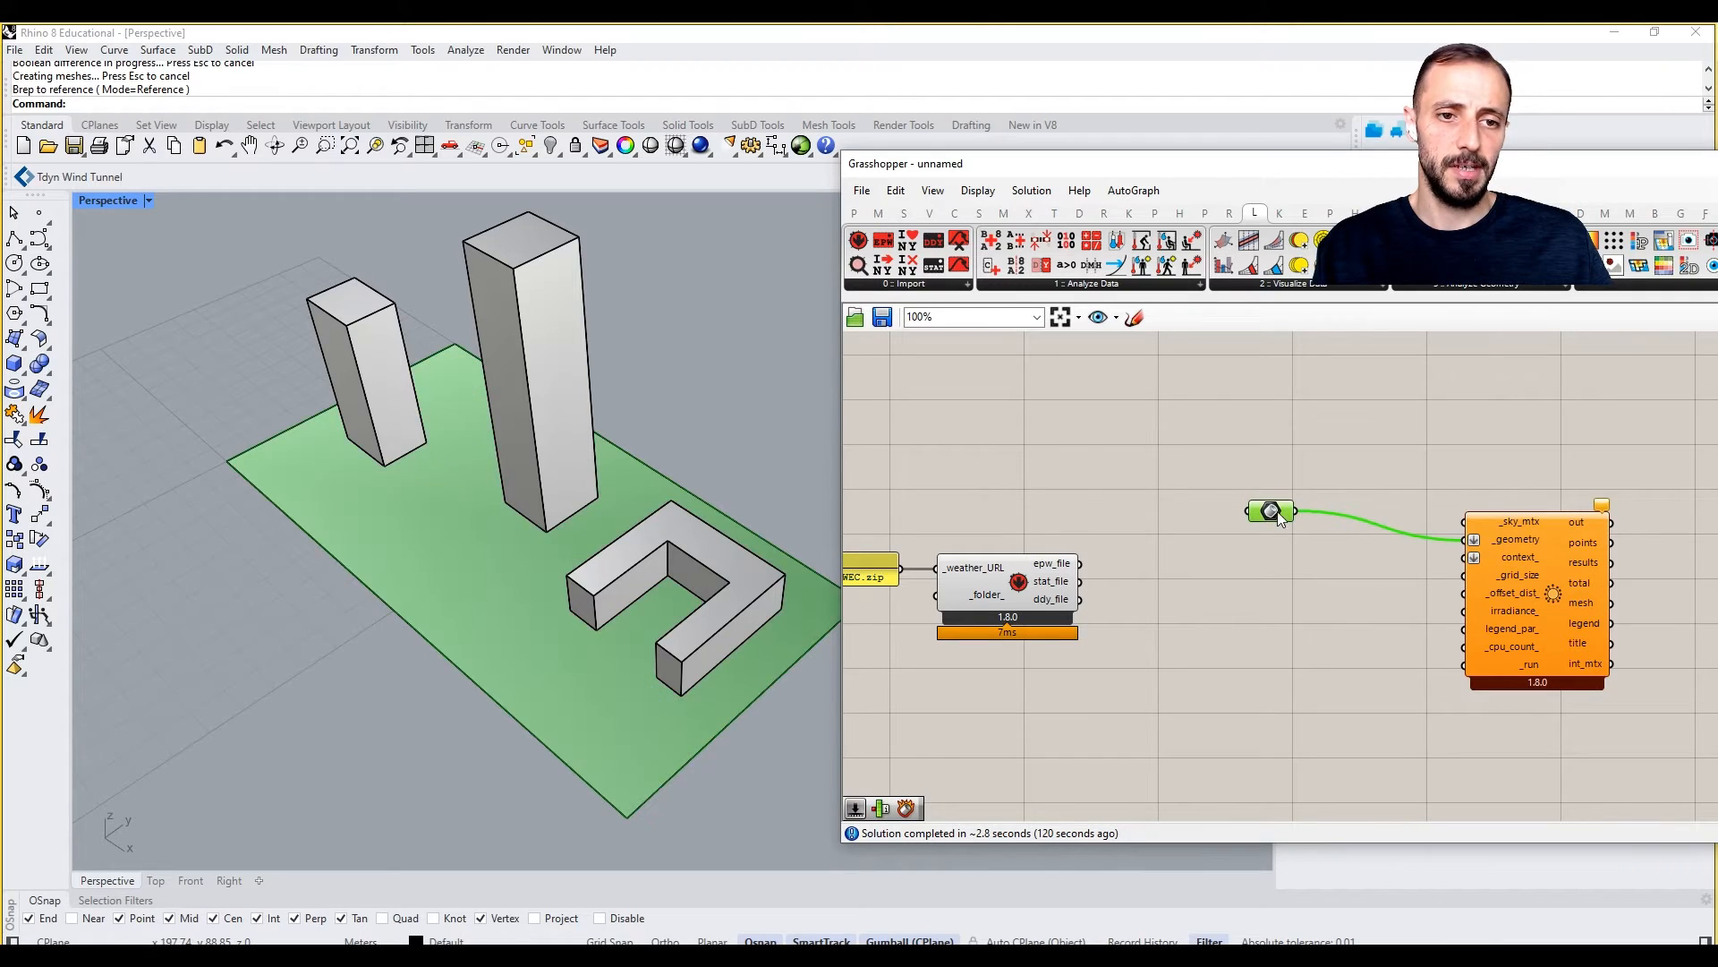
right_click(1277, 570)
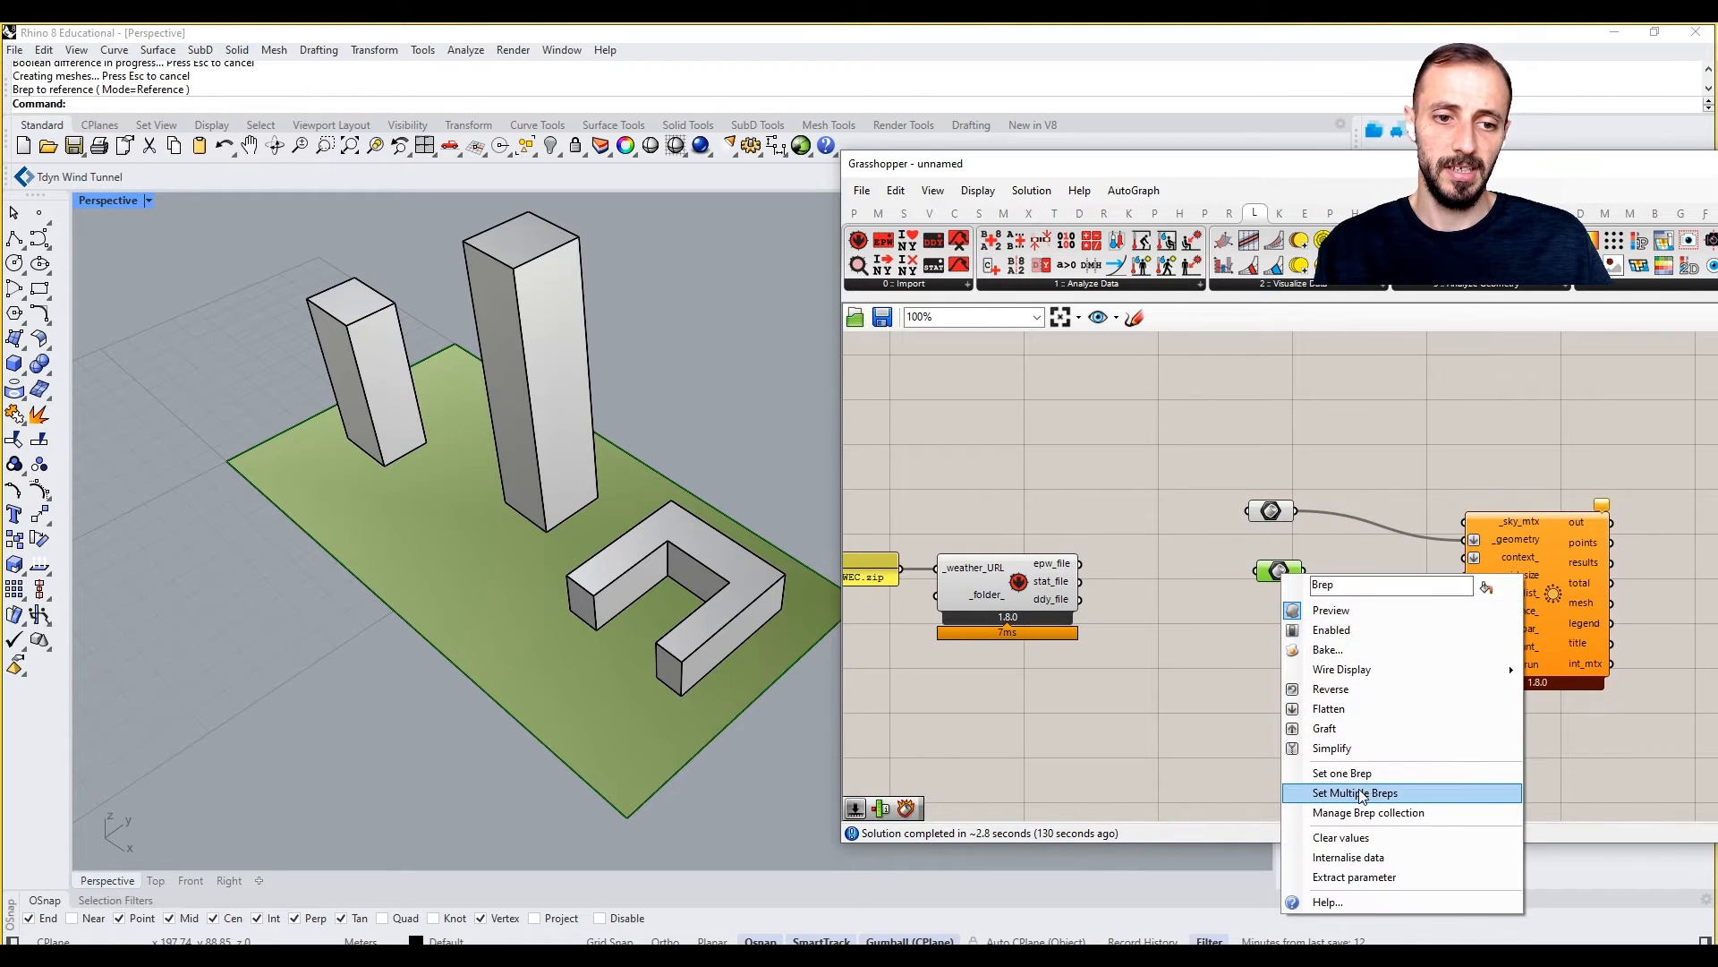
left_click(1353, 792)
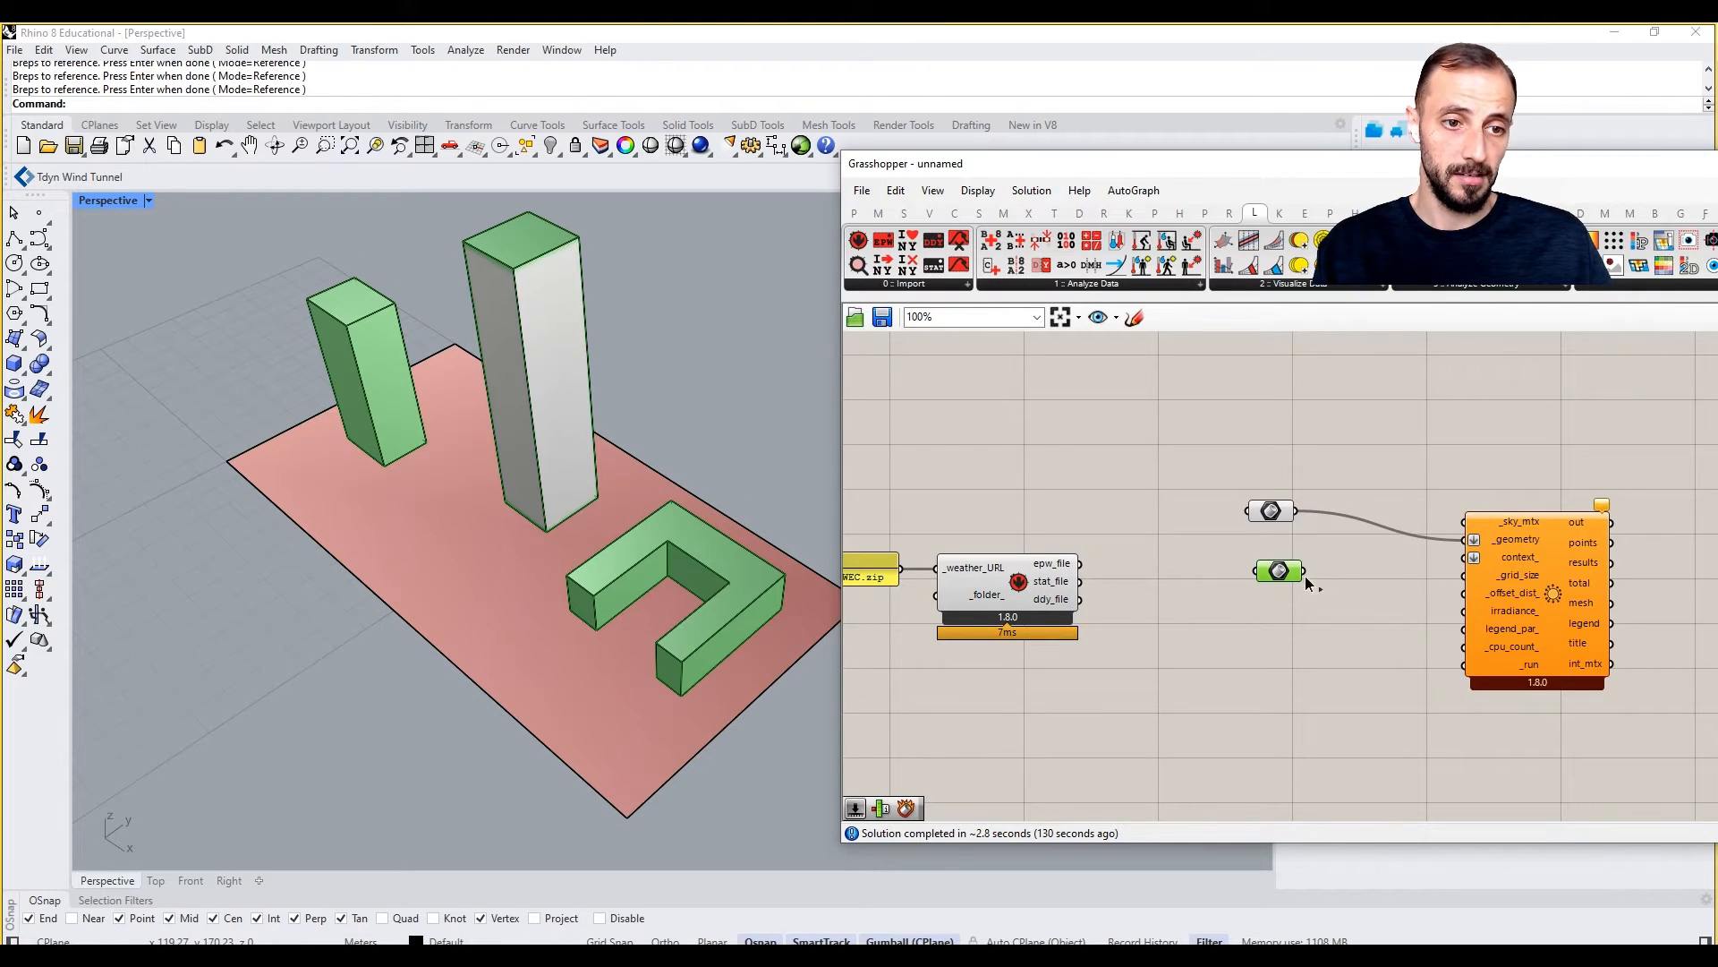
left_click(1271, 553)
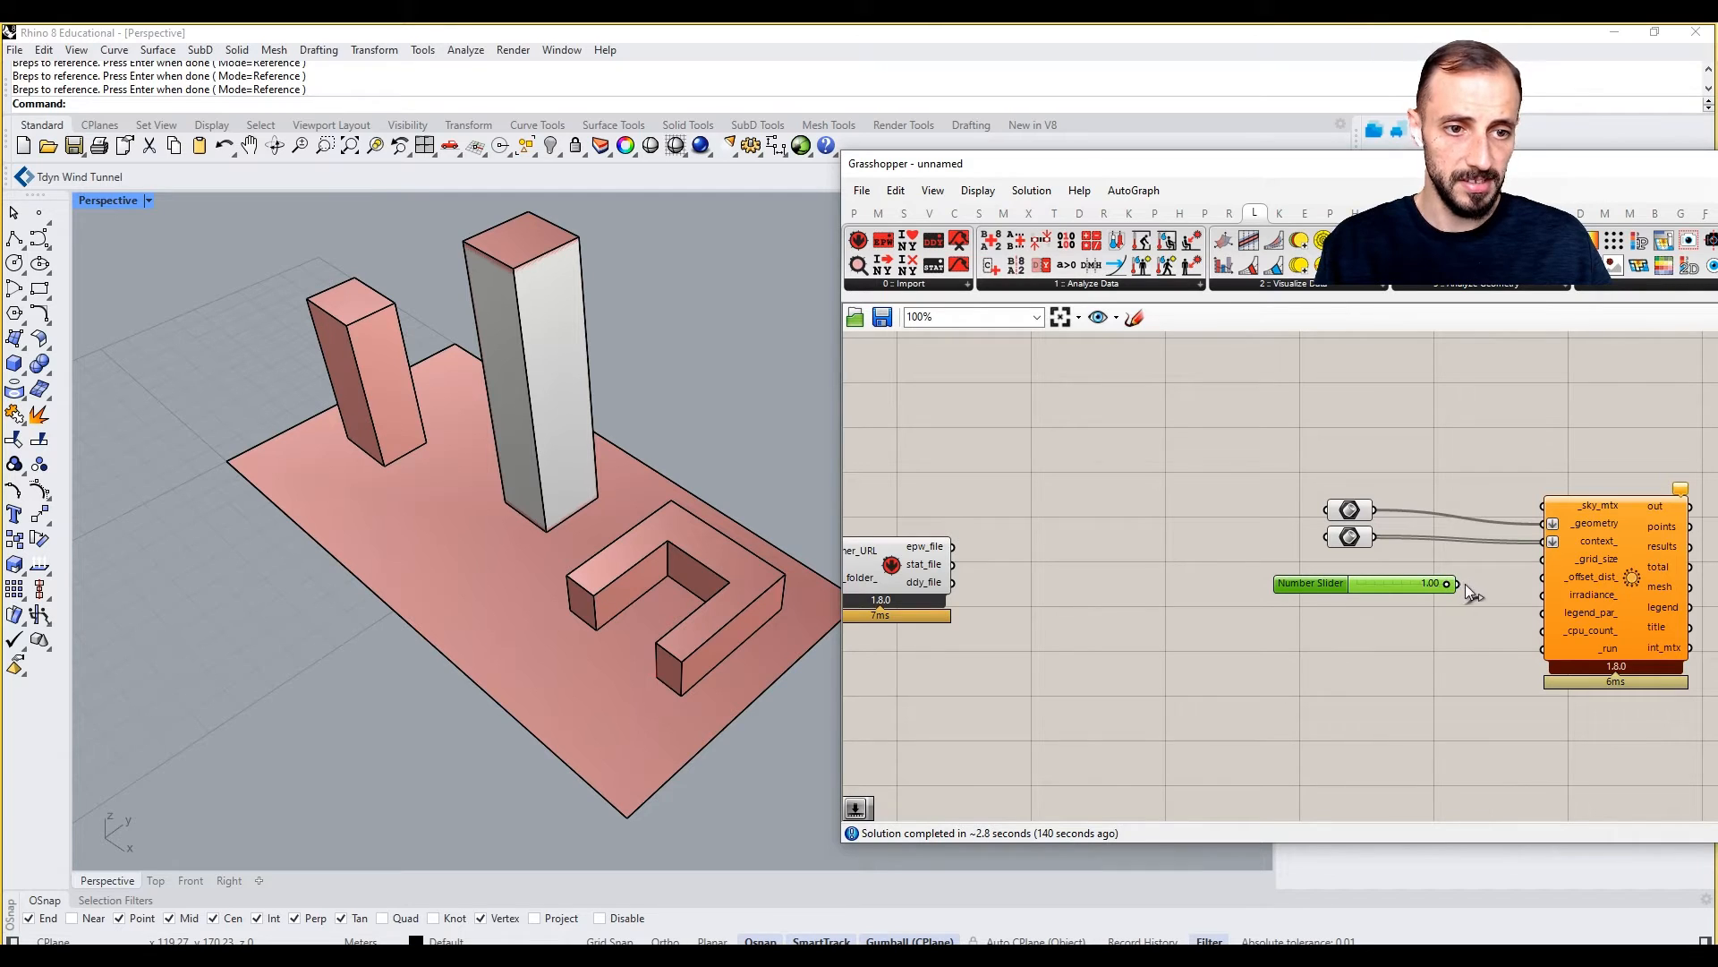
Add a second number slider set to 0.1 driving the offset distance
double_click(1364, 582)
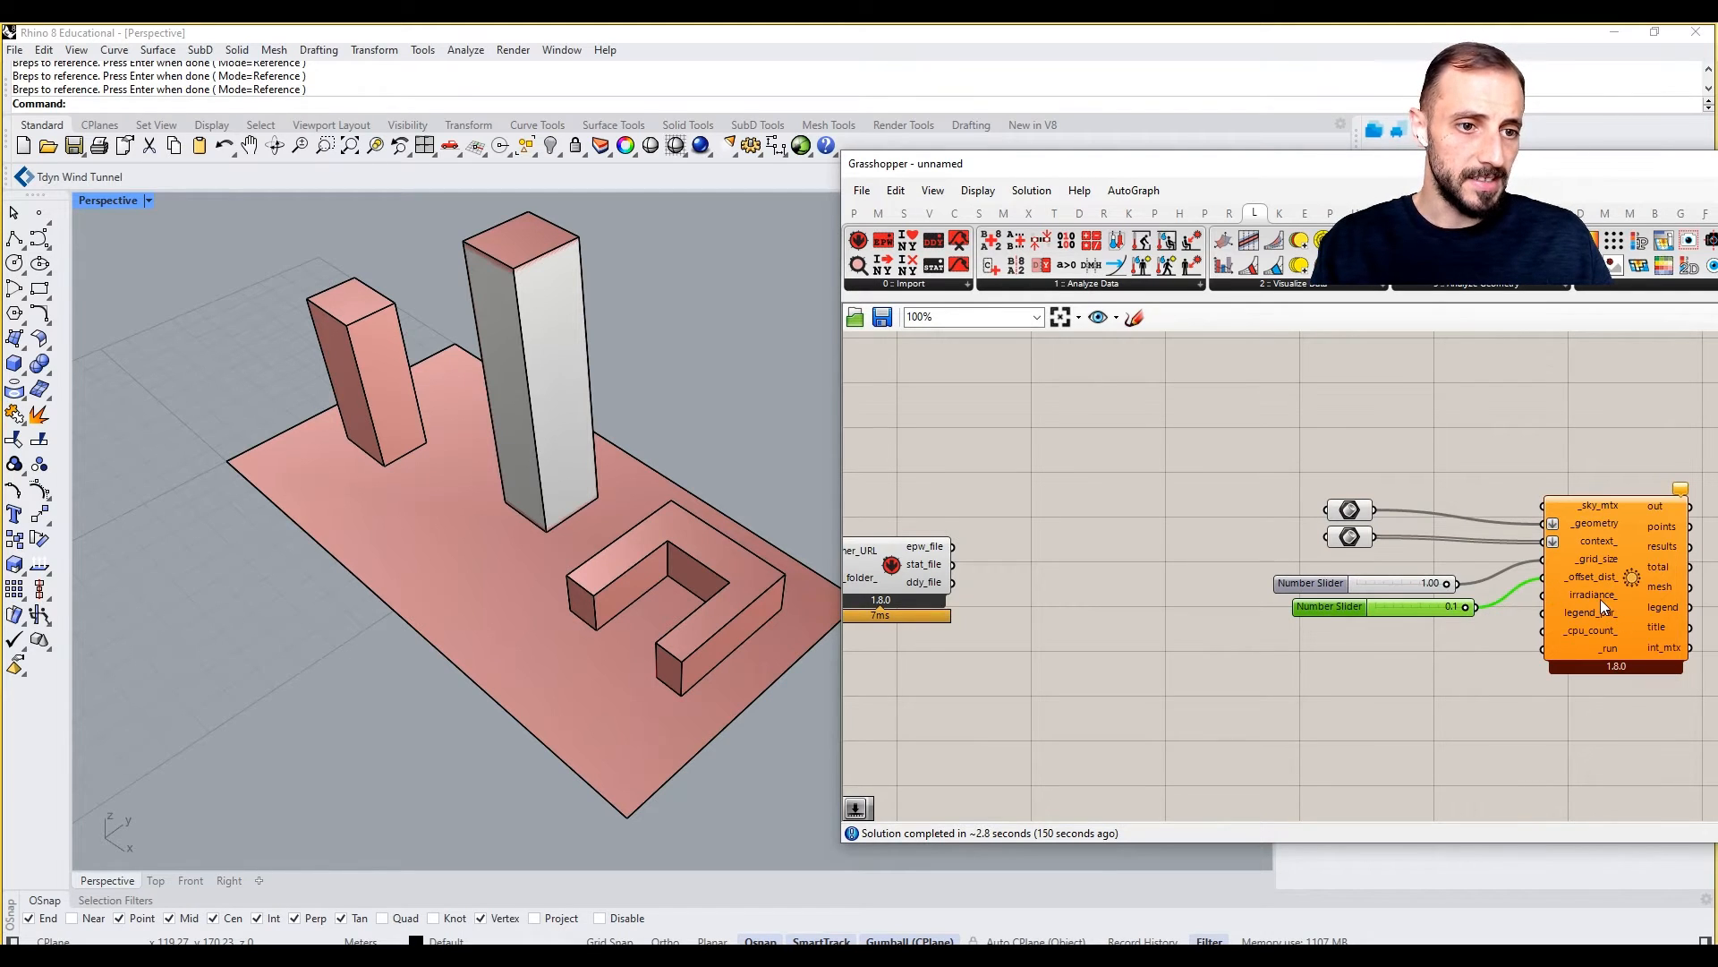
mouse_move(1595, 594)
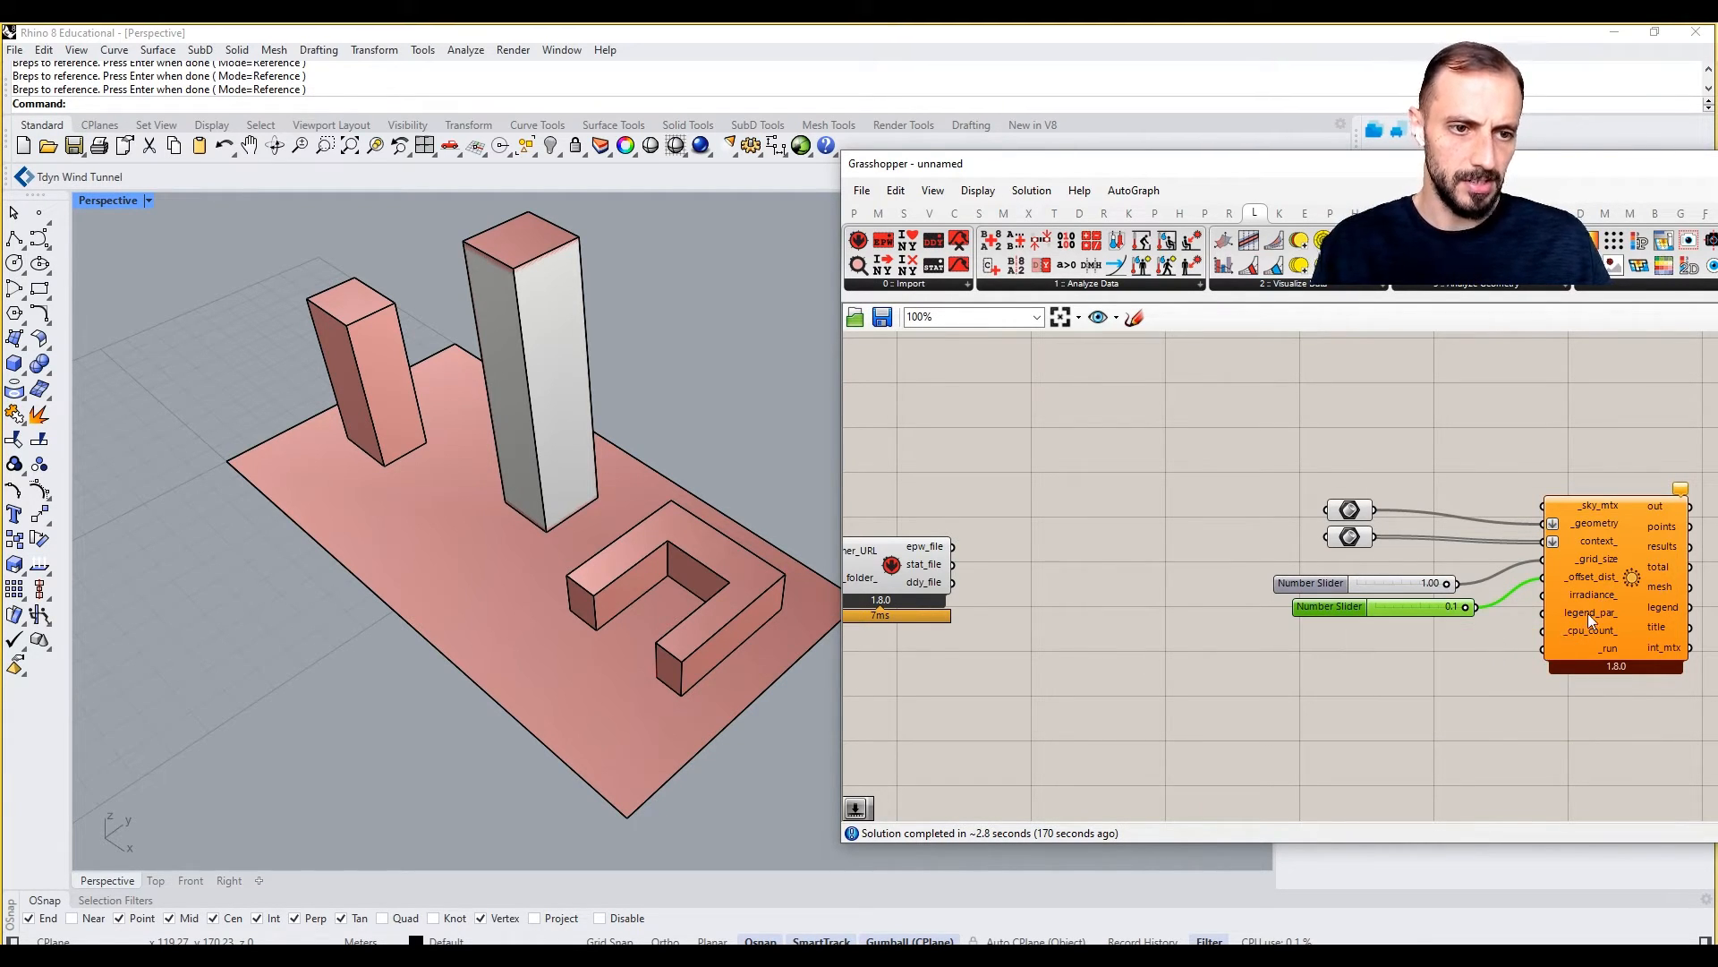
mouse_move(1591, 630)
type("tog")
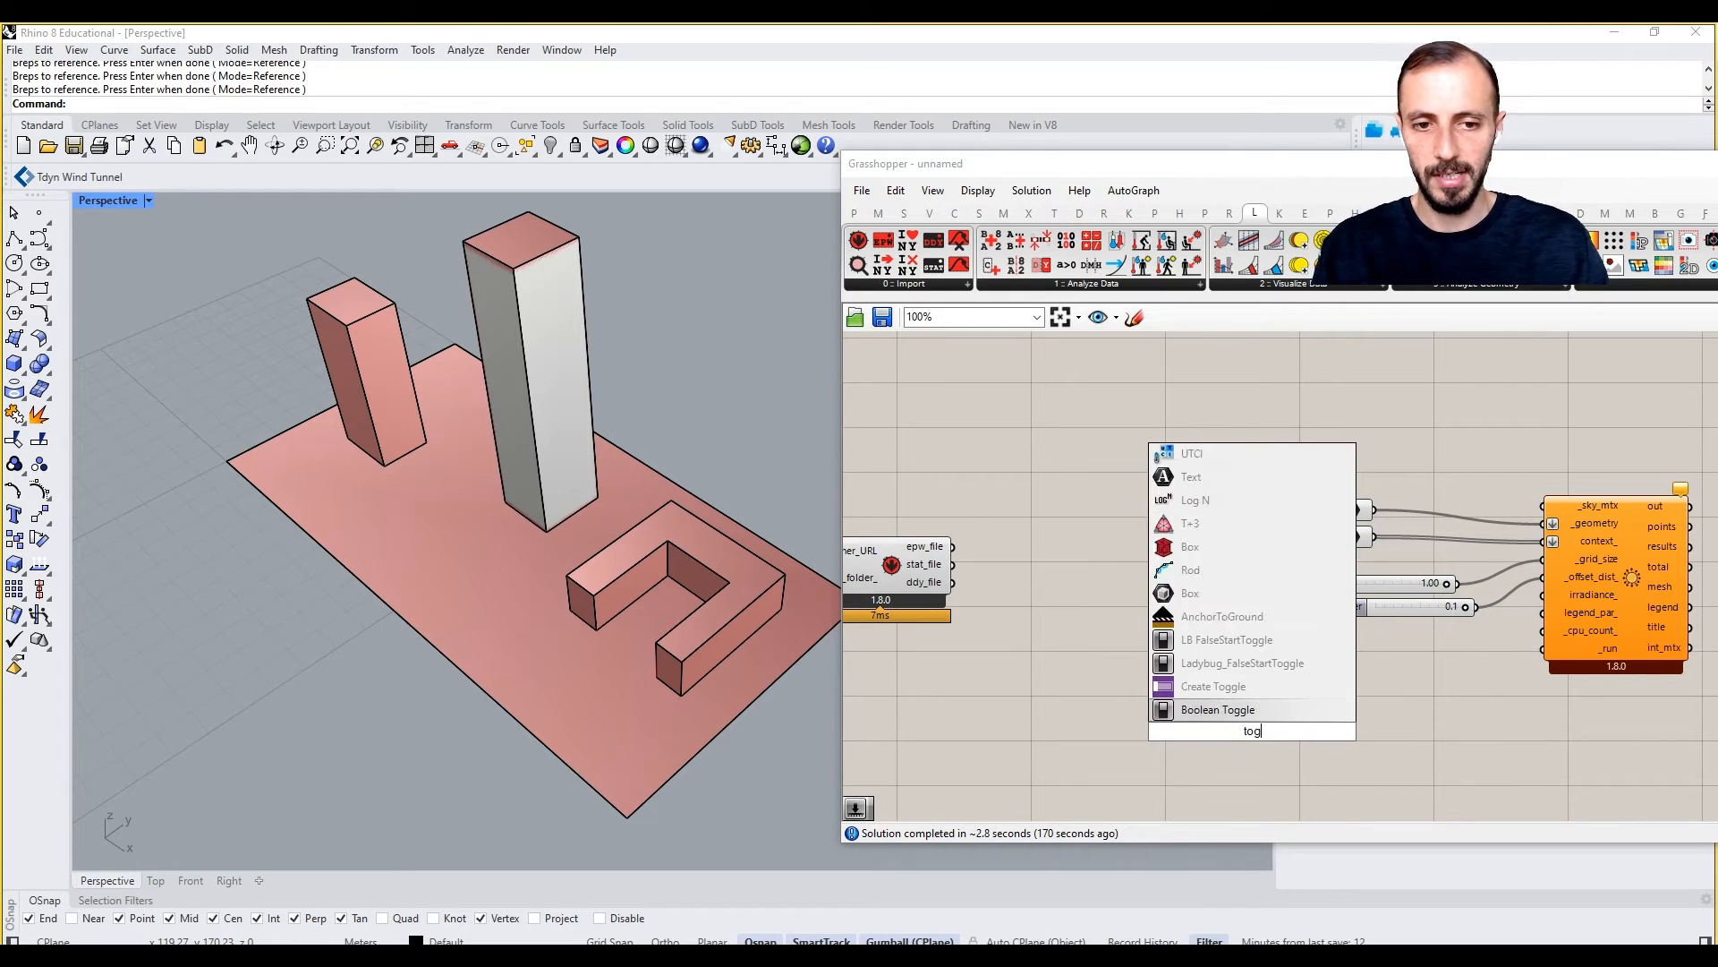
Place an LB FalseStartToggle set to False and wire it to _run
left_click(1243, 664)
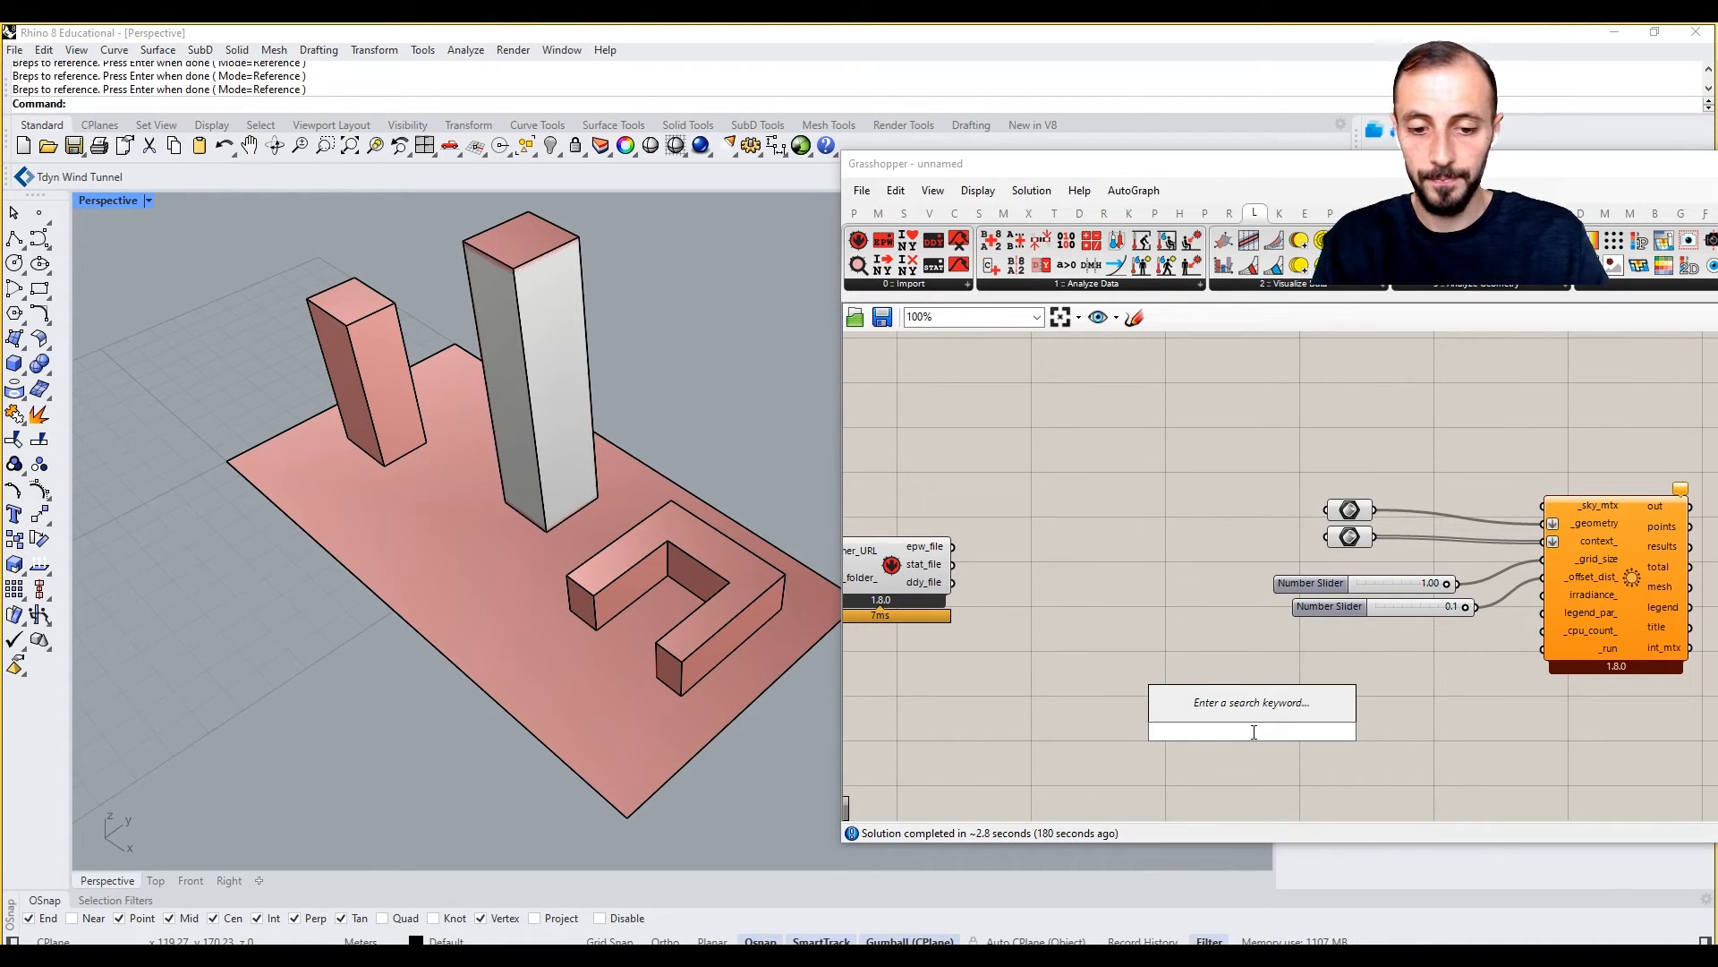
type("lb false")
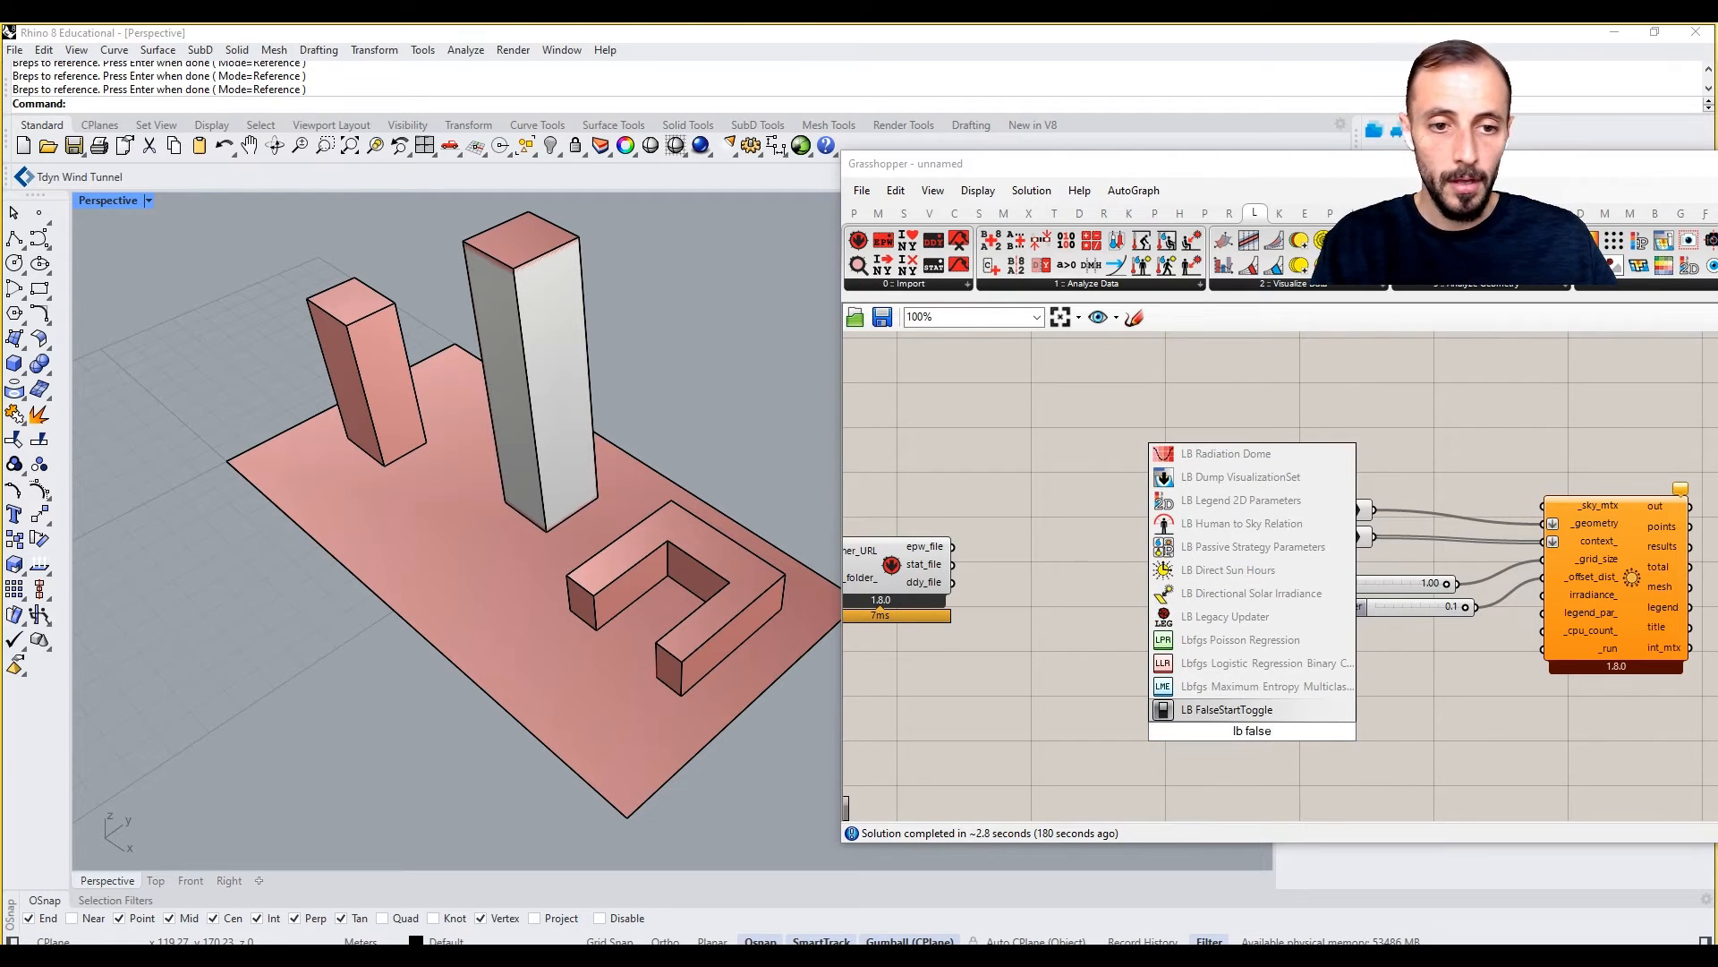
left_click(1227, 709)
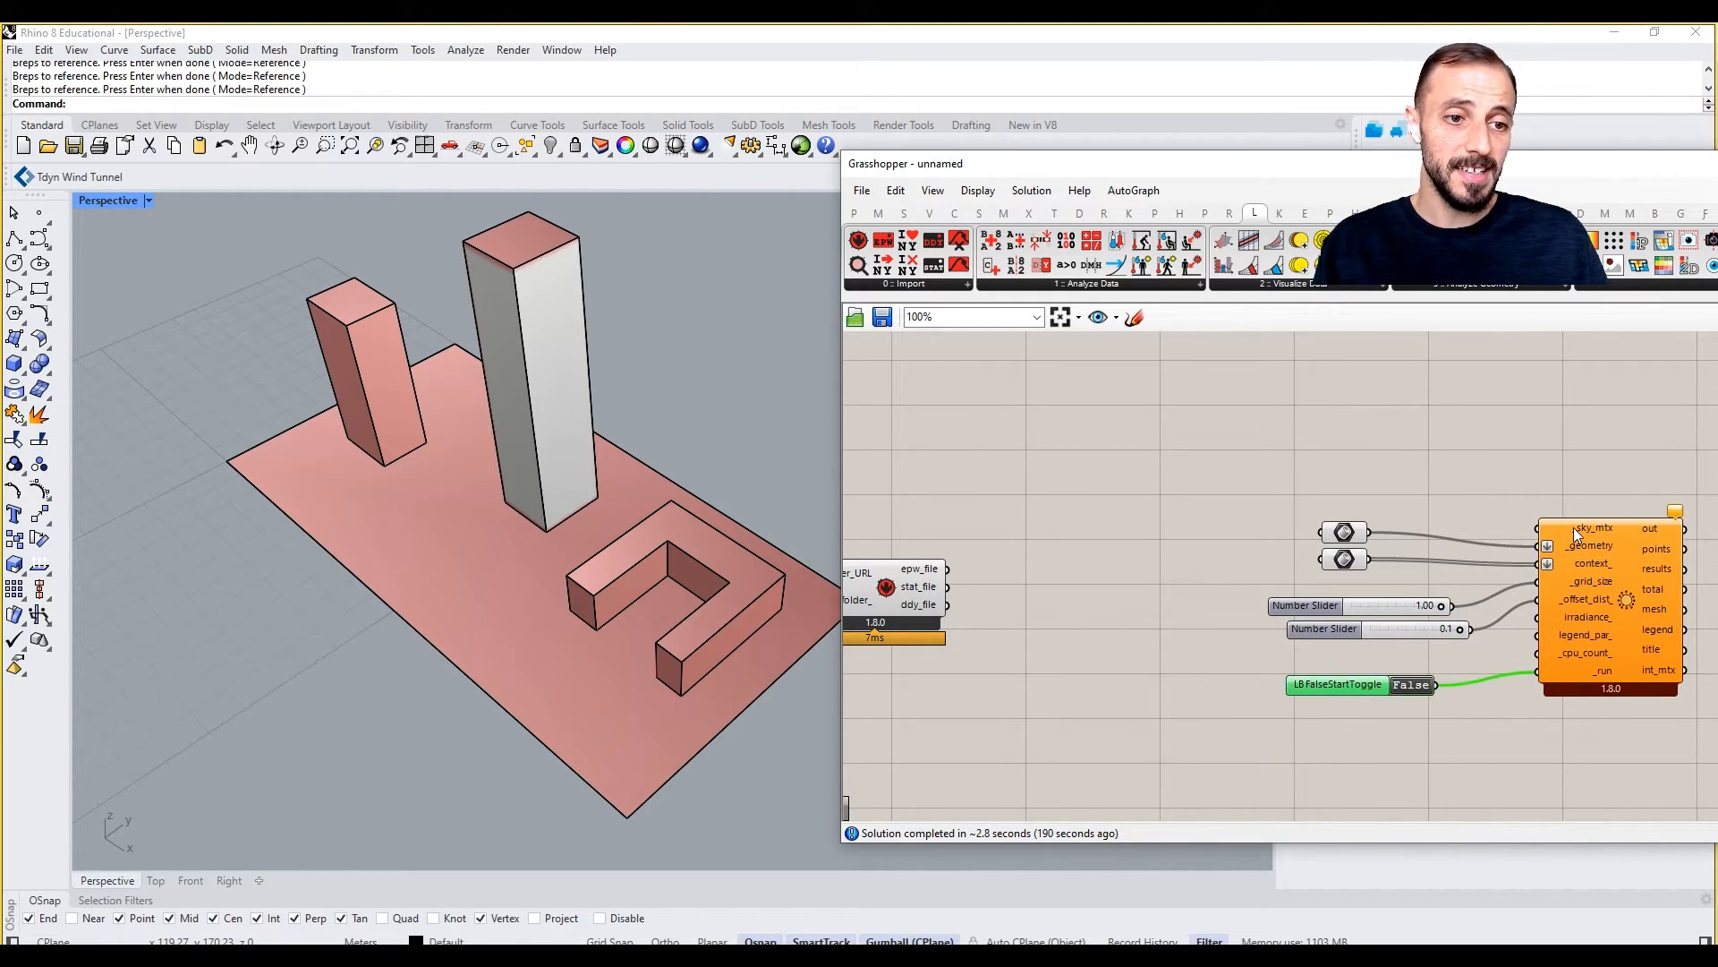
mouse_move(1313, 322)
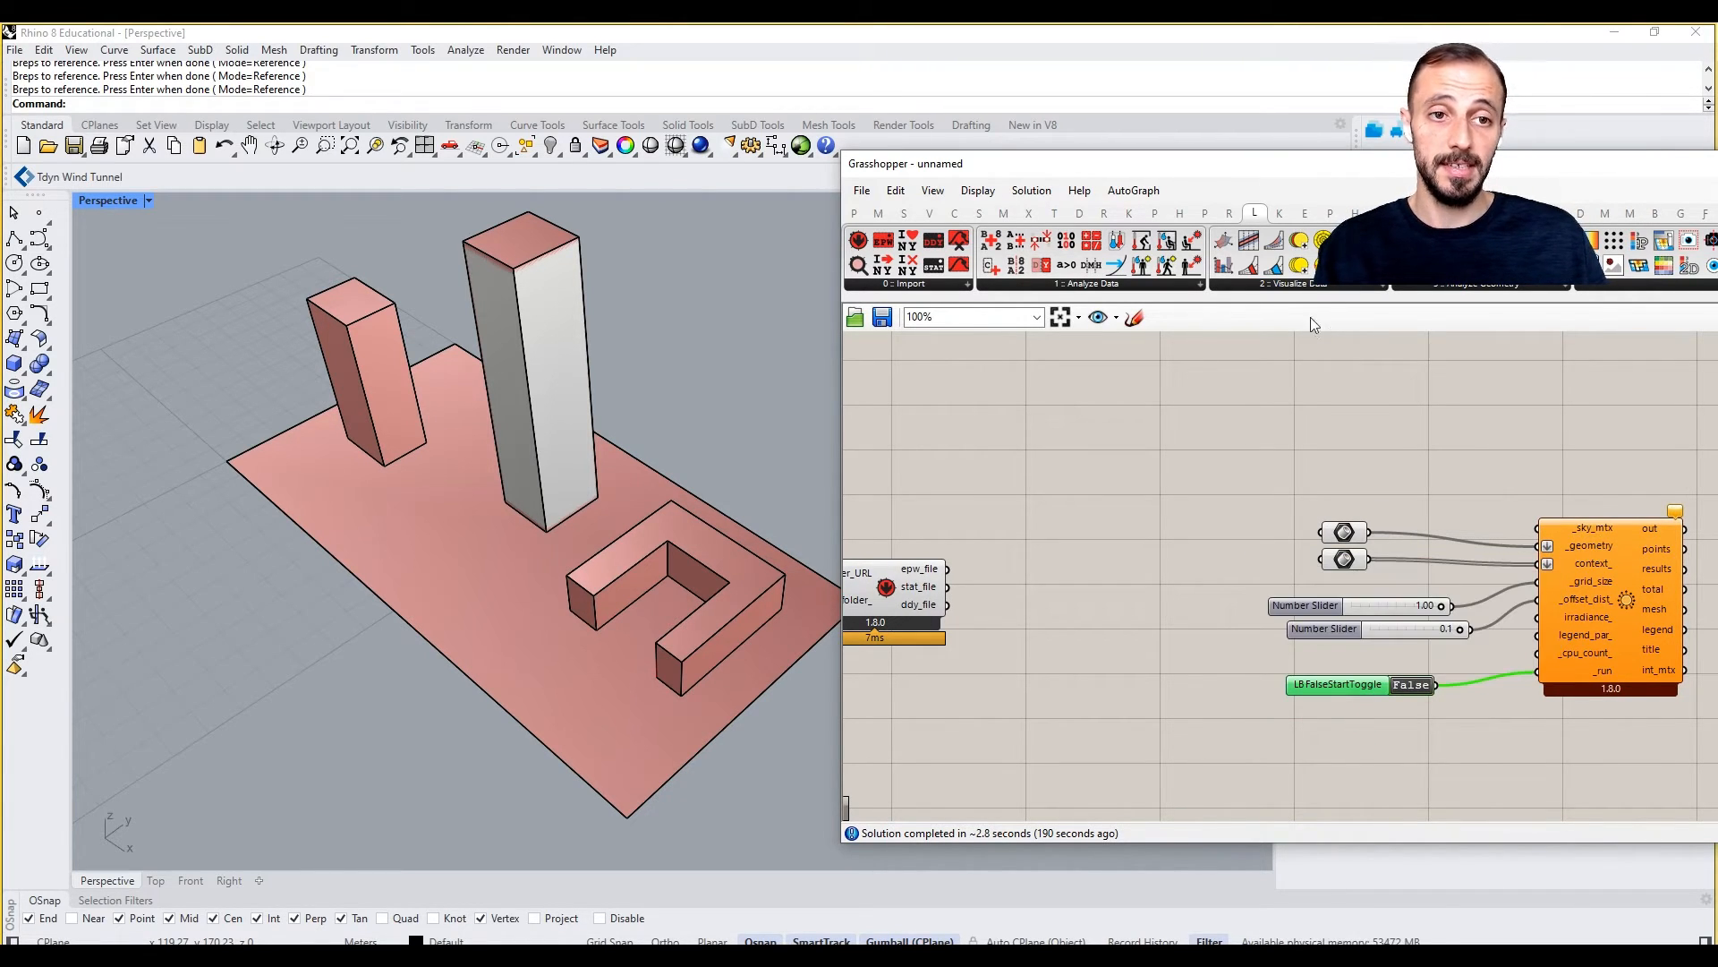
Add LB Cumulative Sky Matrix beside the weather download component
left_click(1295, 283)
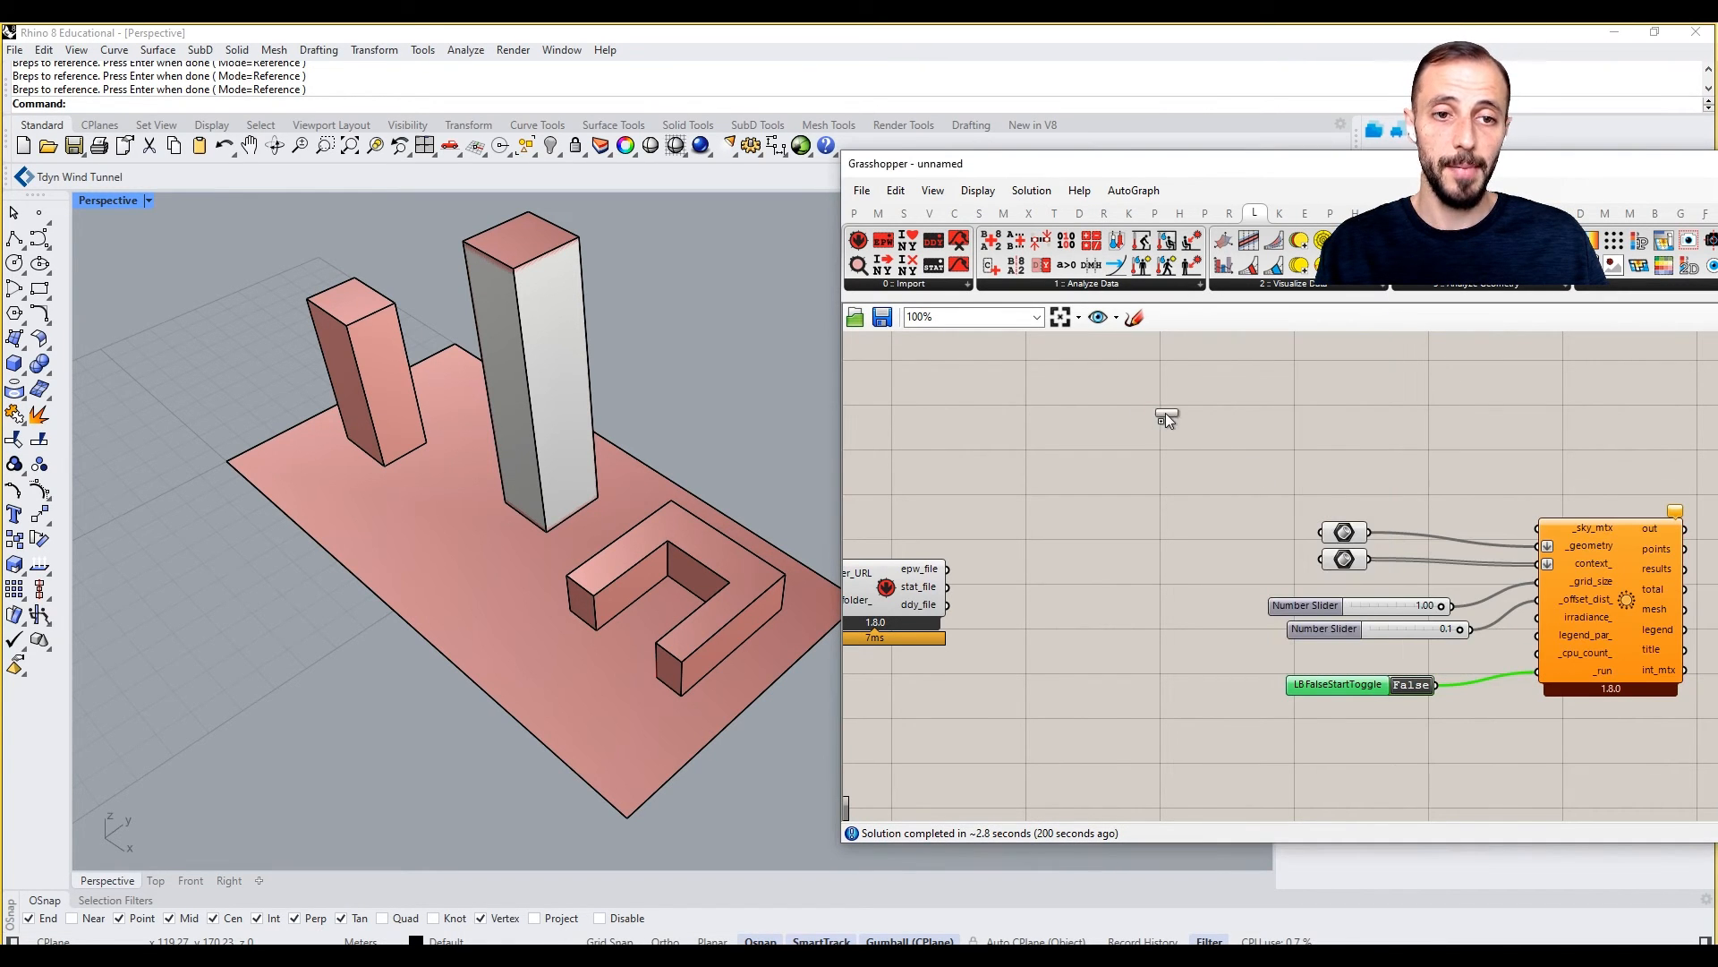
mouse_move(1165, 445)
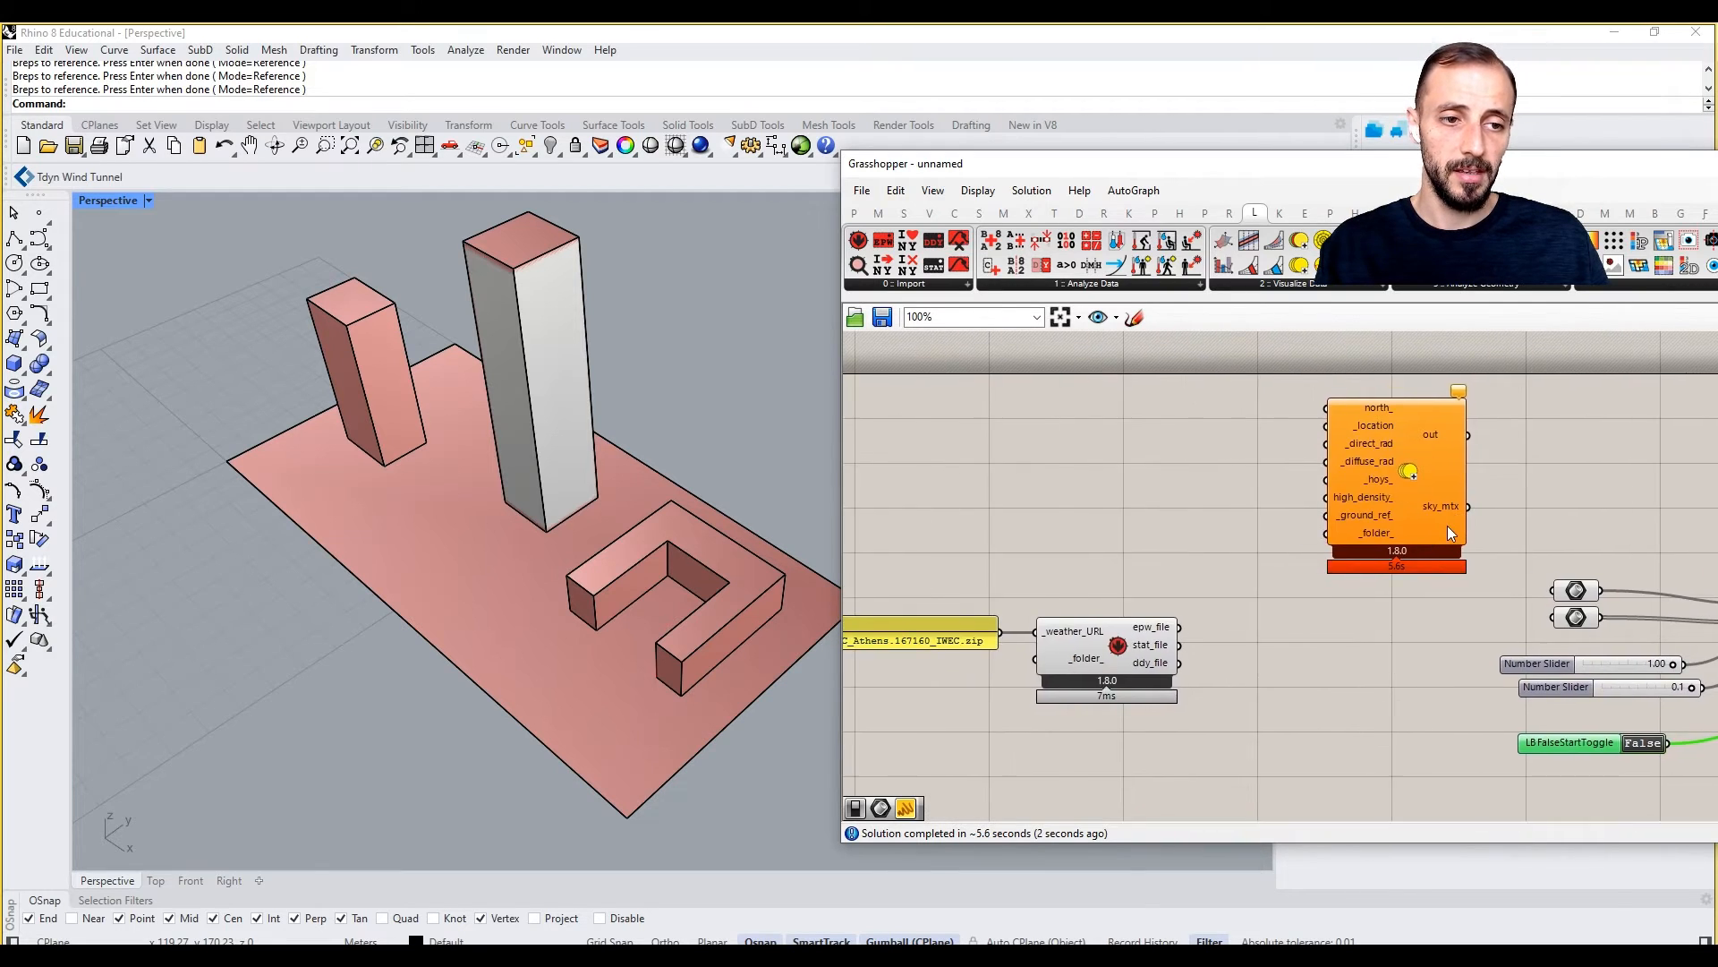
scroll("down", 3)
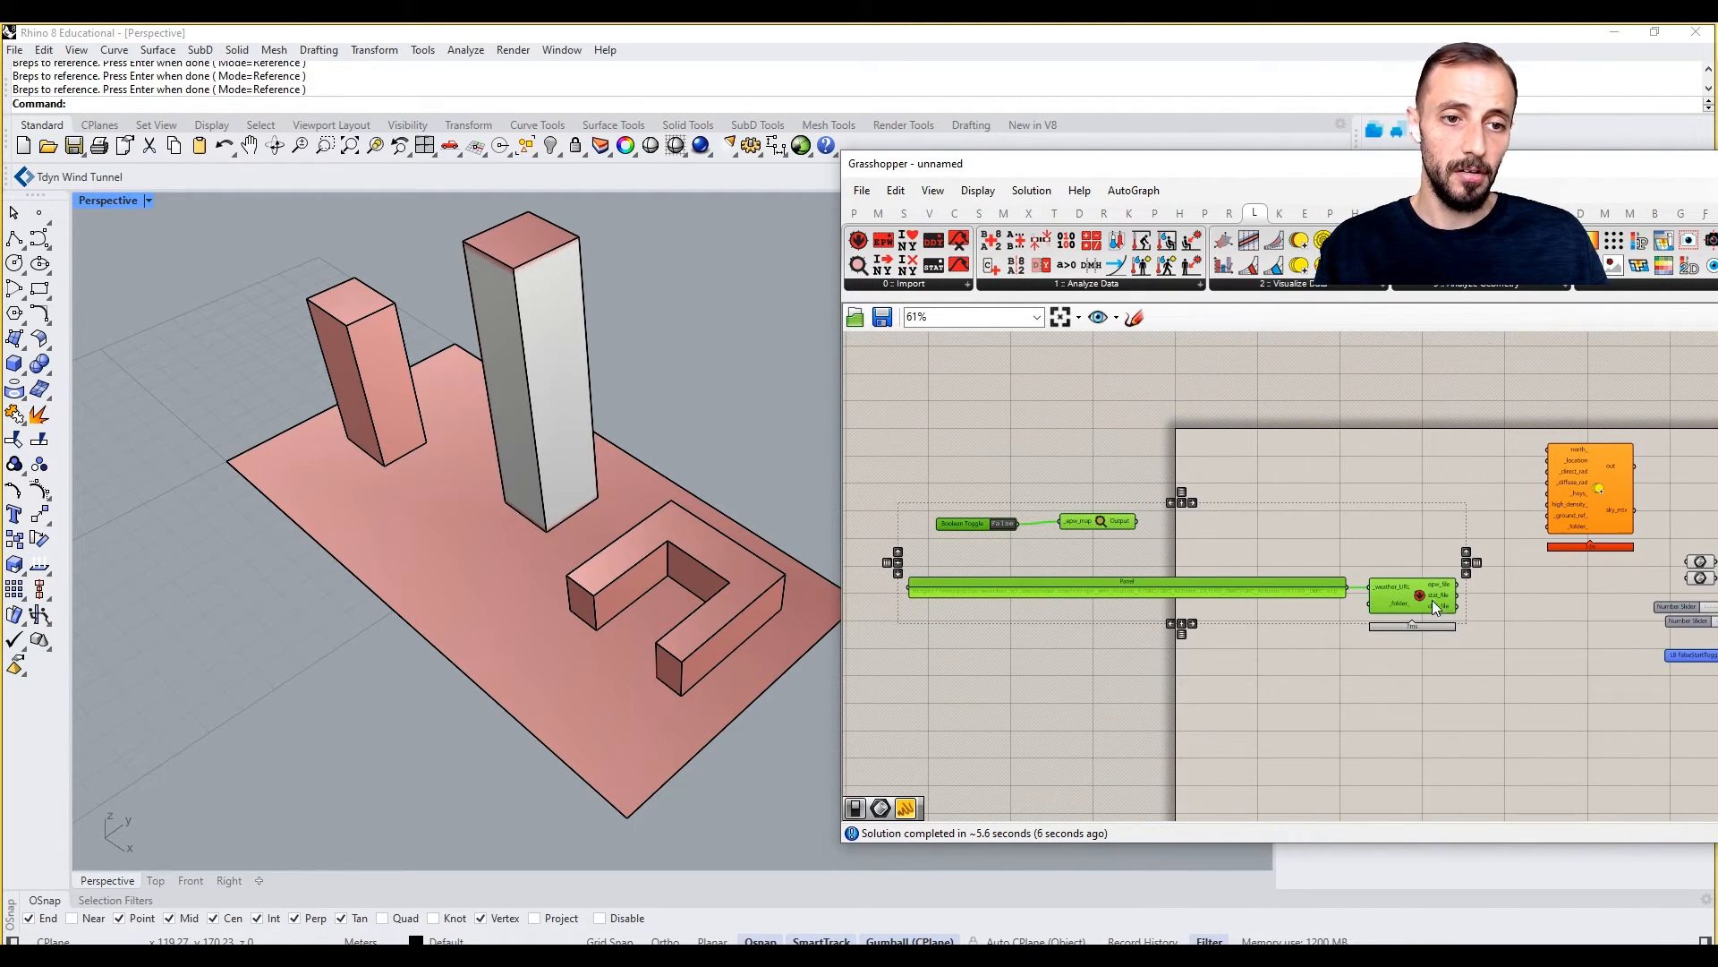
scroll("up", 3)
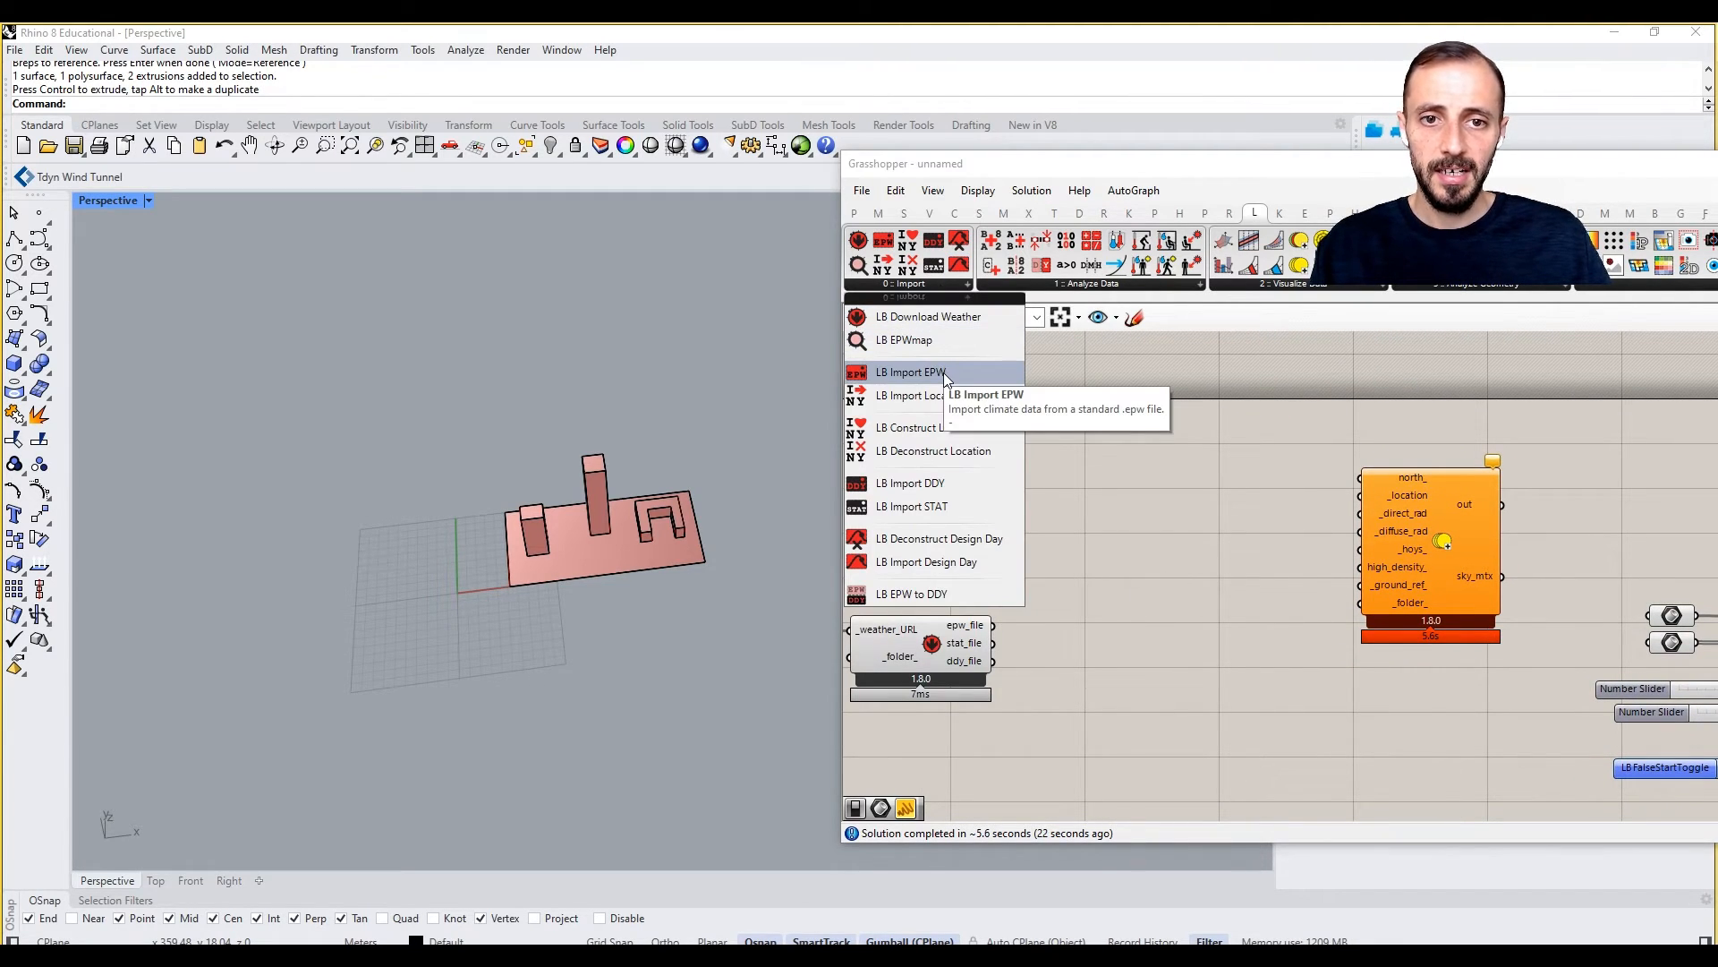
Feed the sky matrix from LB Import EPW and LB Analysis Period into _sky_mtx
left_click(911, 371)
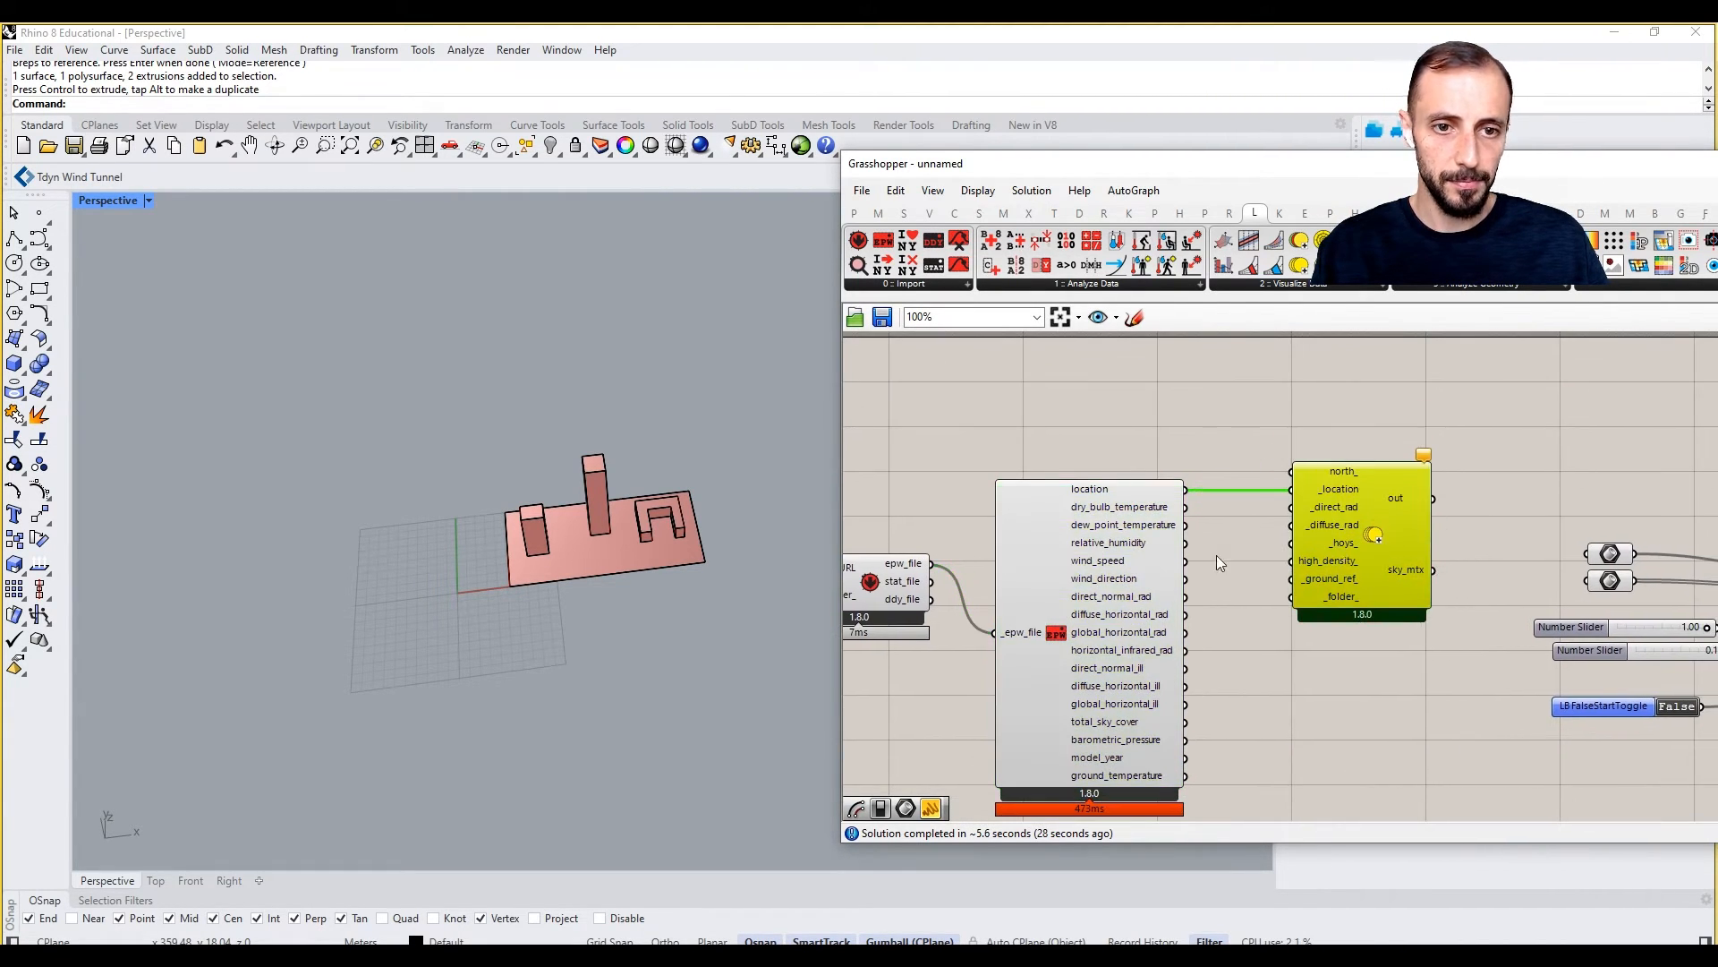
scroll("up", 3)
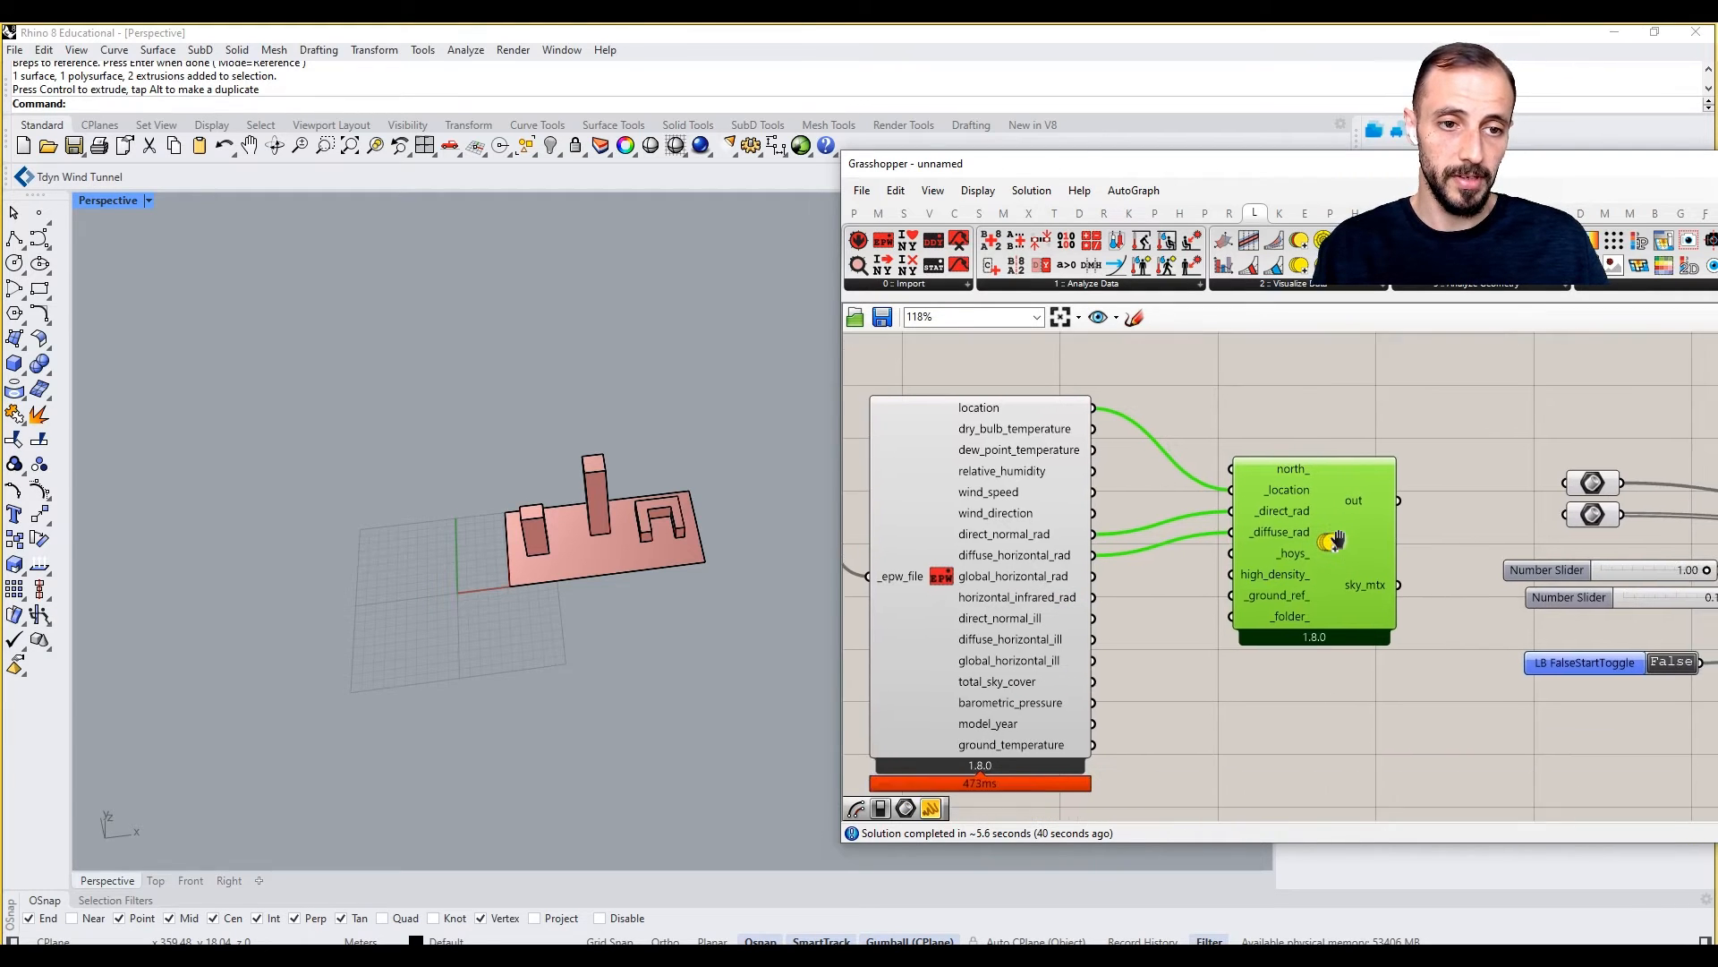
left_click(1085, 282)
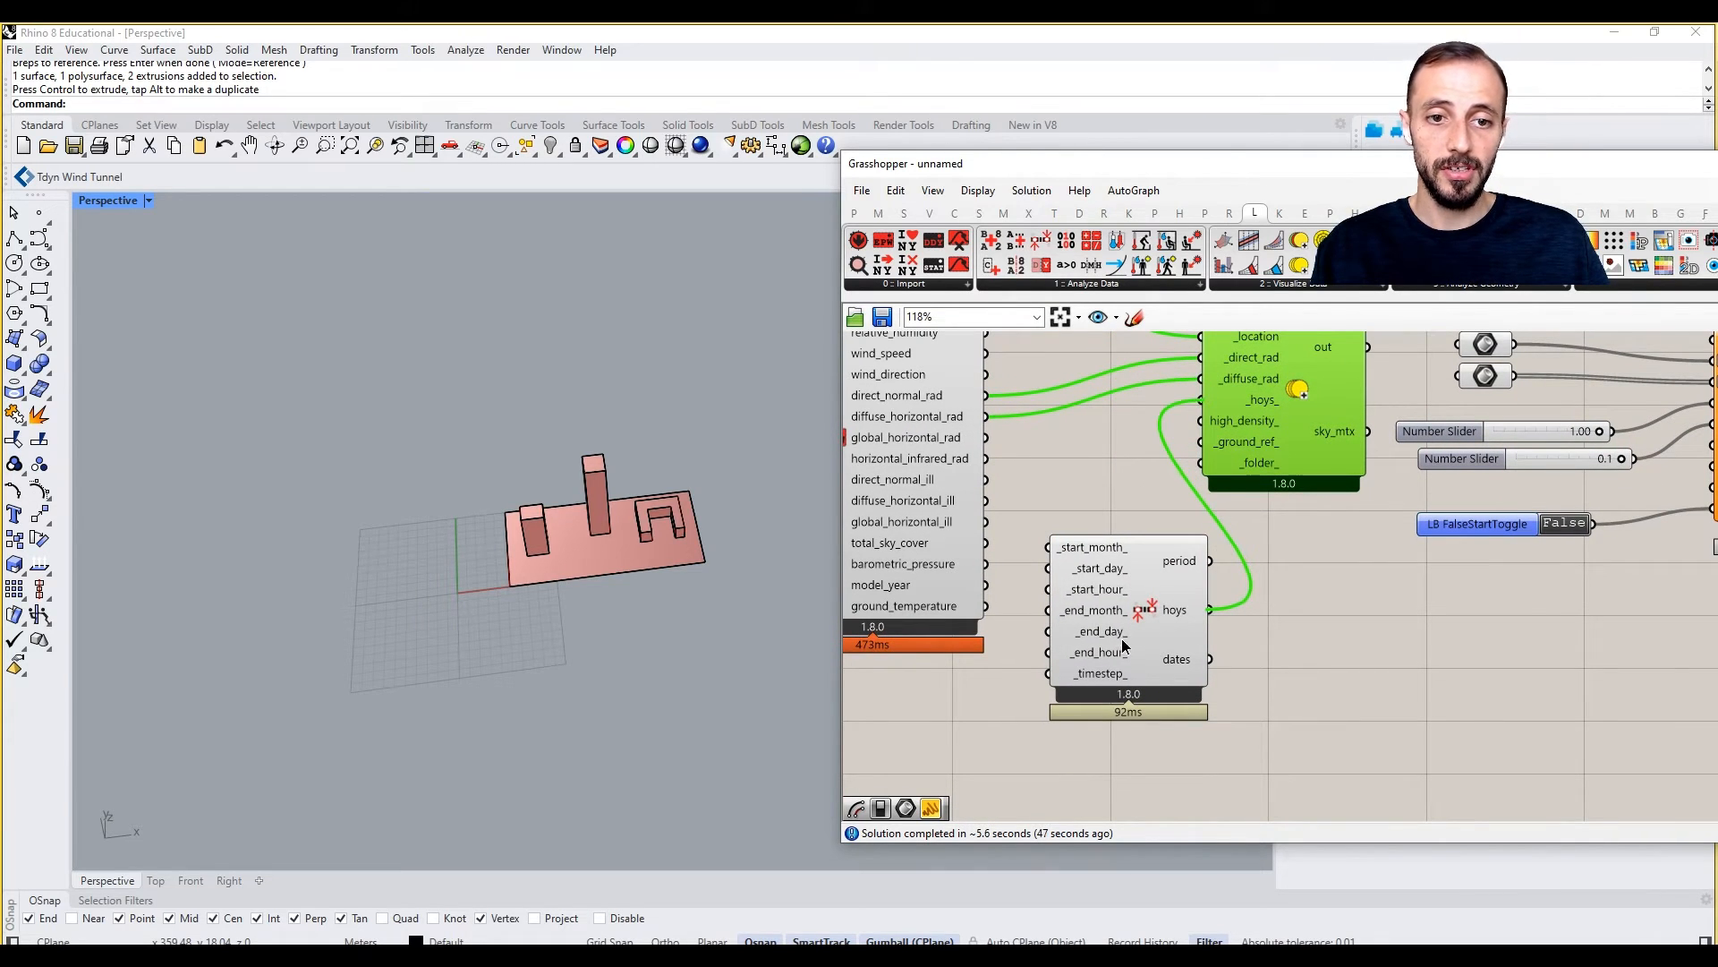
mouse_move(1205, 617)
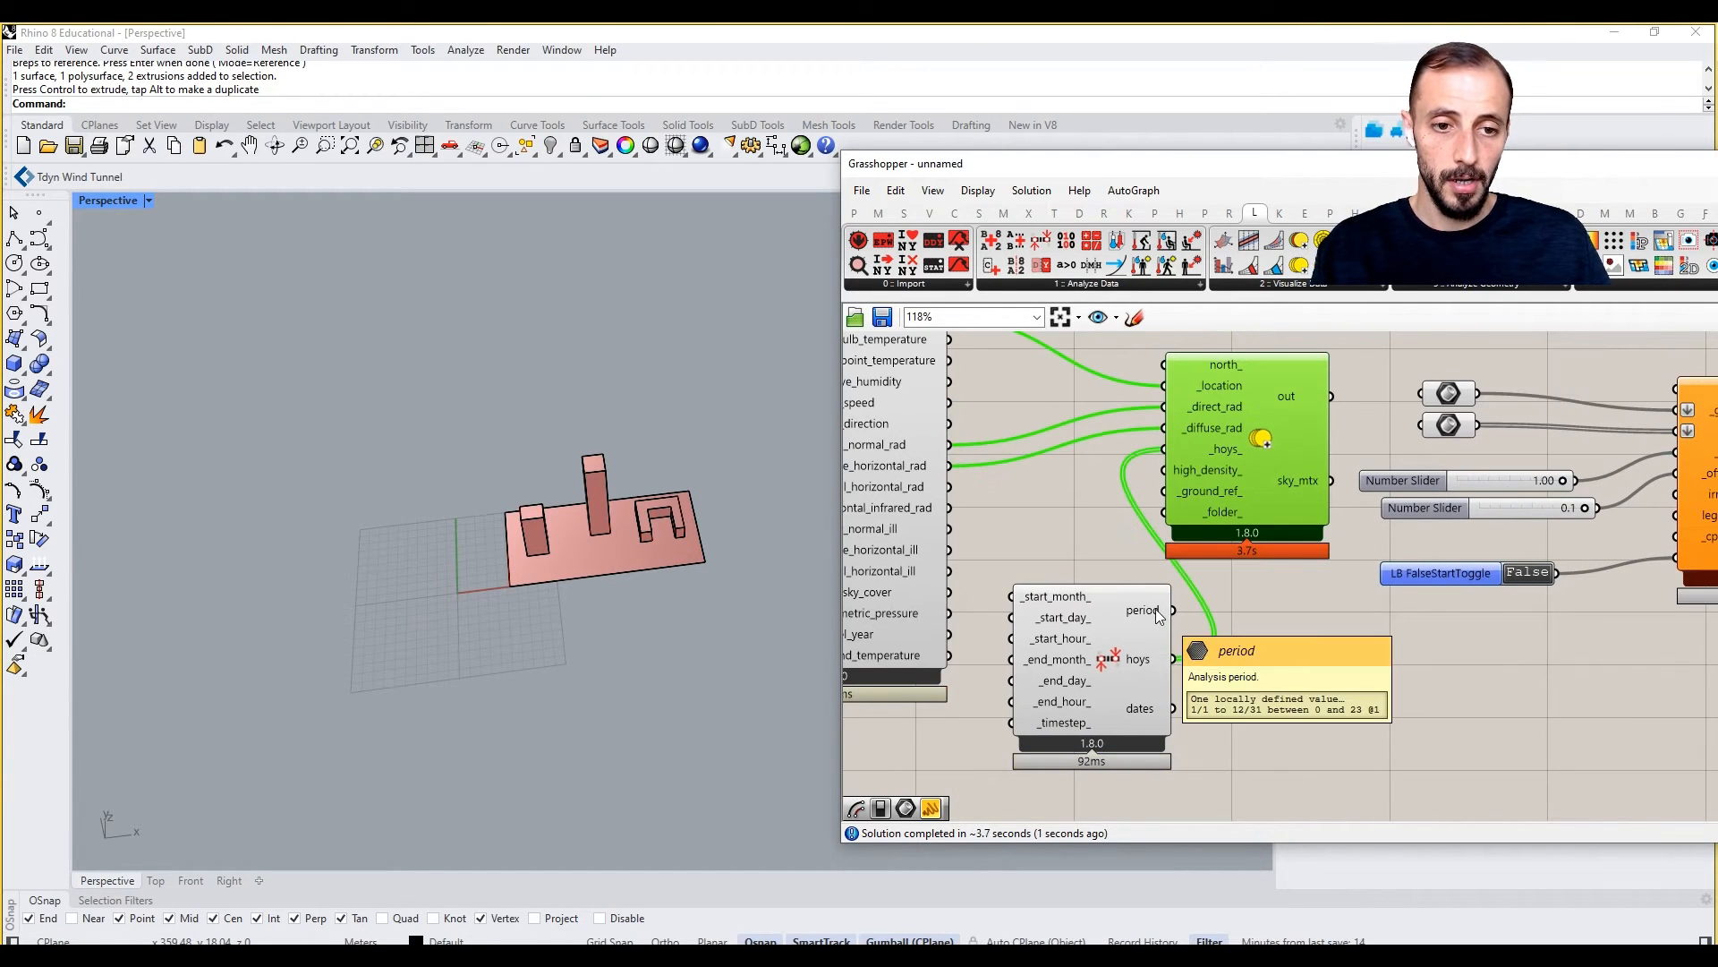
scroll("down", 3)
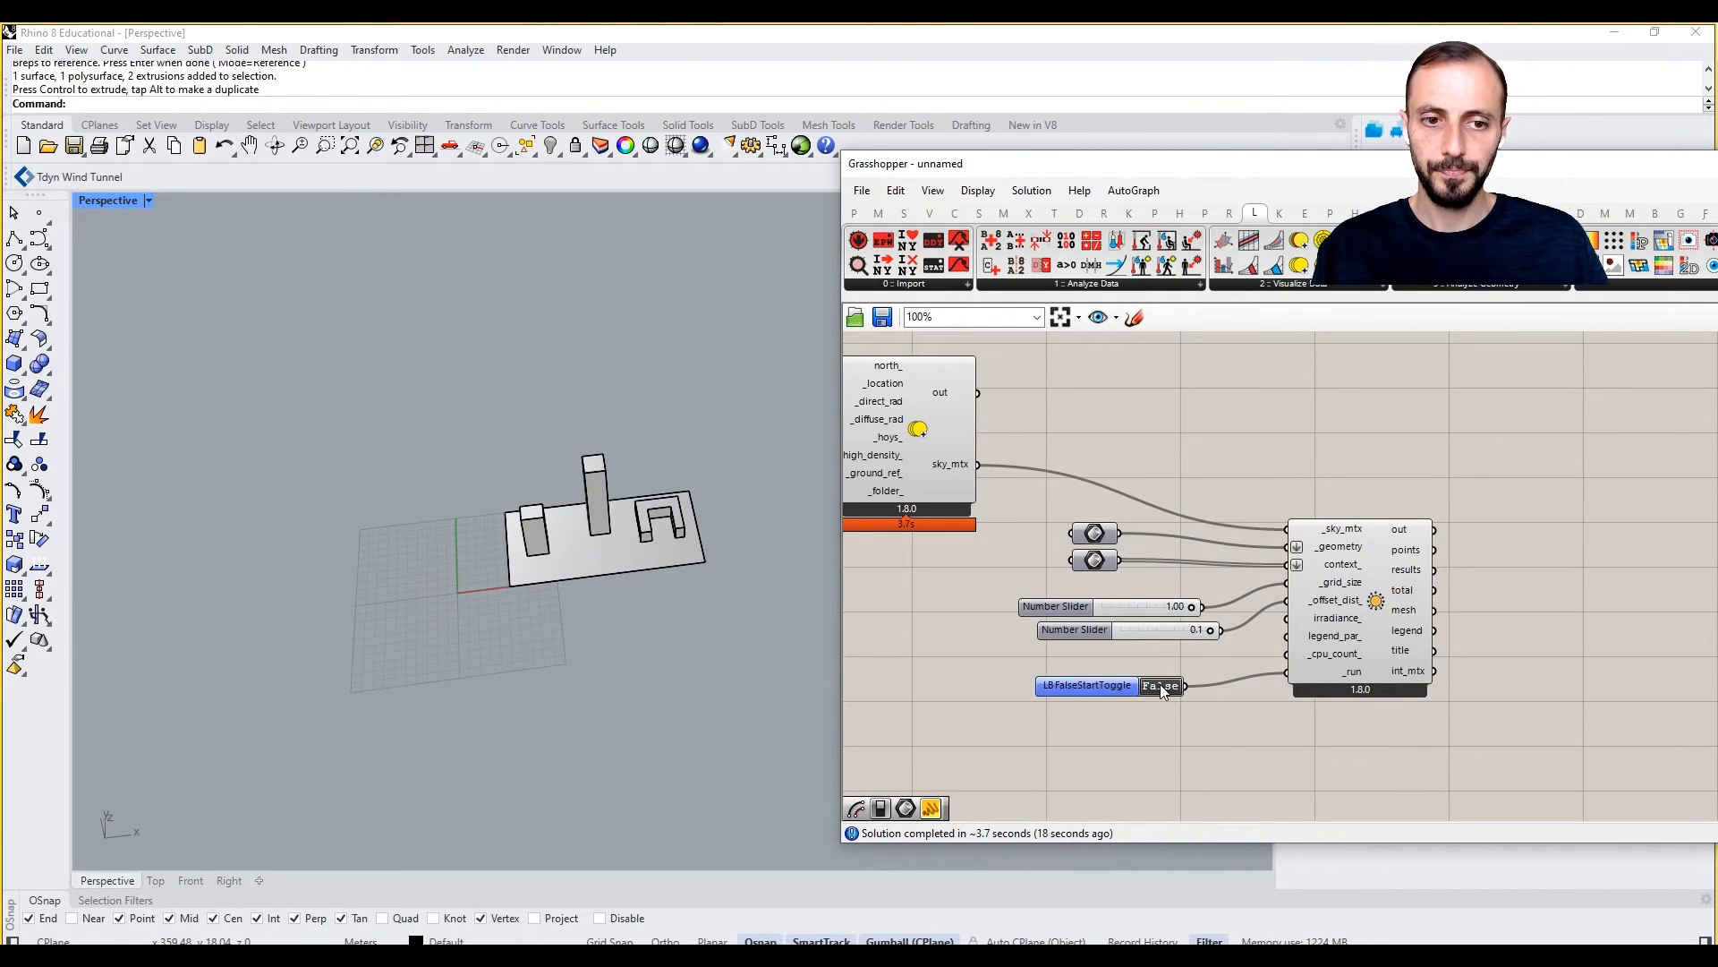
mouse_move(1172, 703)
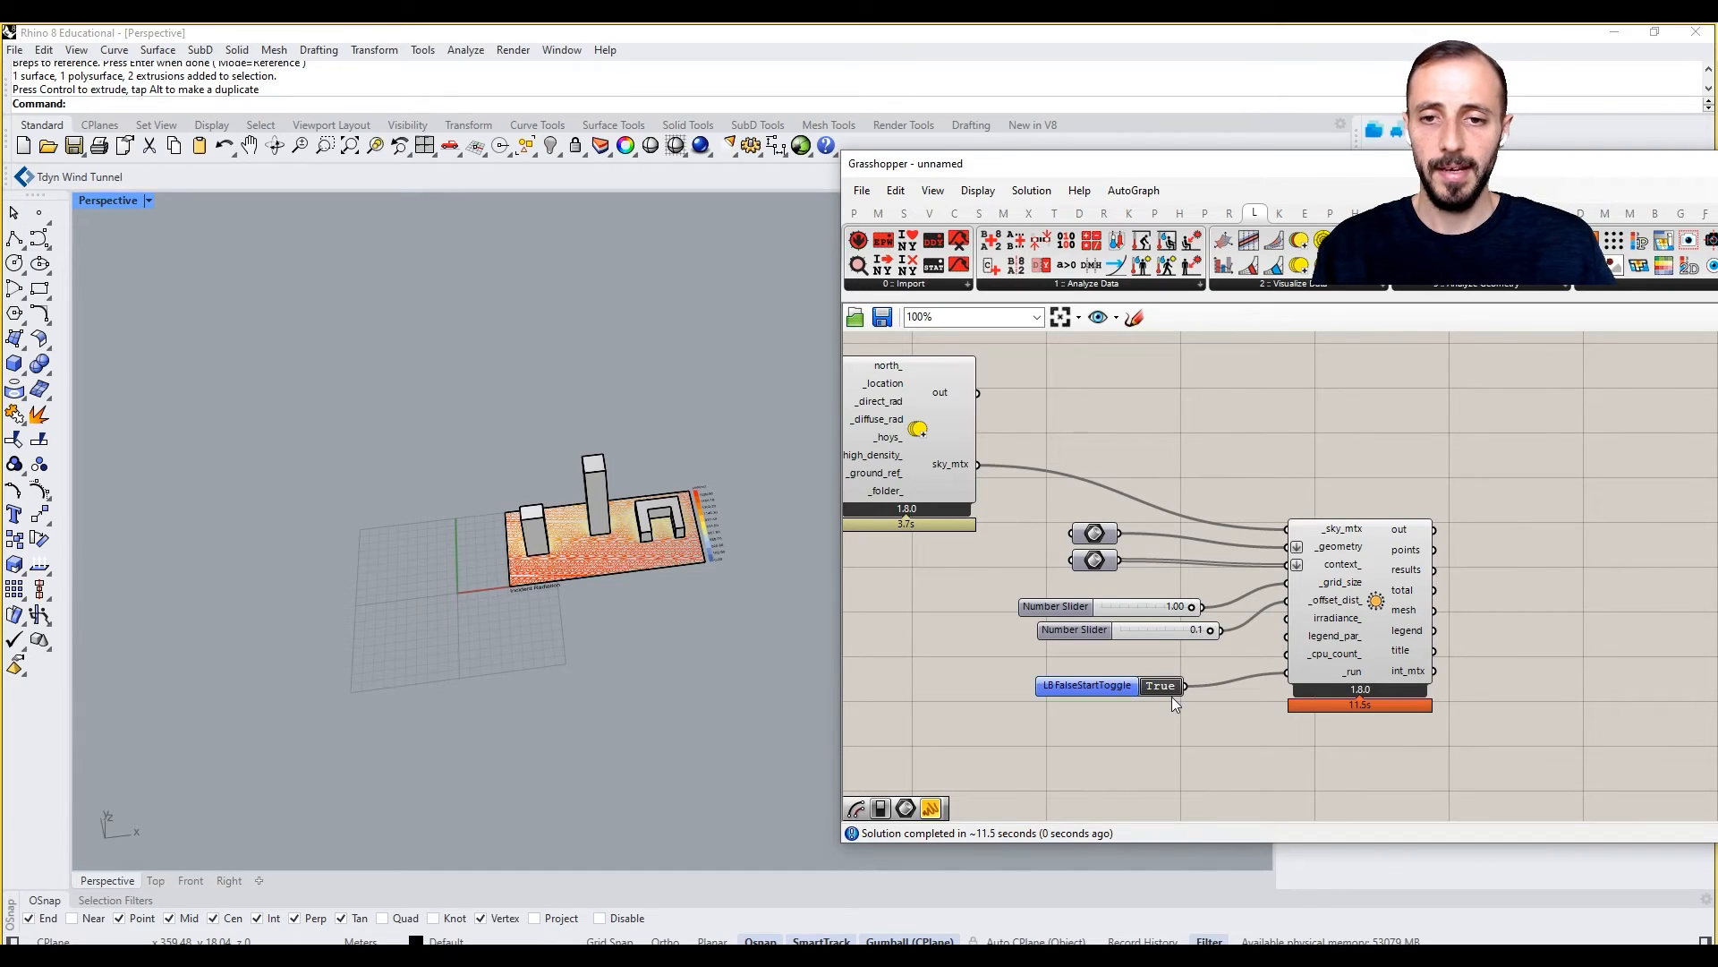
mouse_move(657, 571)
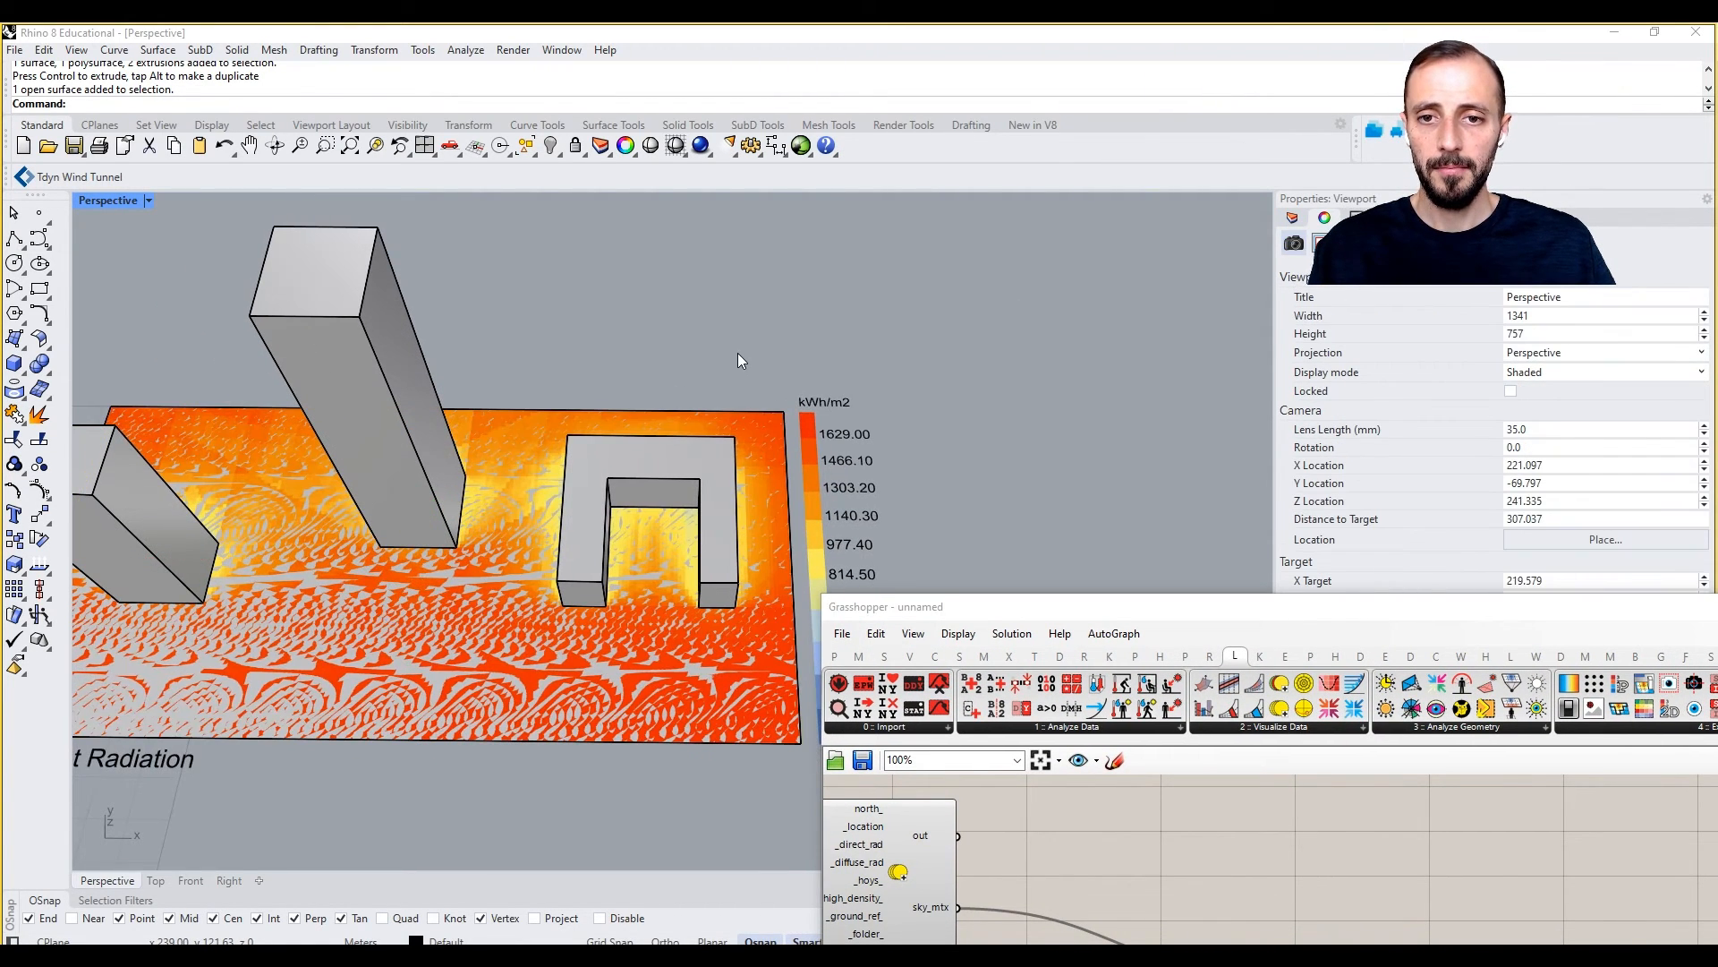
Switch the Perspective viewport to Wireframe and zoom in on the radiation heatmap legend
left_click(110, 199)
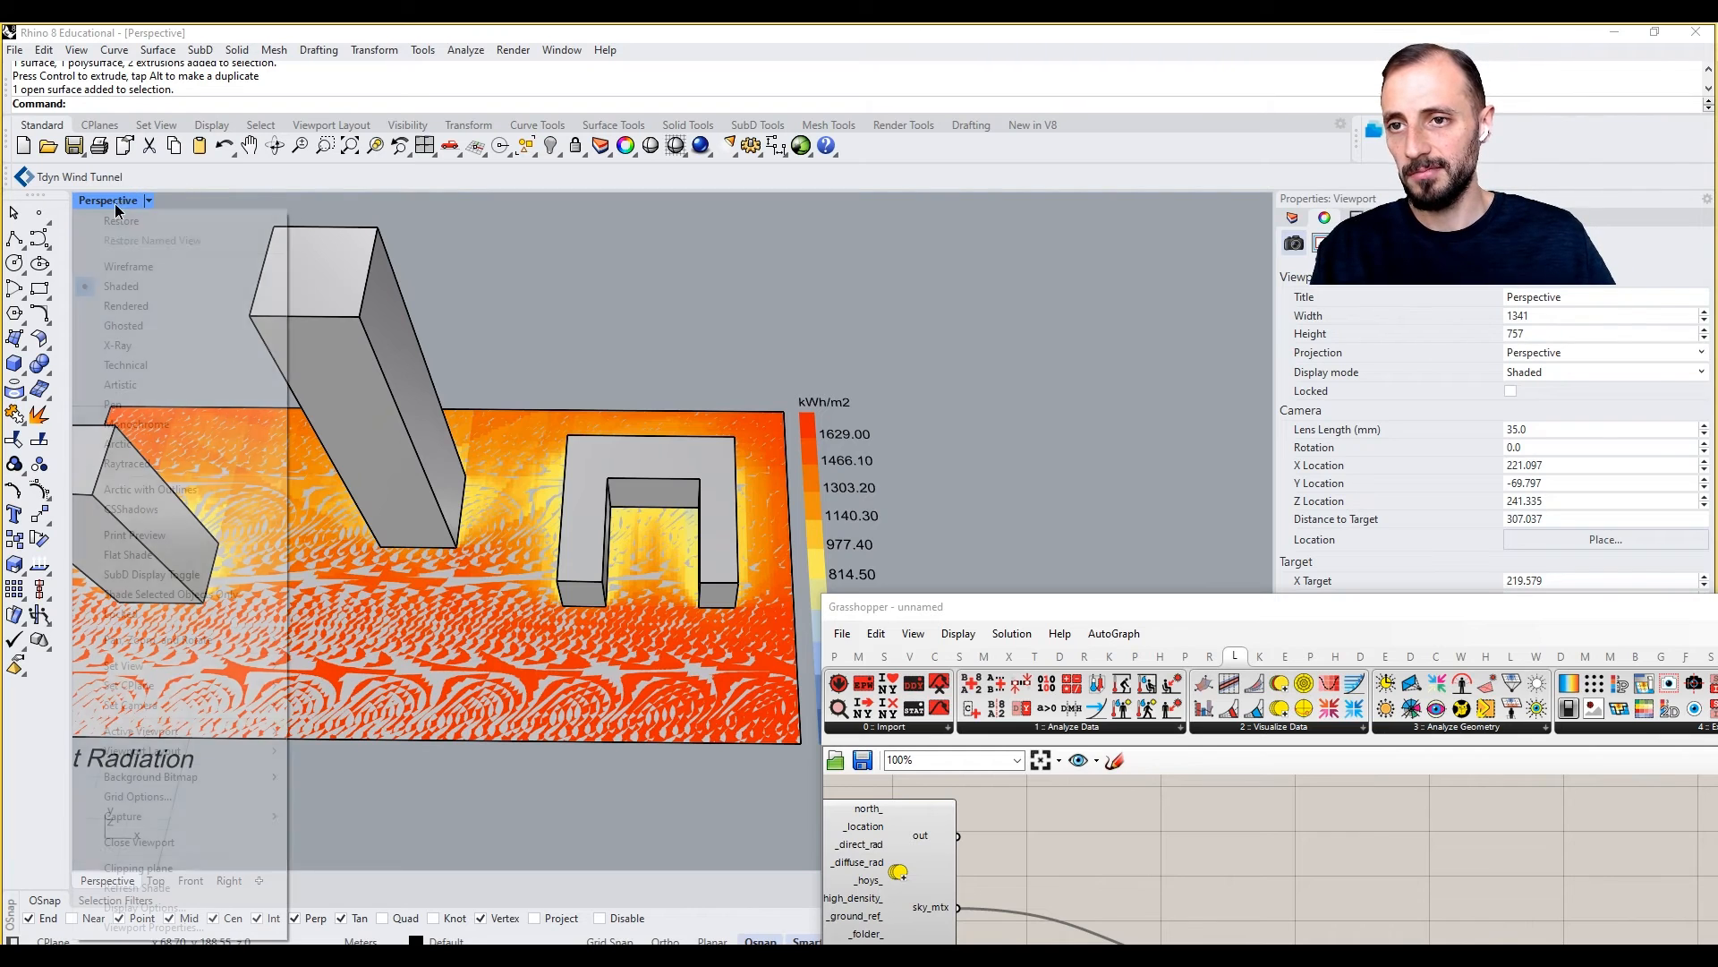
left_click(128, 265)
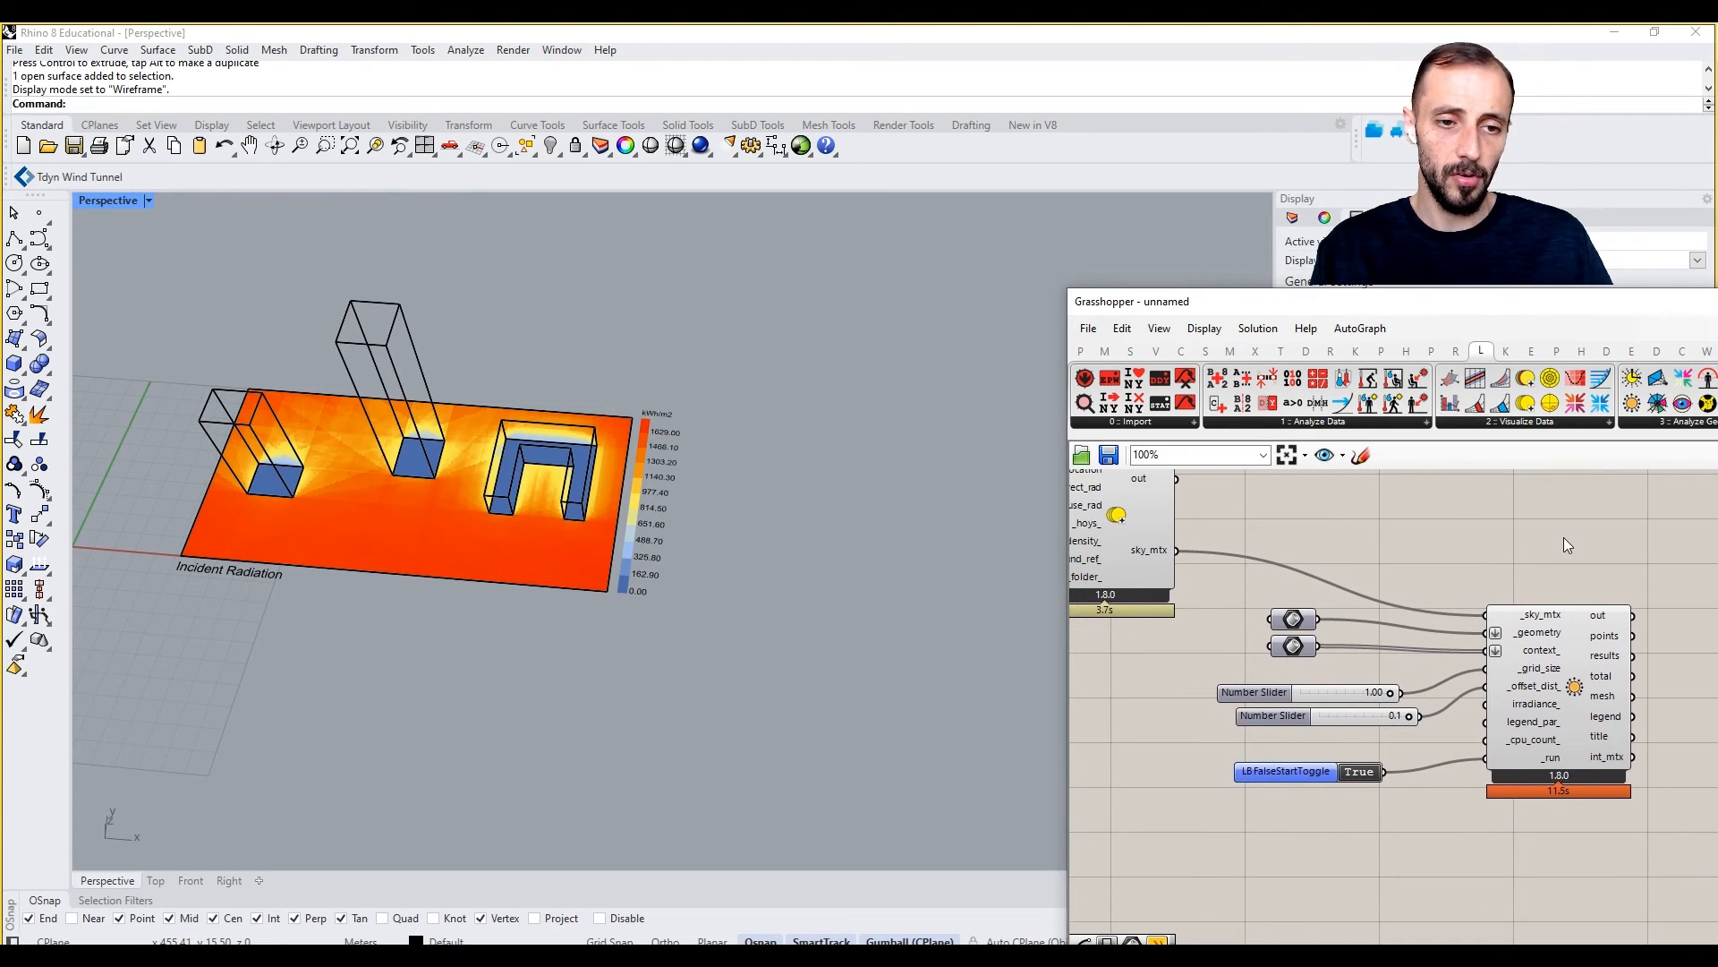
mouse_move(1530, 548)
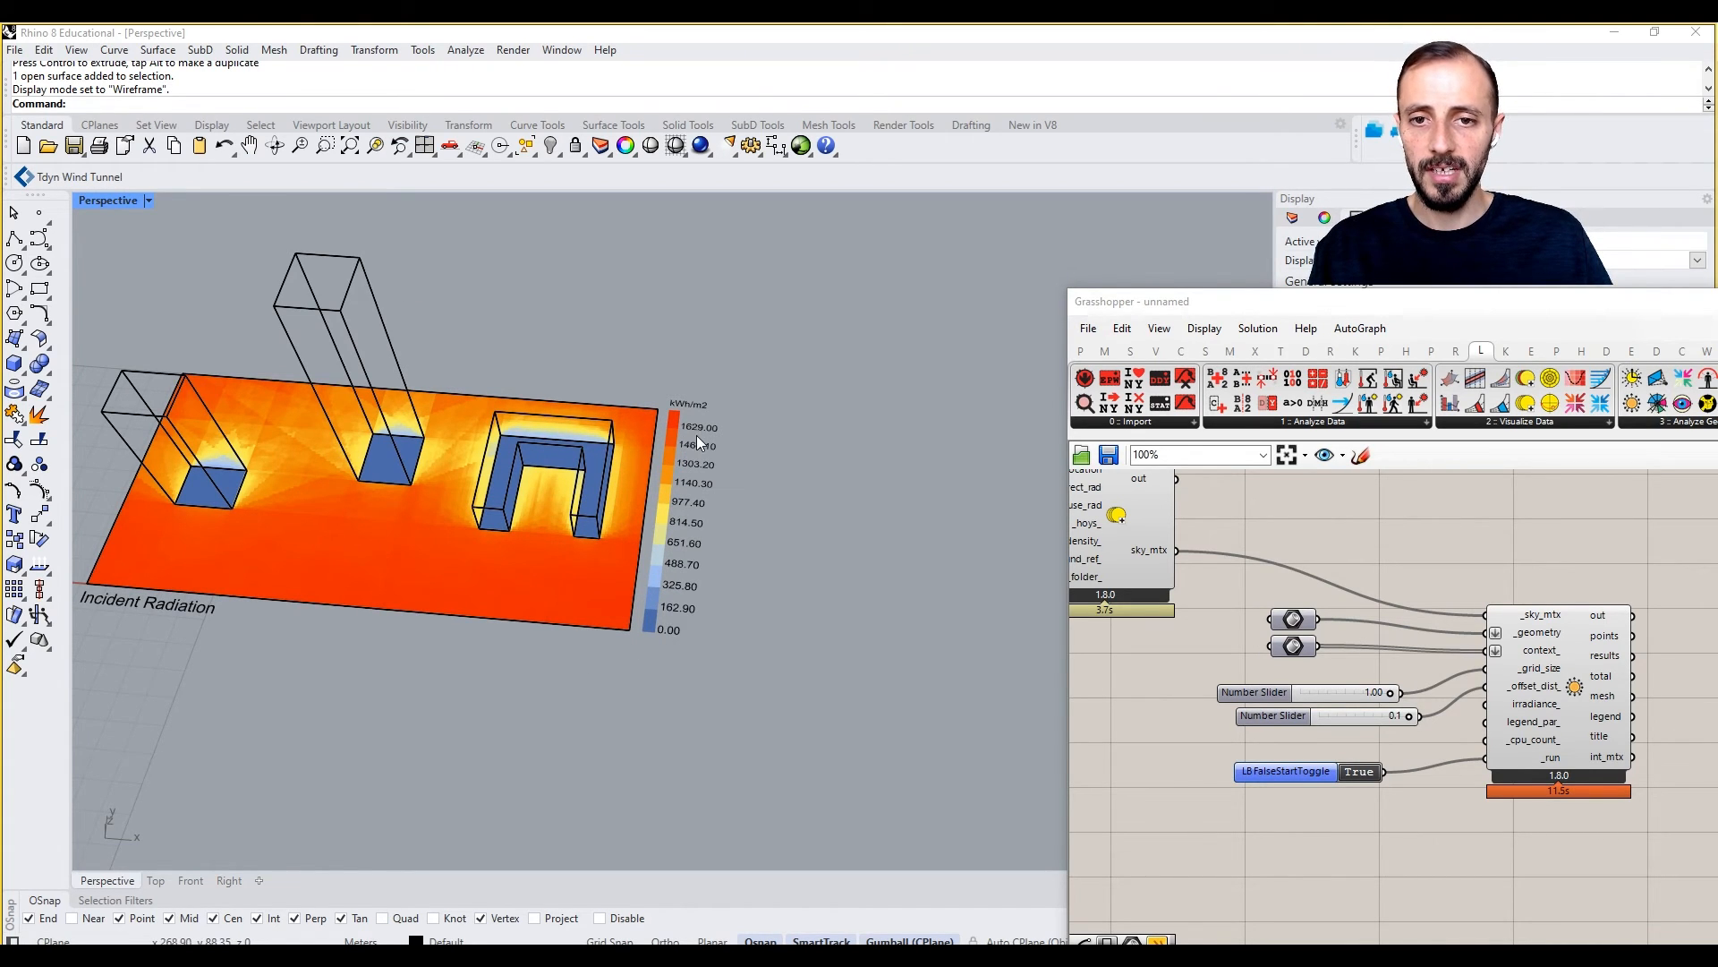
scroll("up", 3)
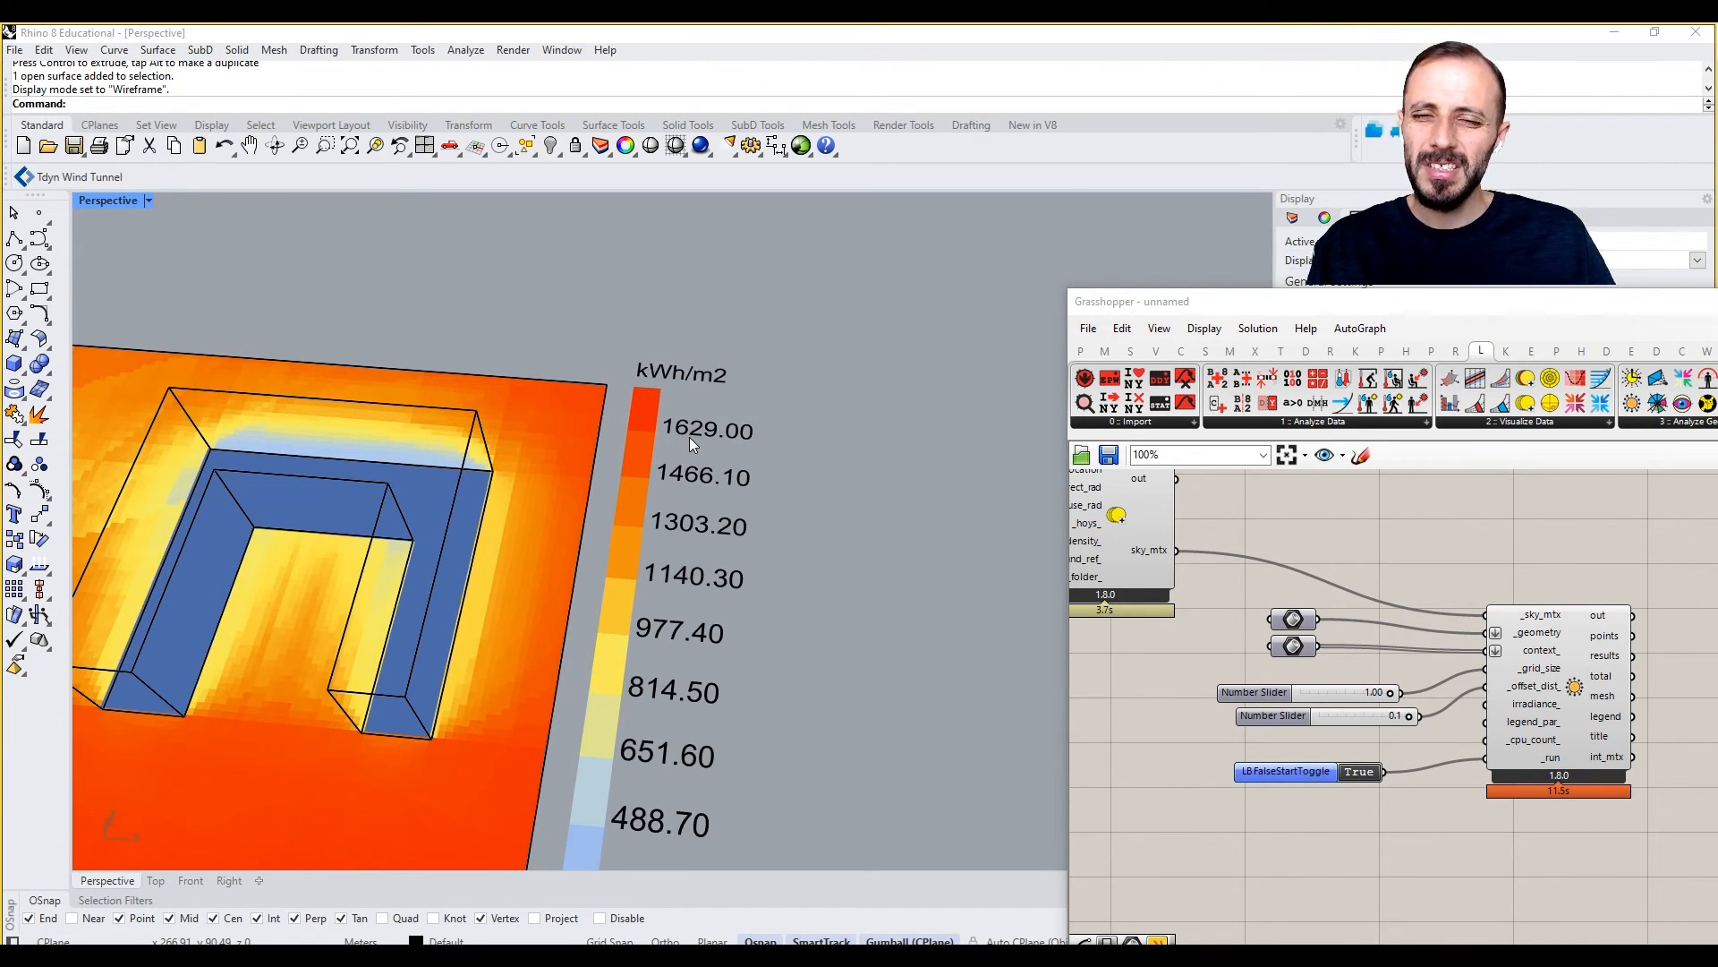
mouse_move(460, 552)
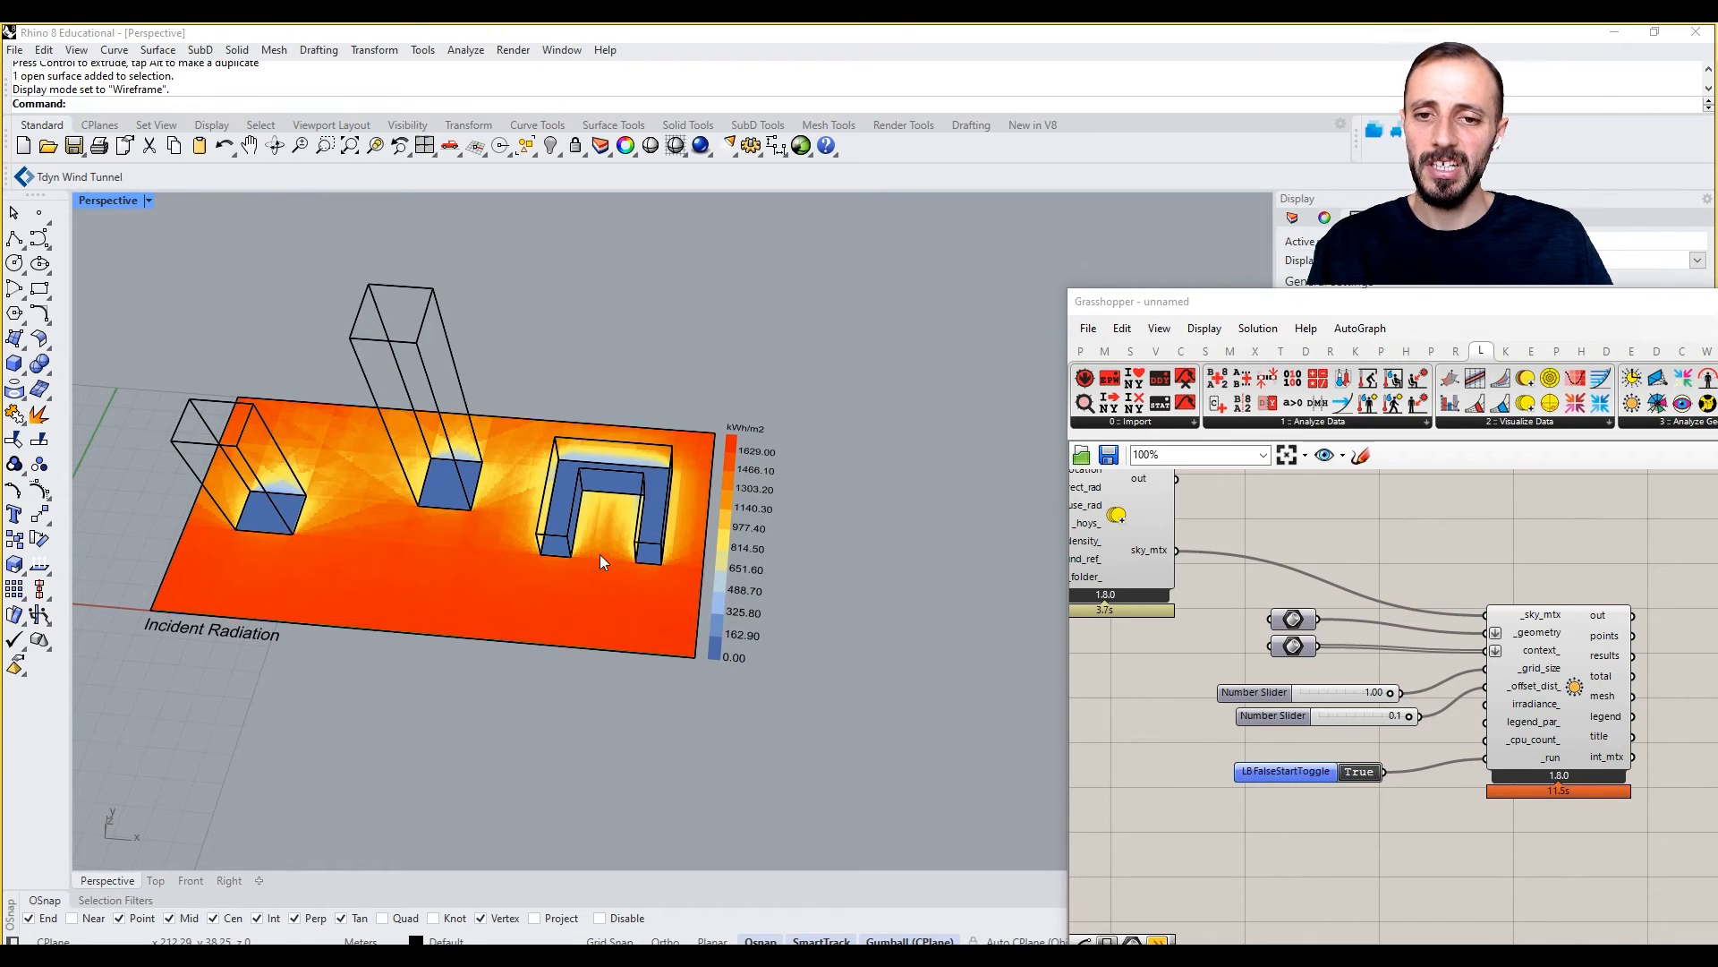
mouse_move(592, 572)
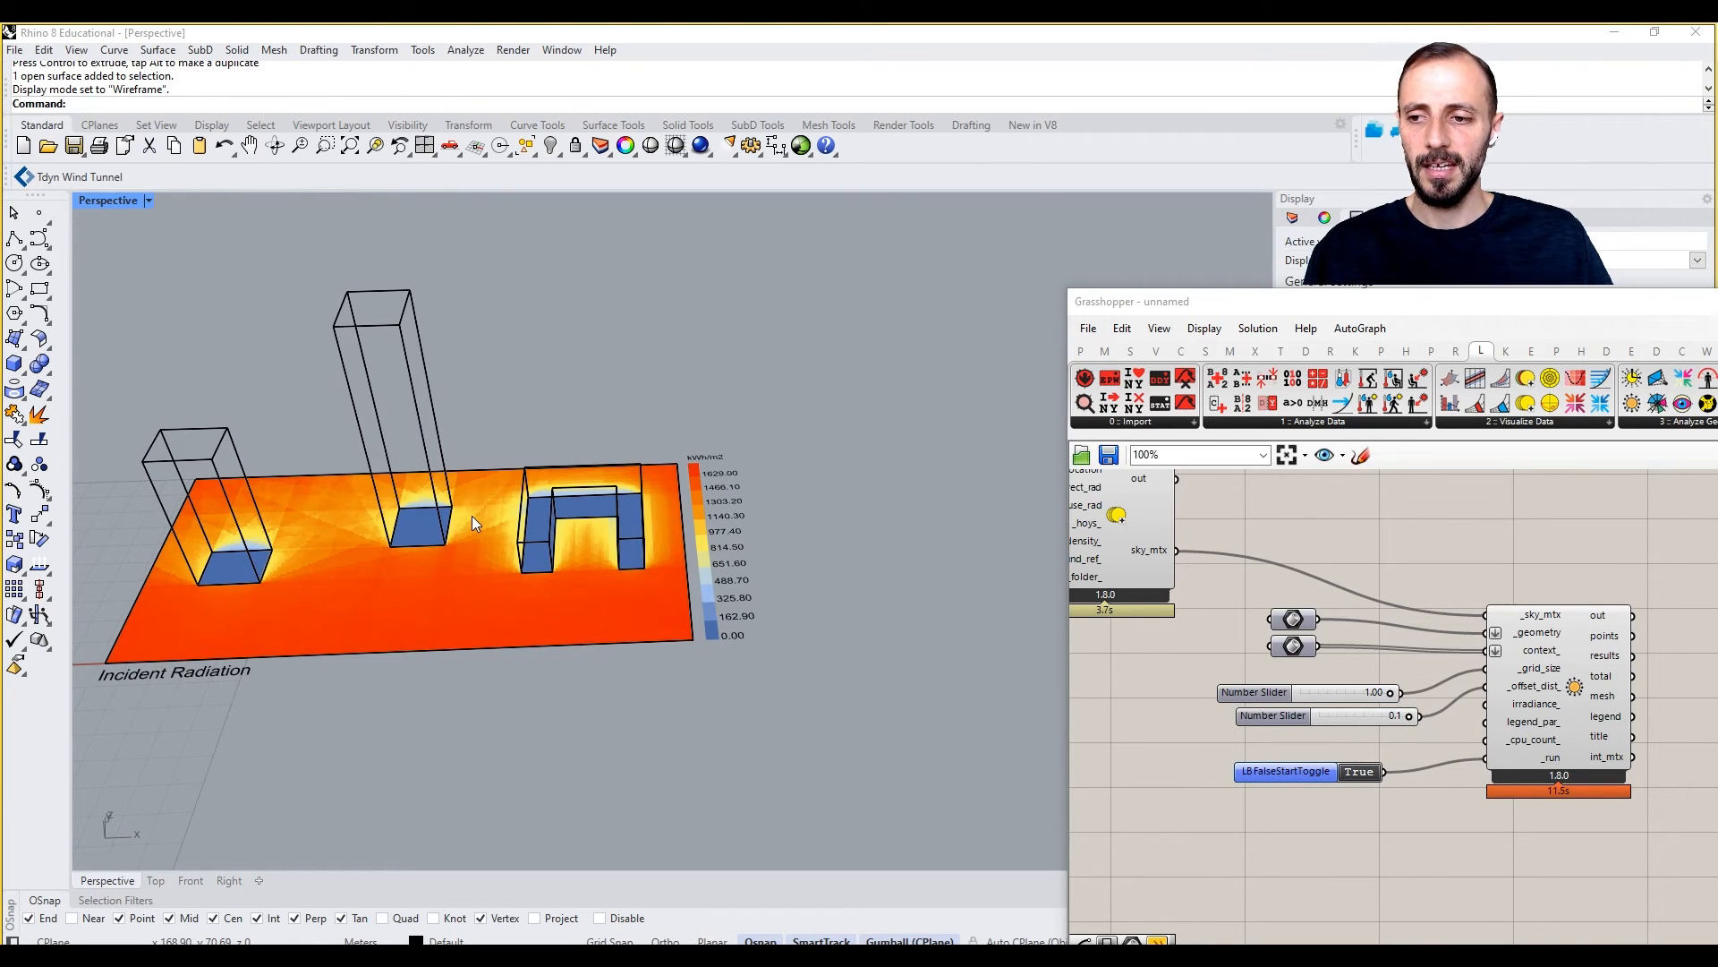
Turn on edit points for the tall tower with SolidPtOn, then select the U-shaped mass
left_click(411, 526)
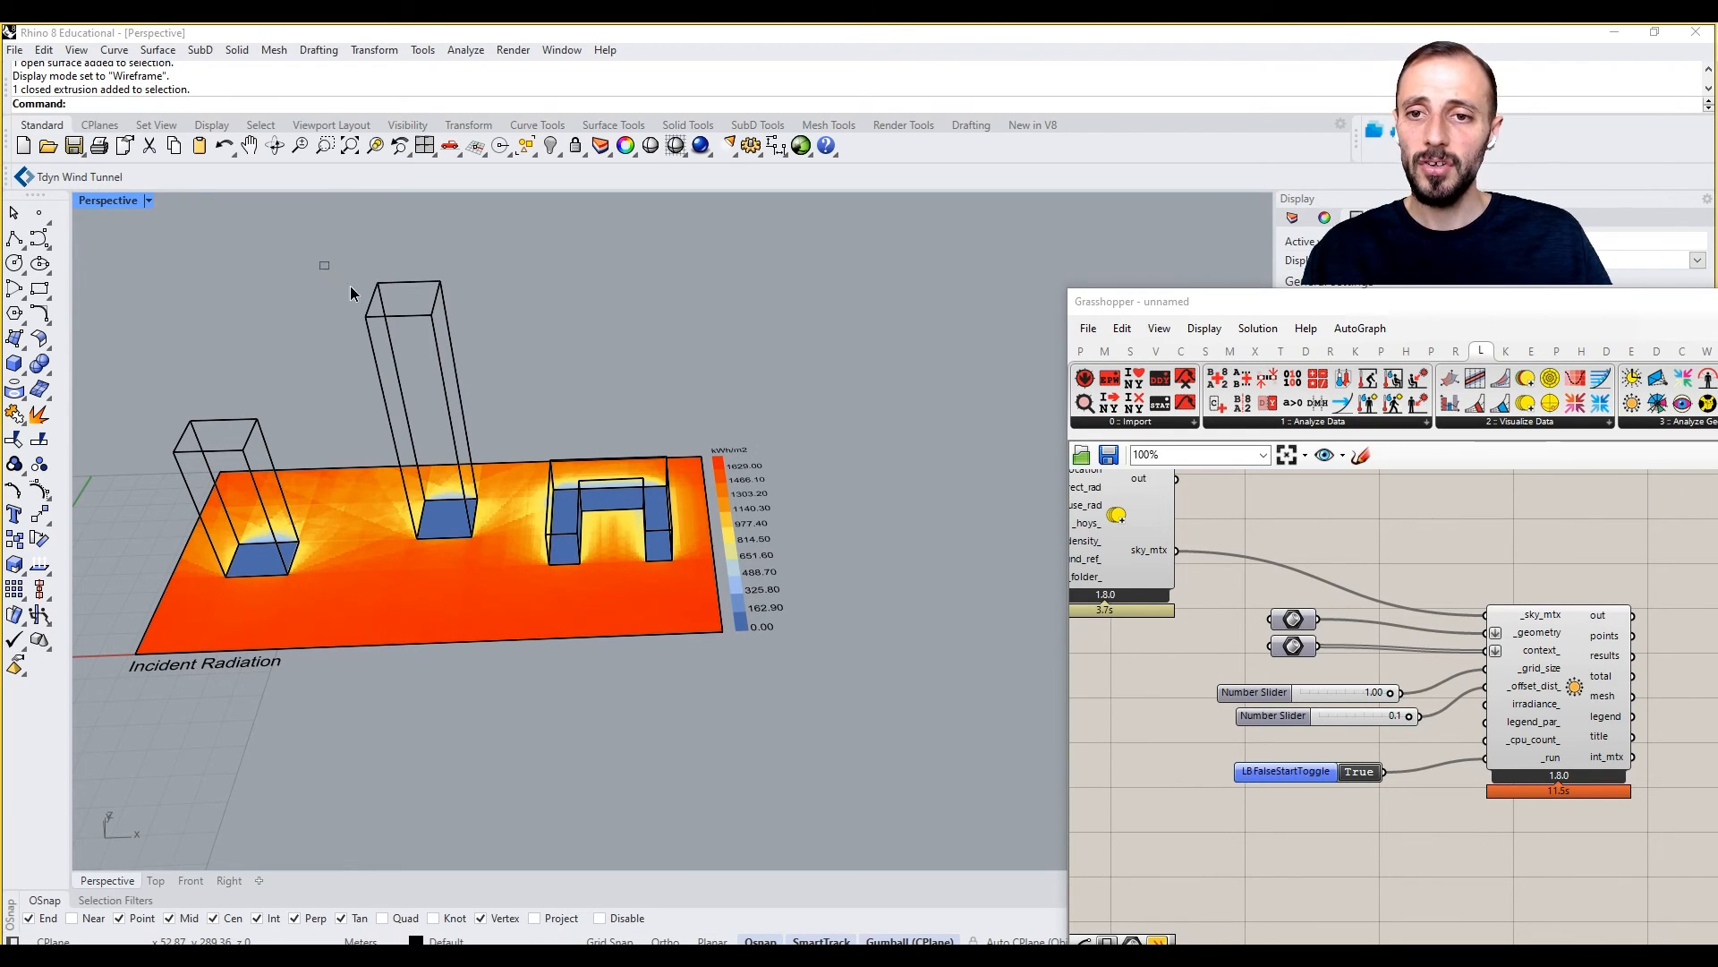
left_click(406, 350)
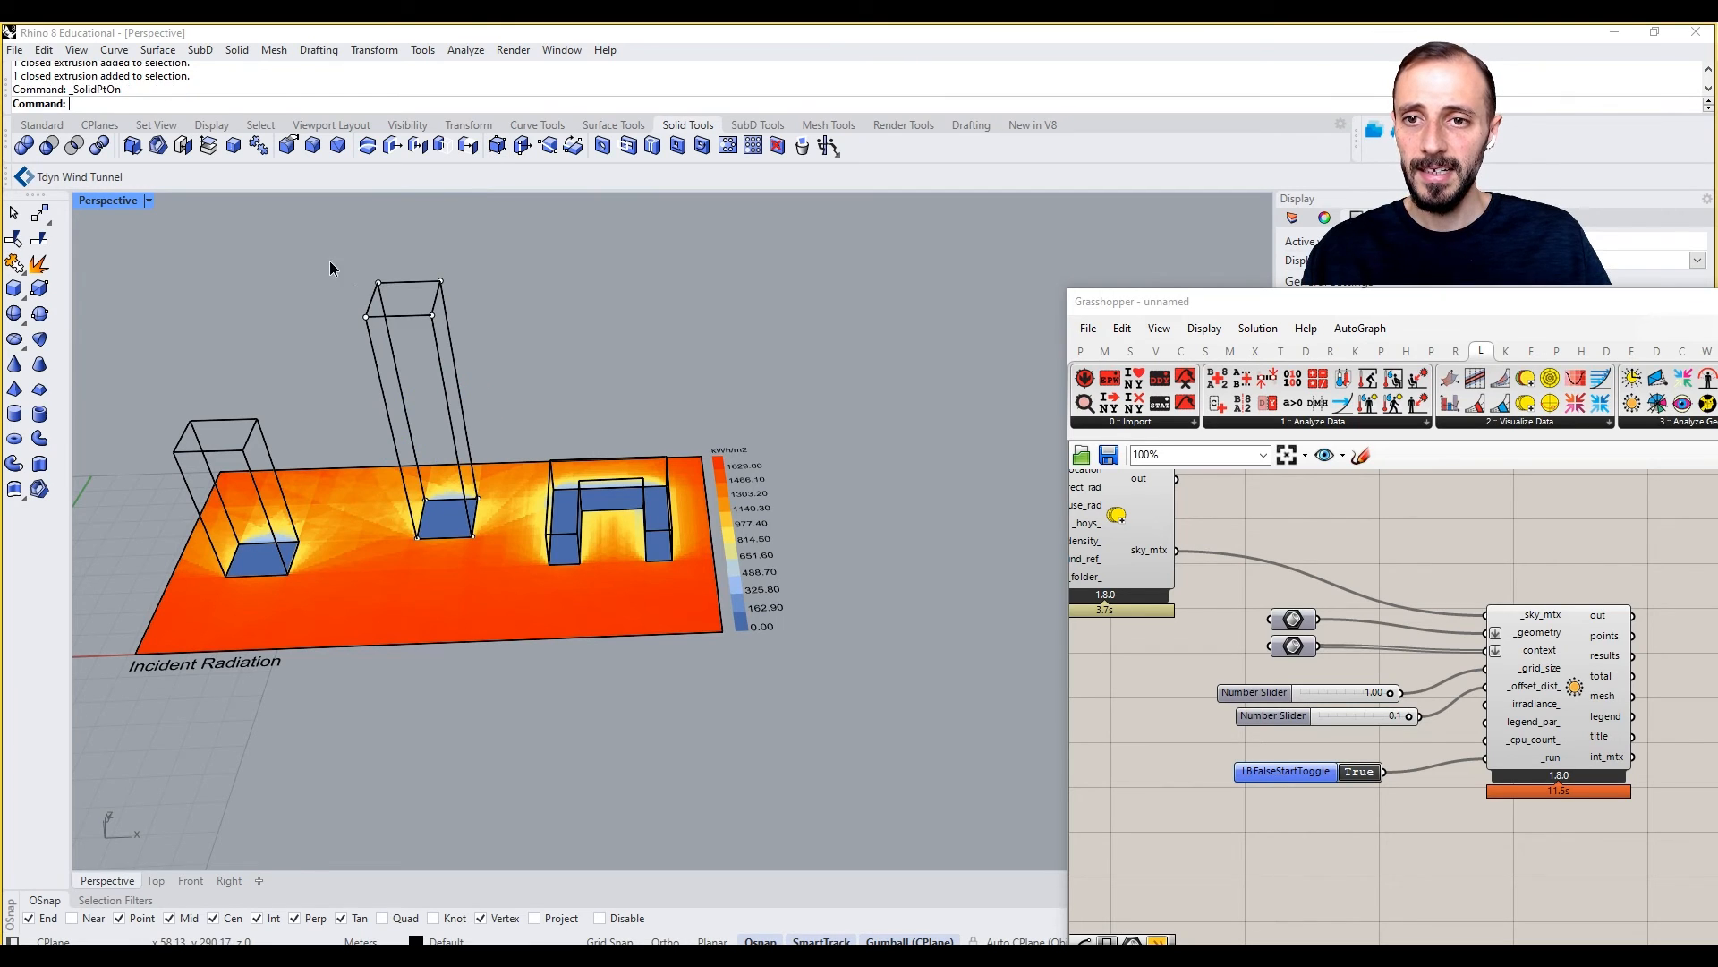
left_click(409, 361)
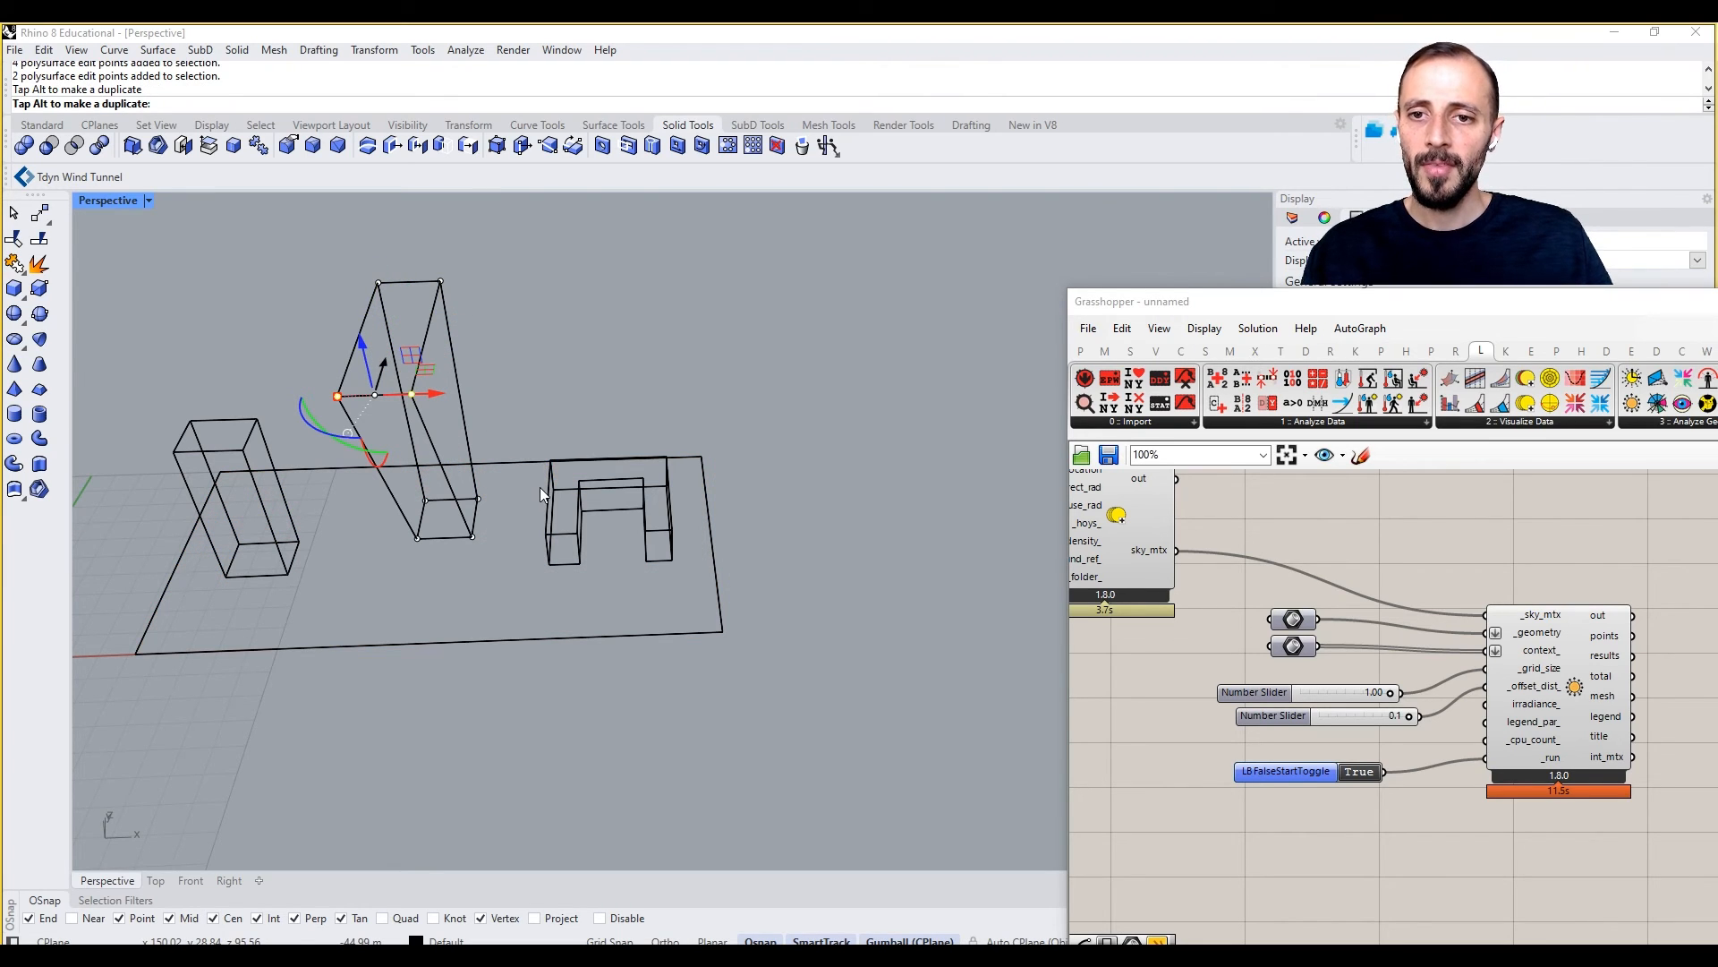
mouse_move(561, 430)
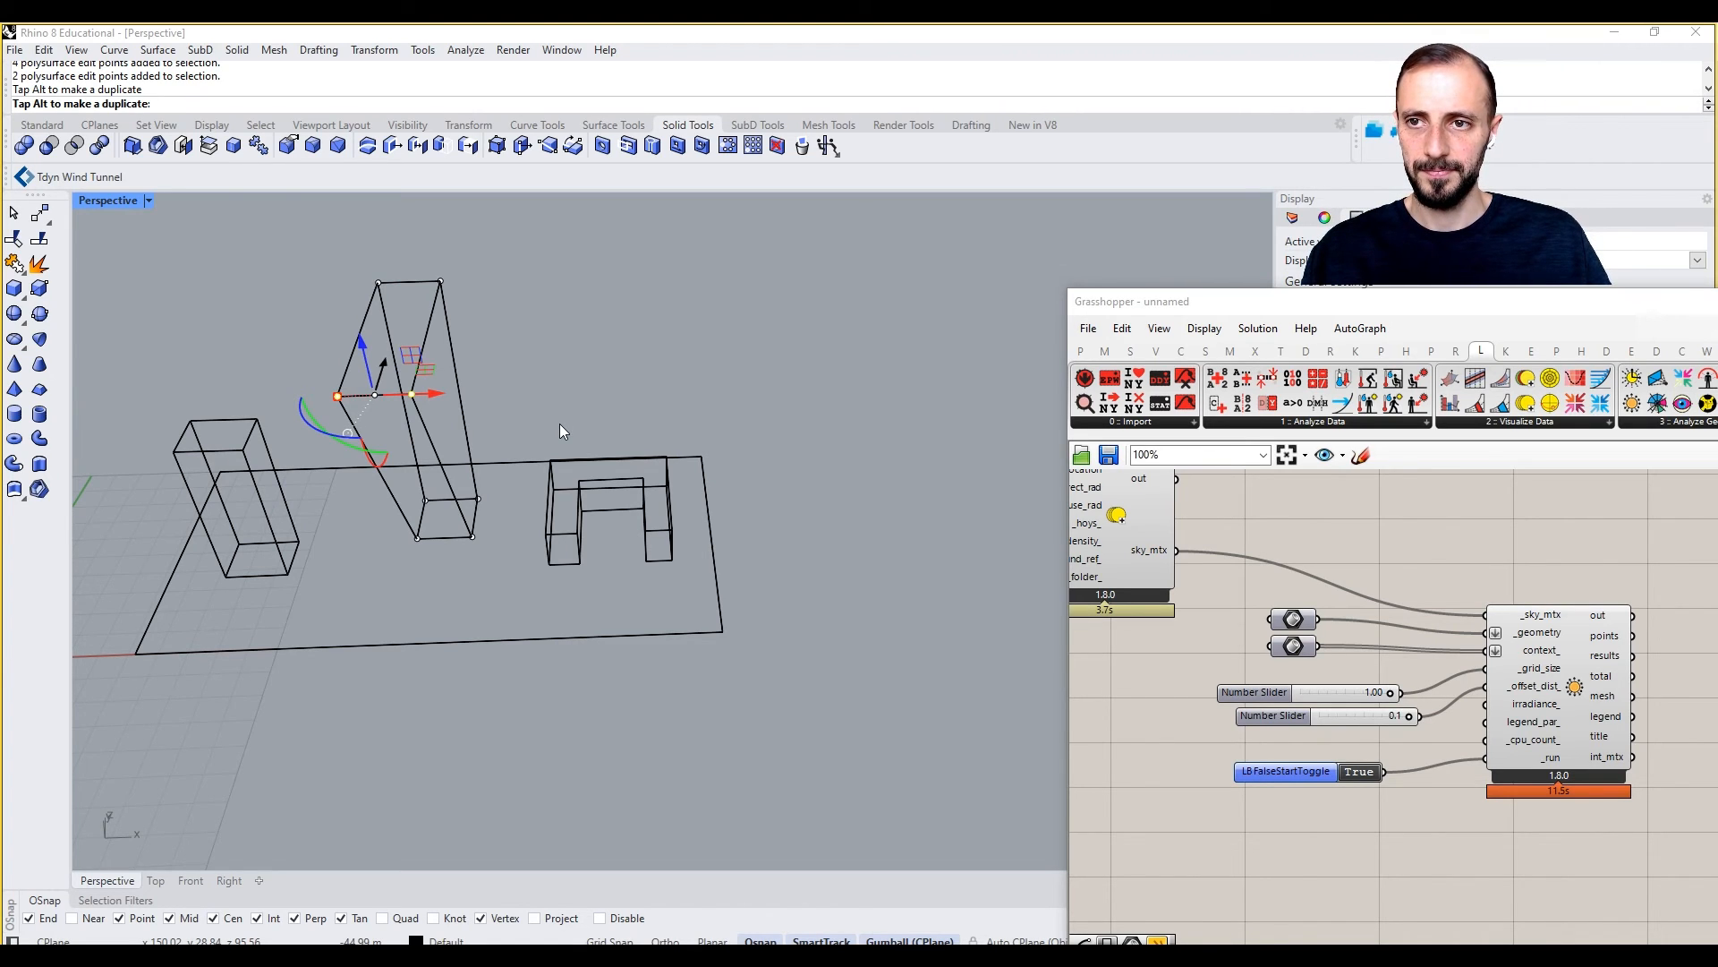
mouse_move(570, 419)
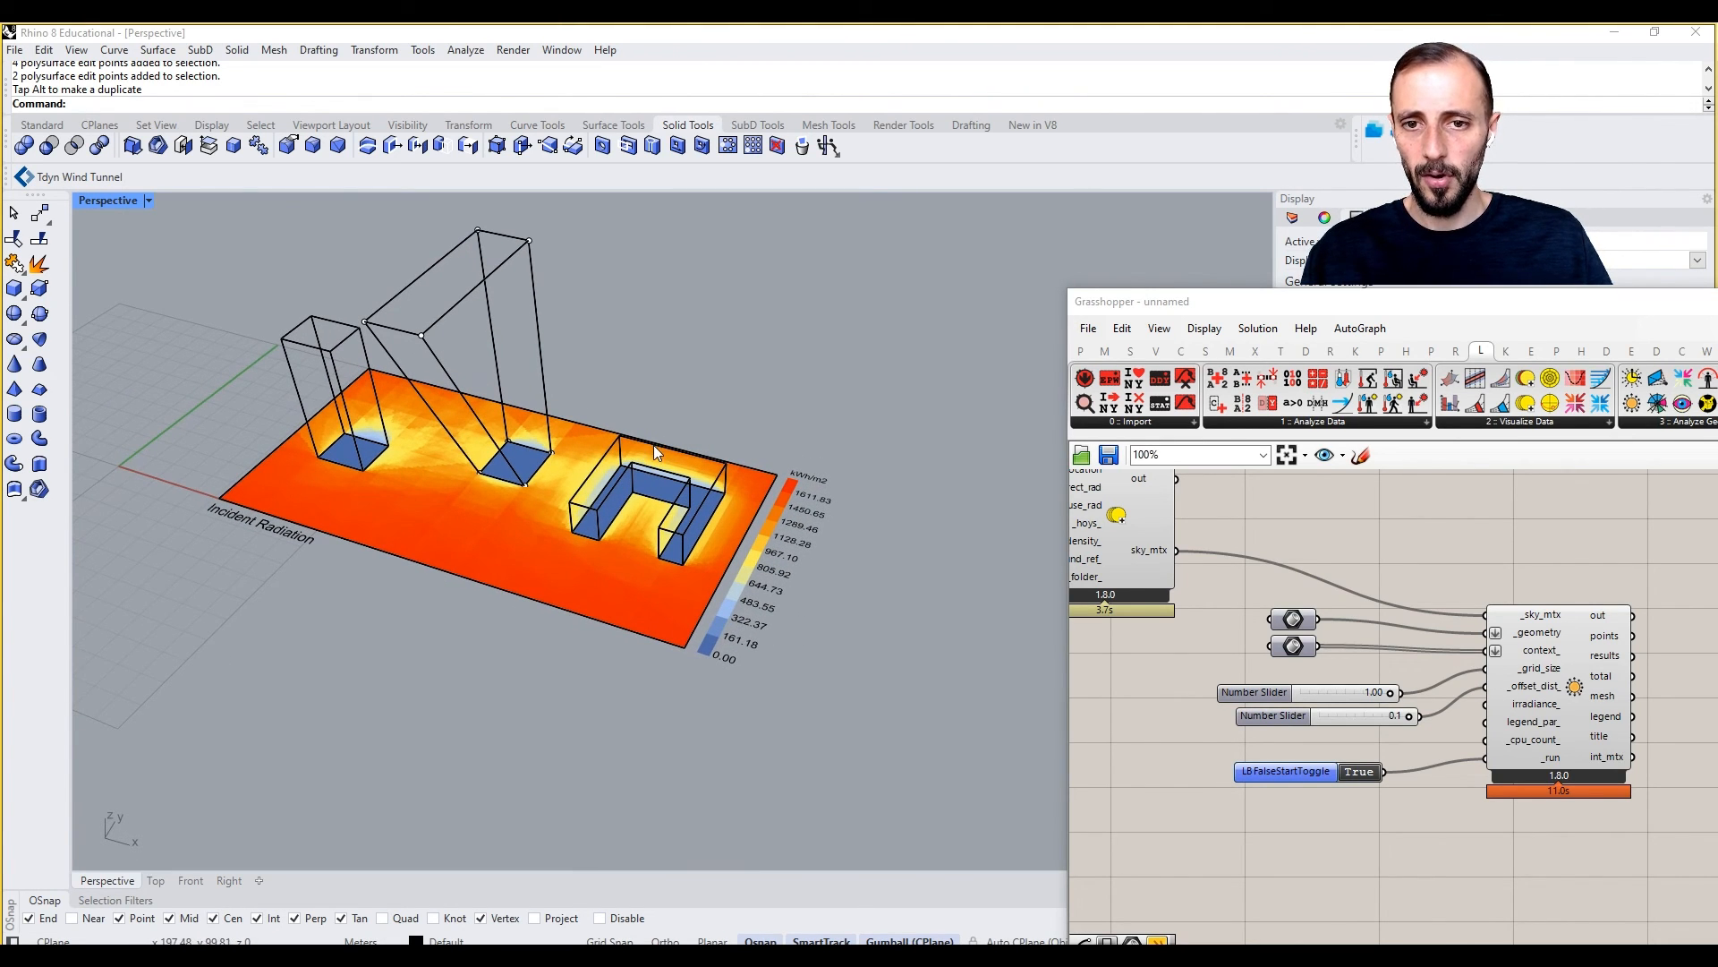
left_click(658, 493)
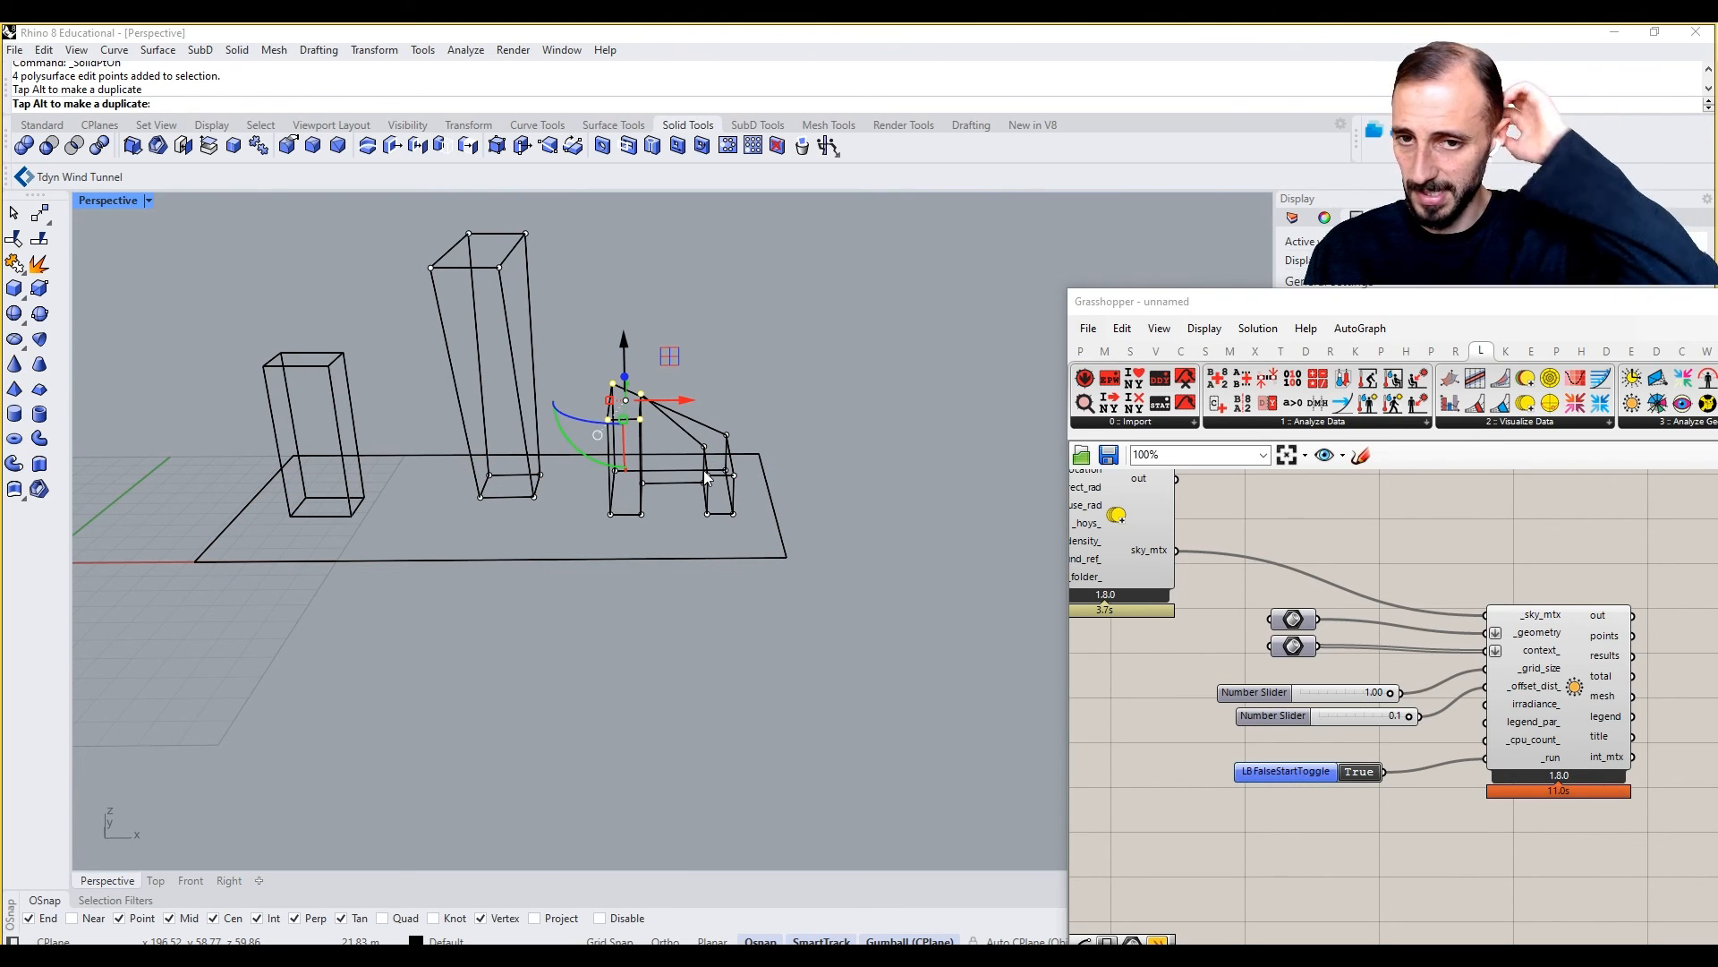
mouse_move(680, 596)
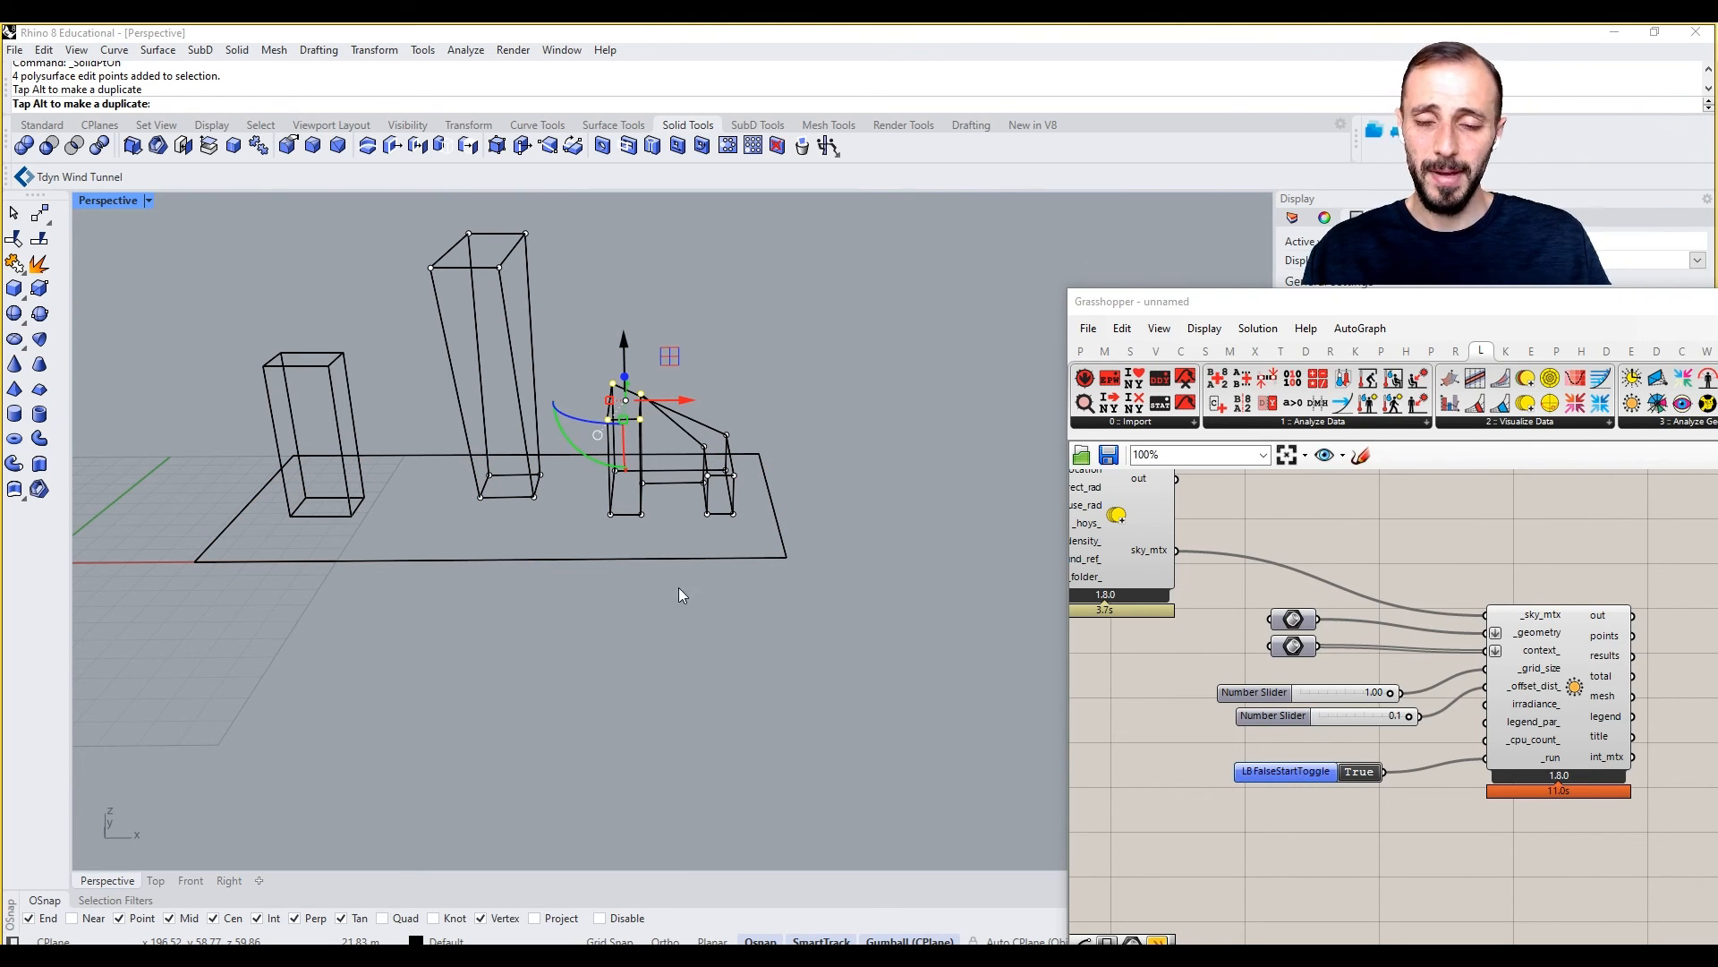
mouse_move(670, 601)
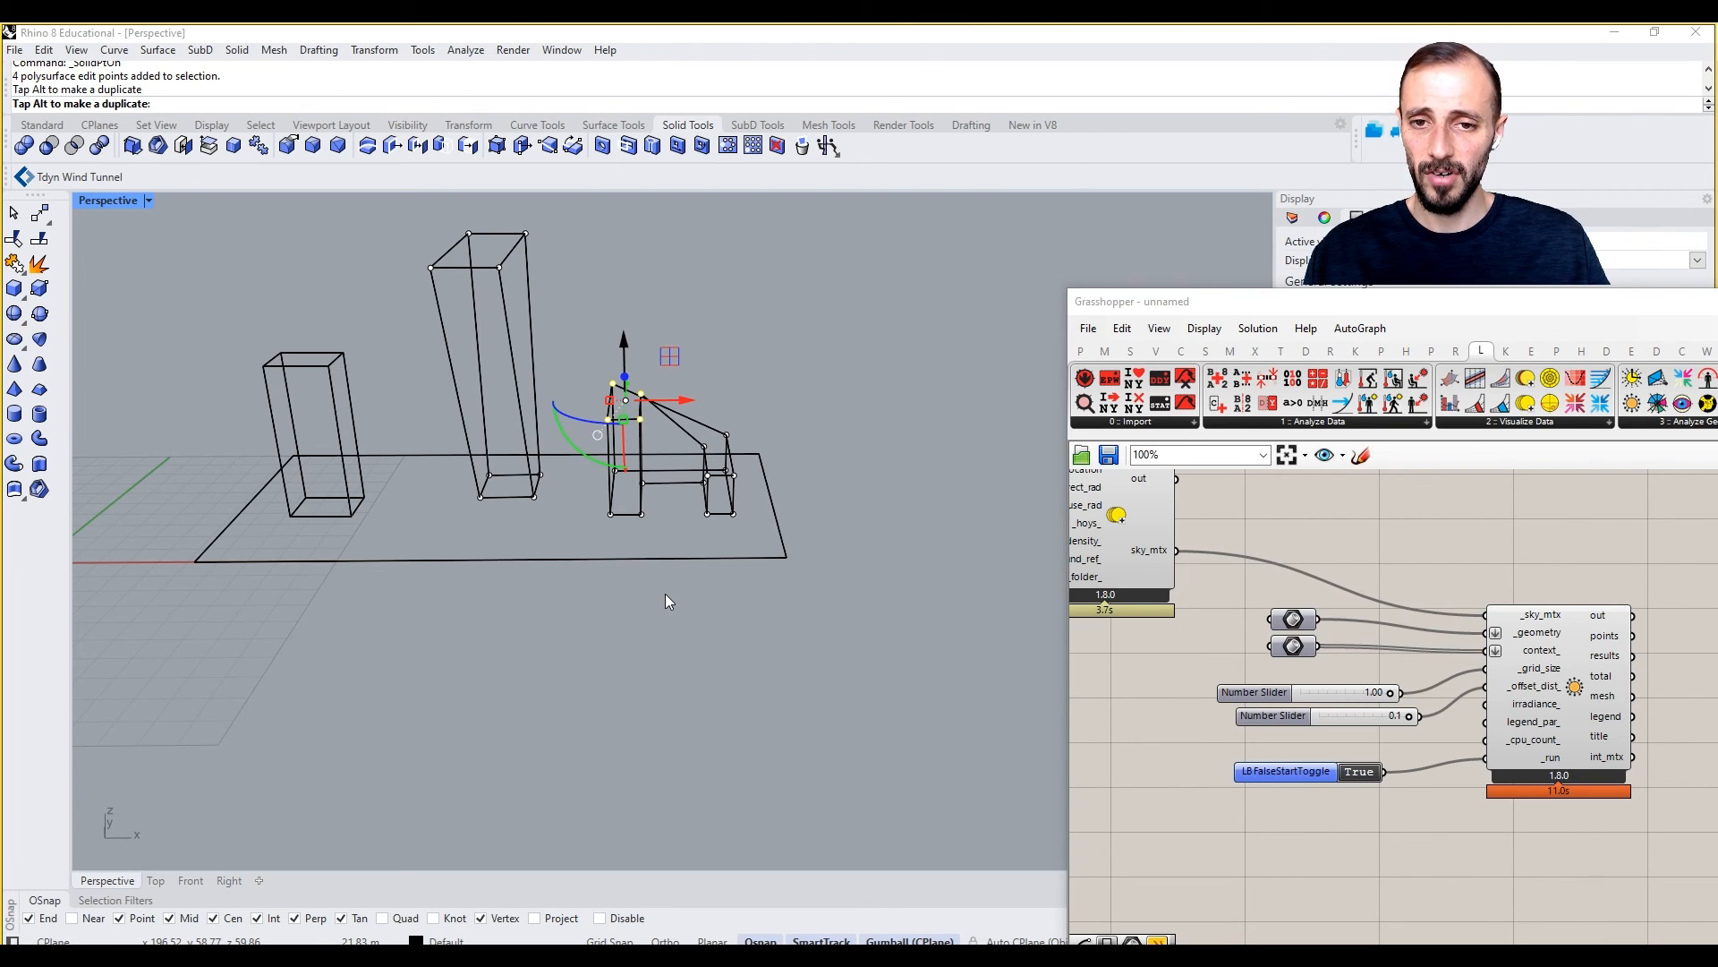